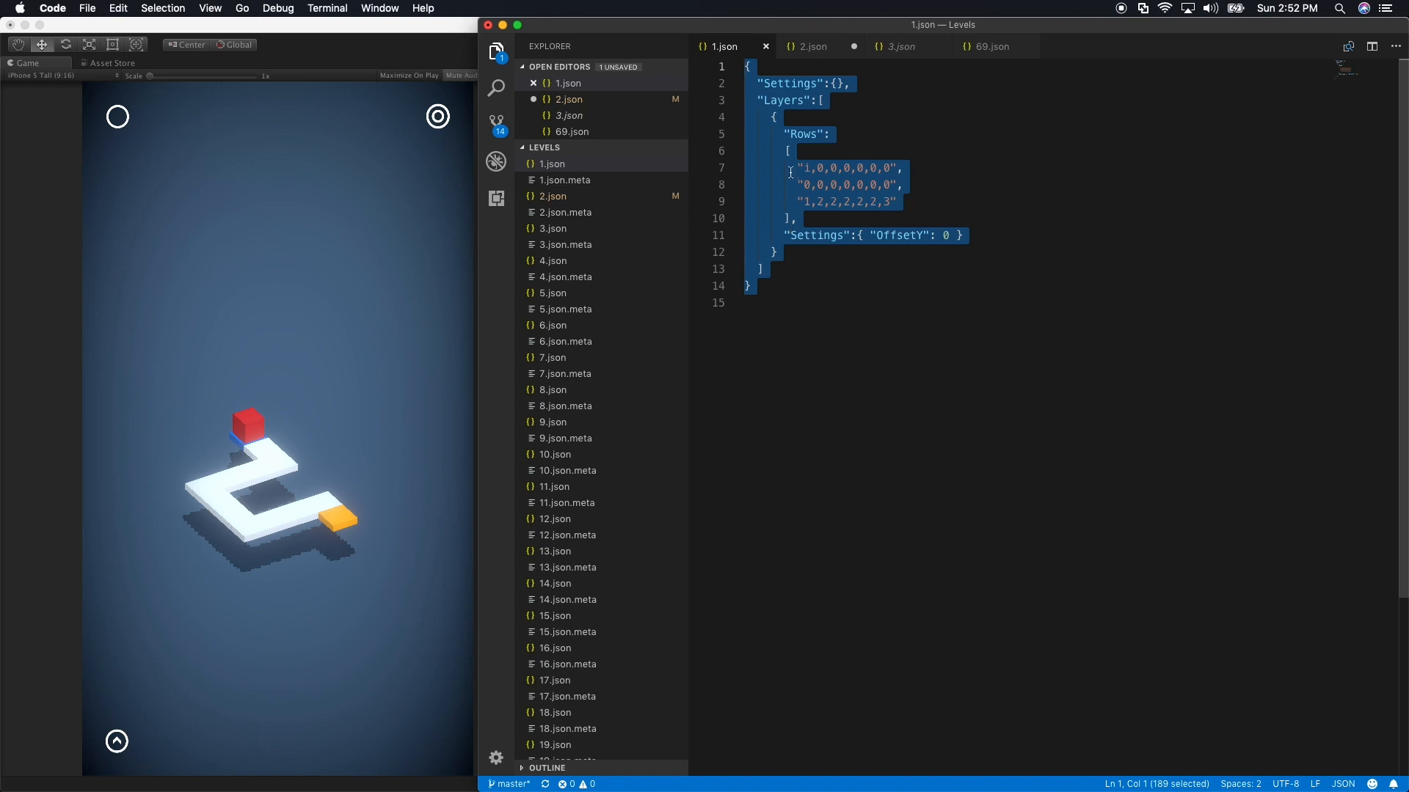
# Highlight the Layers, Rows and layer Settings keys of 2.json's six-row tile grid
pyautogui.click(811, 46)
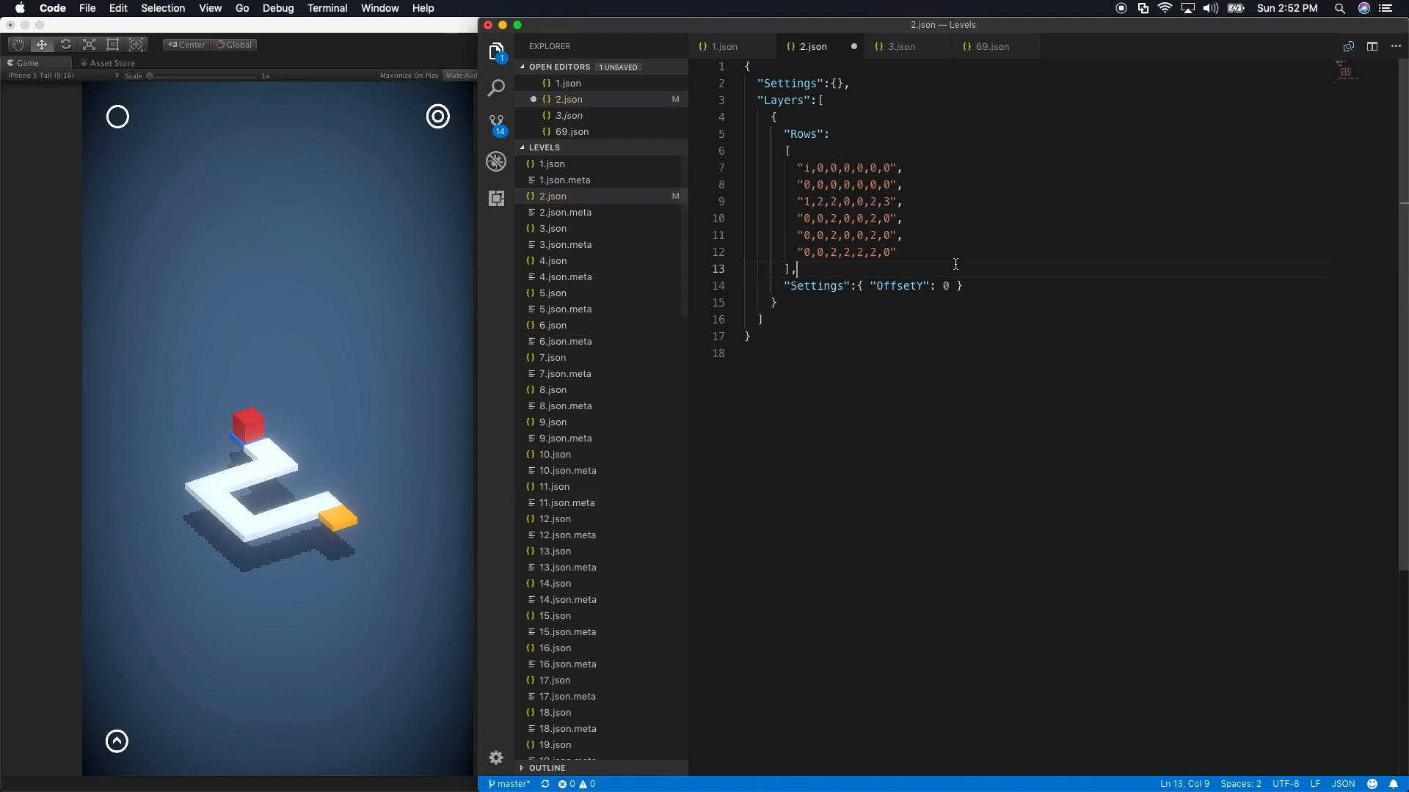
pyautogui.moveTo(896, 112)
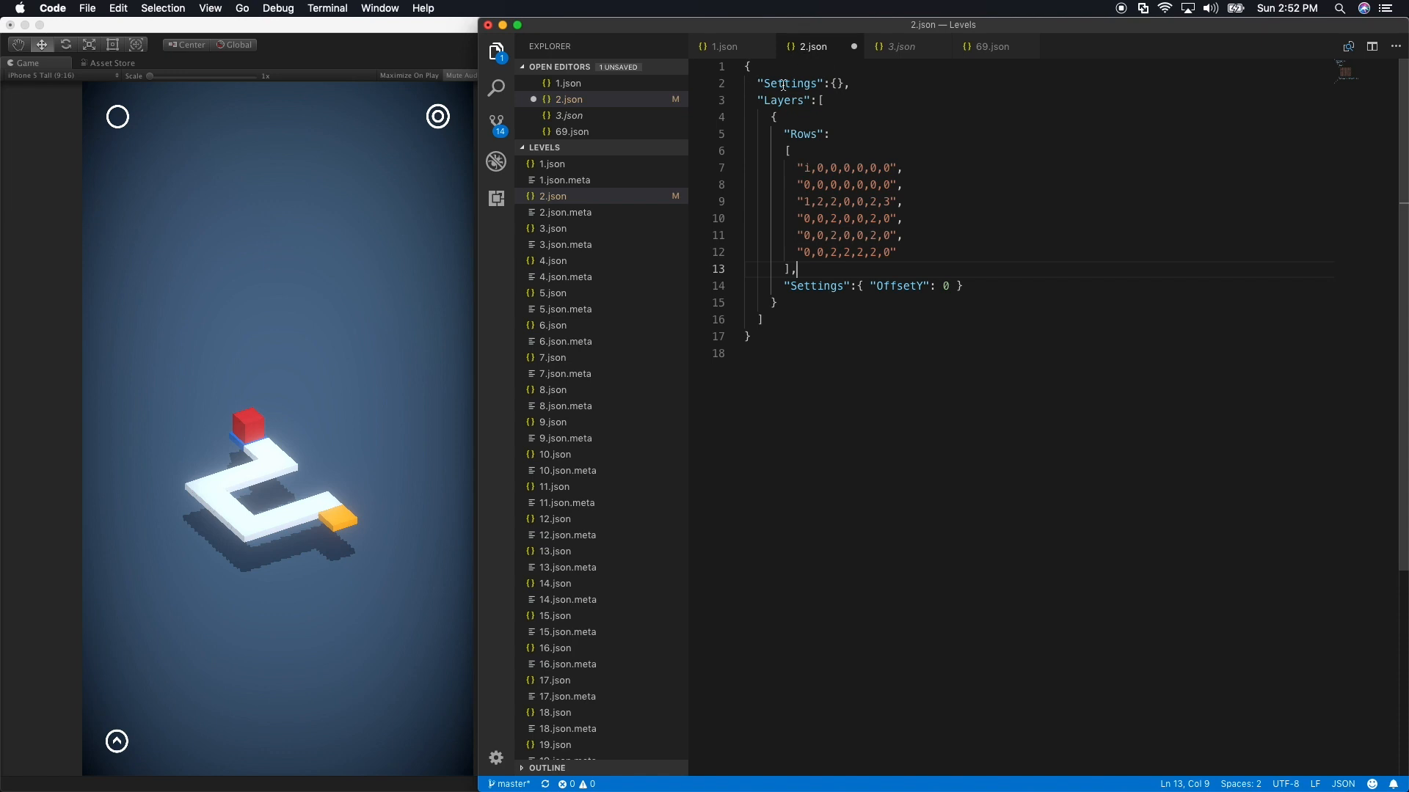
pyautogui.doubleClick(782, 100)
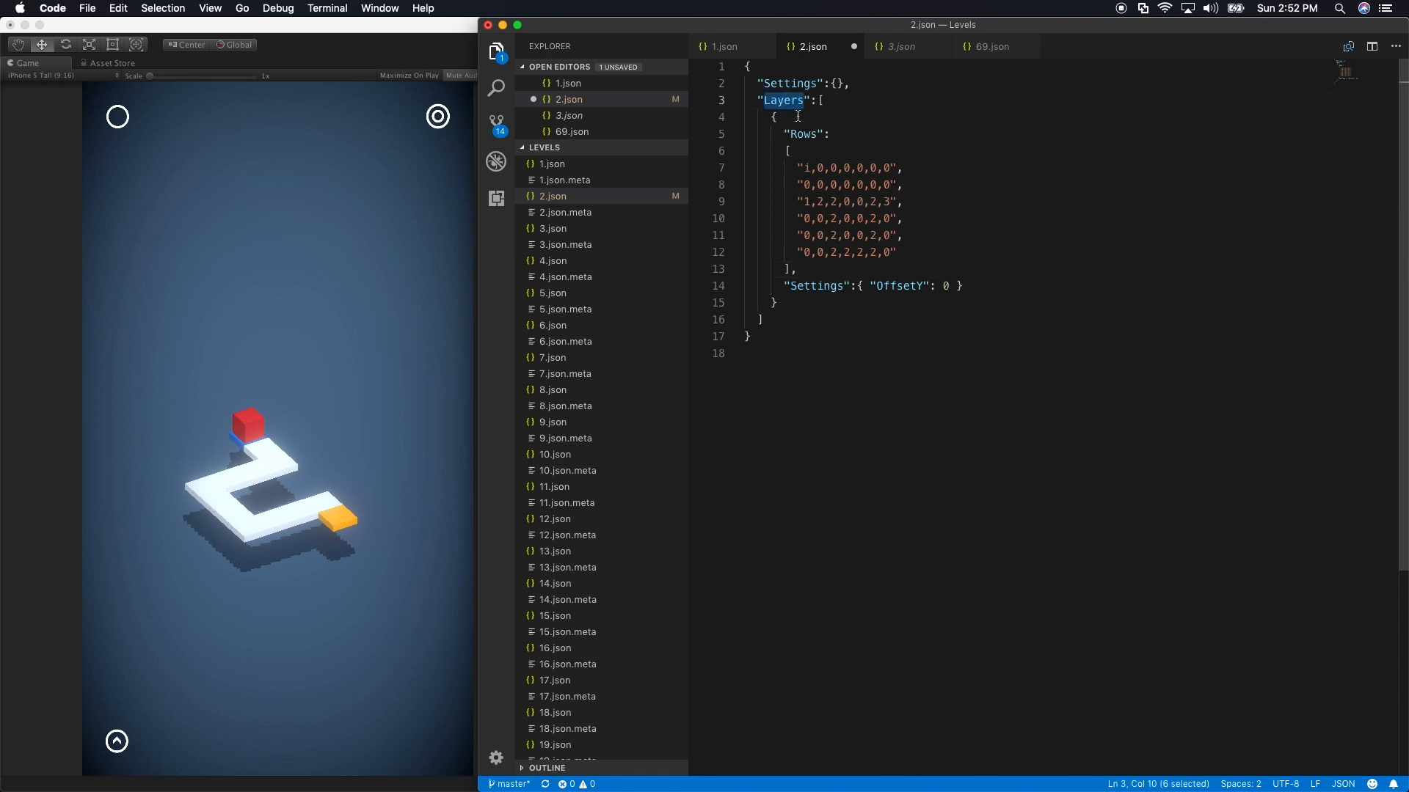
pyautogui.doubleClick(802, 134)
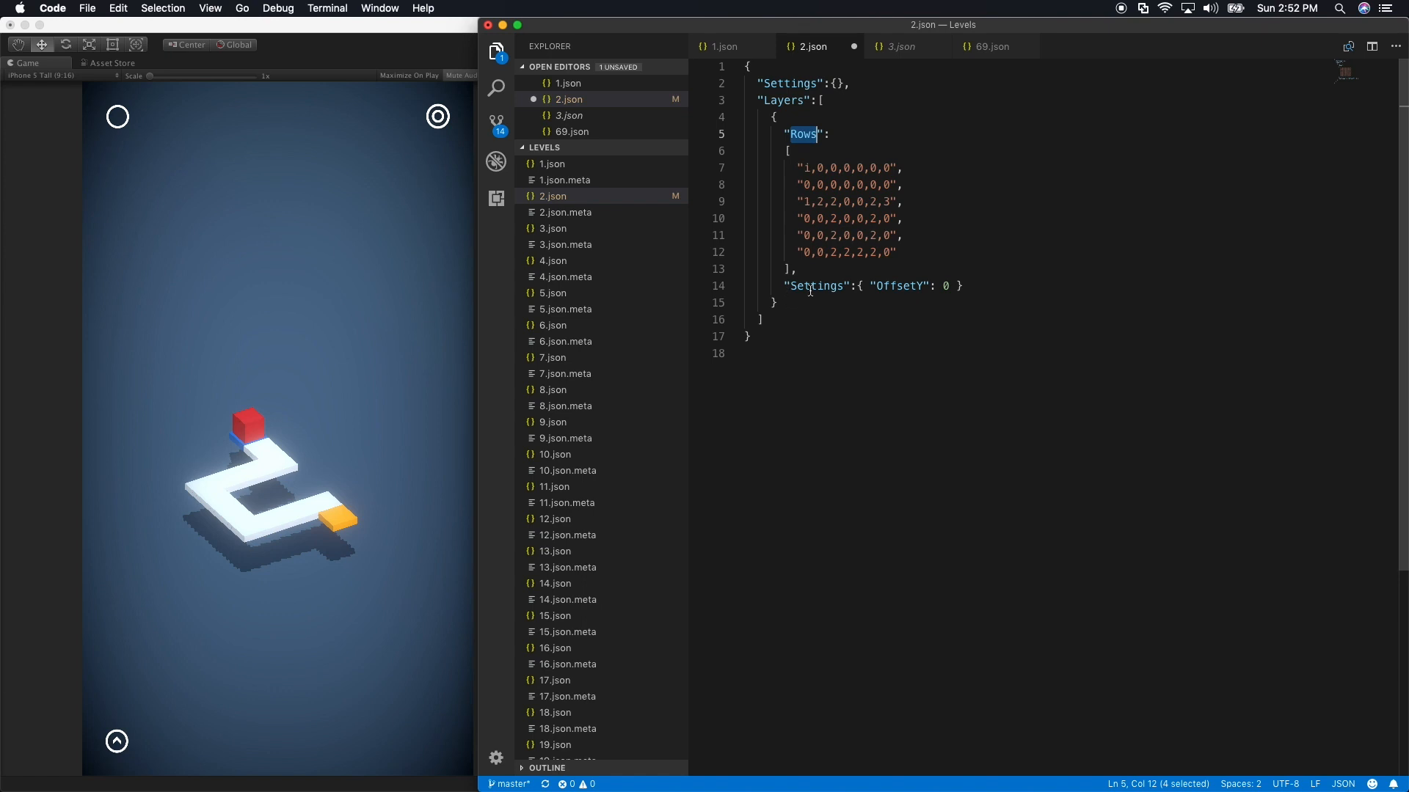
pyautogui.doubleClick(816, 285)
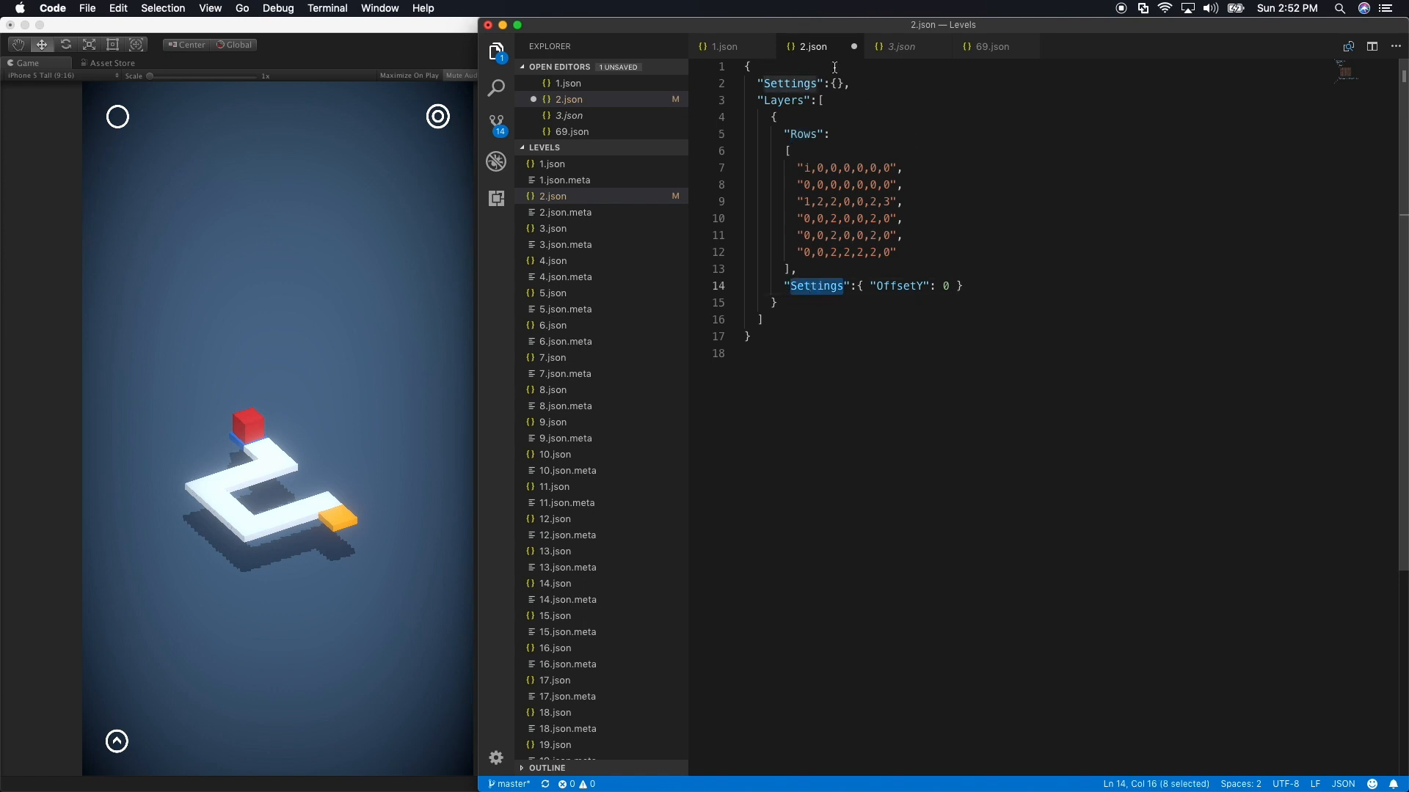
pyautogui.moveTo(794, 168); pyautogui.dragTo(901, 235)
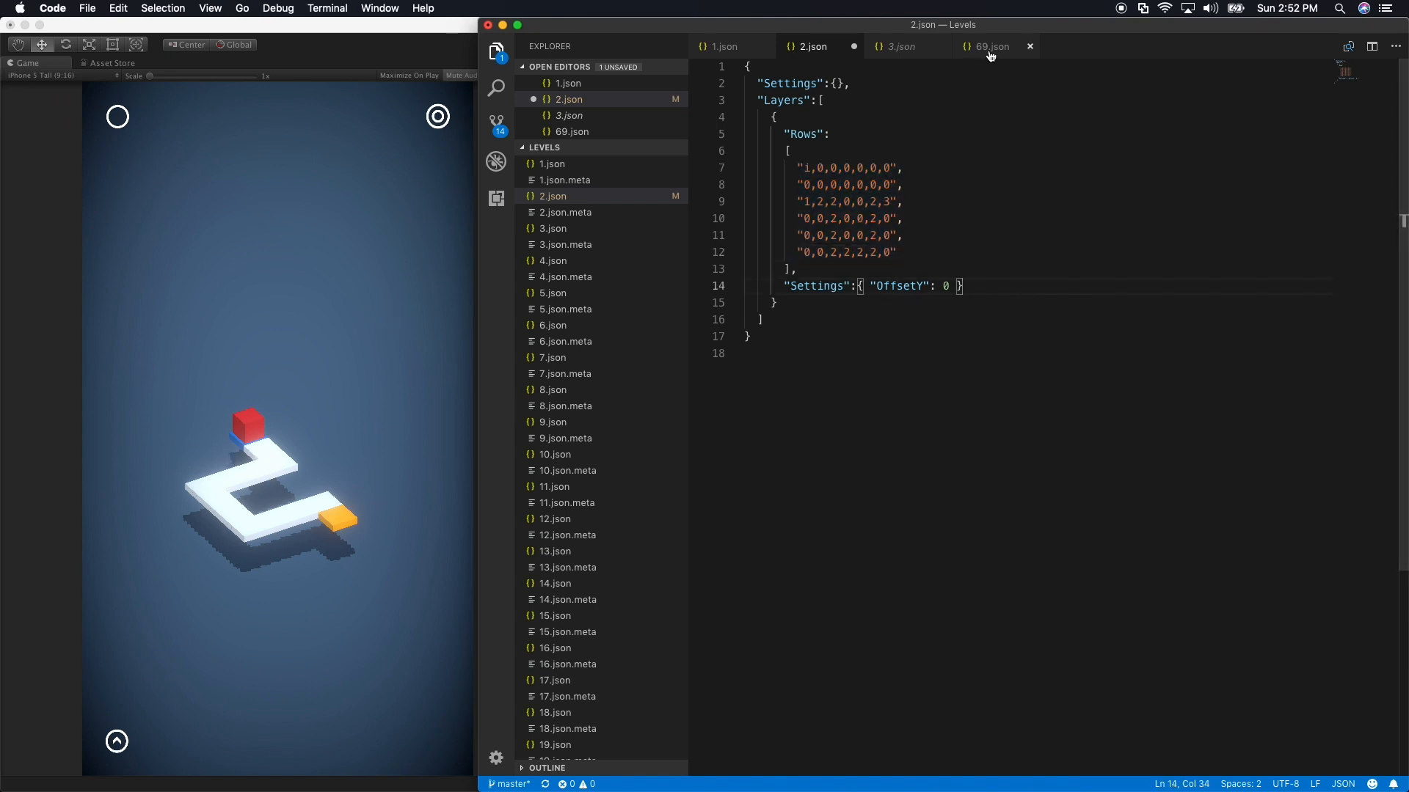
# Review 69.json's LightGrey sky, camera size 22.0 and the first layer's offset settings line
pyautogui.click(991, 46)
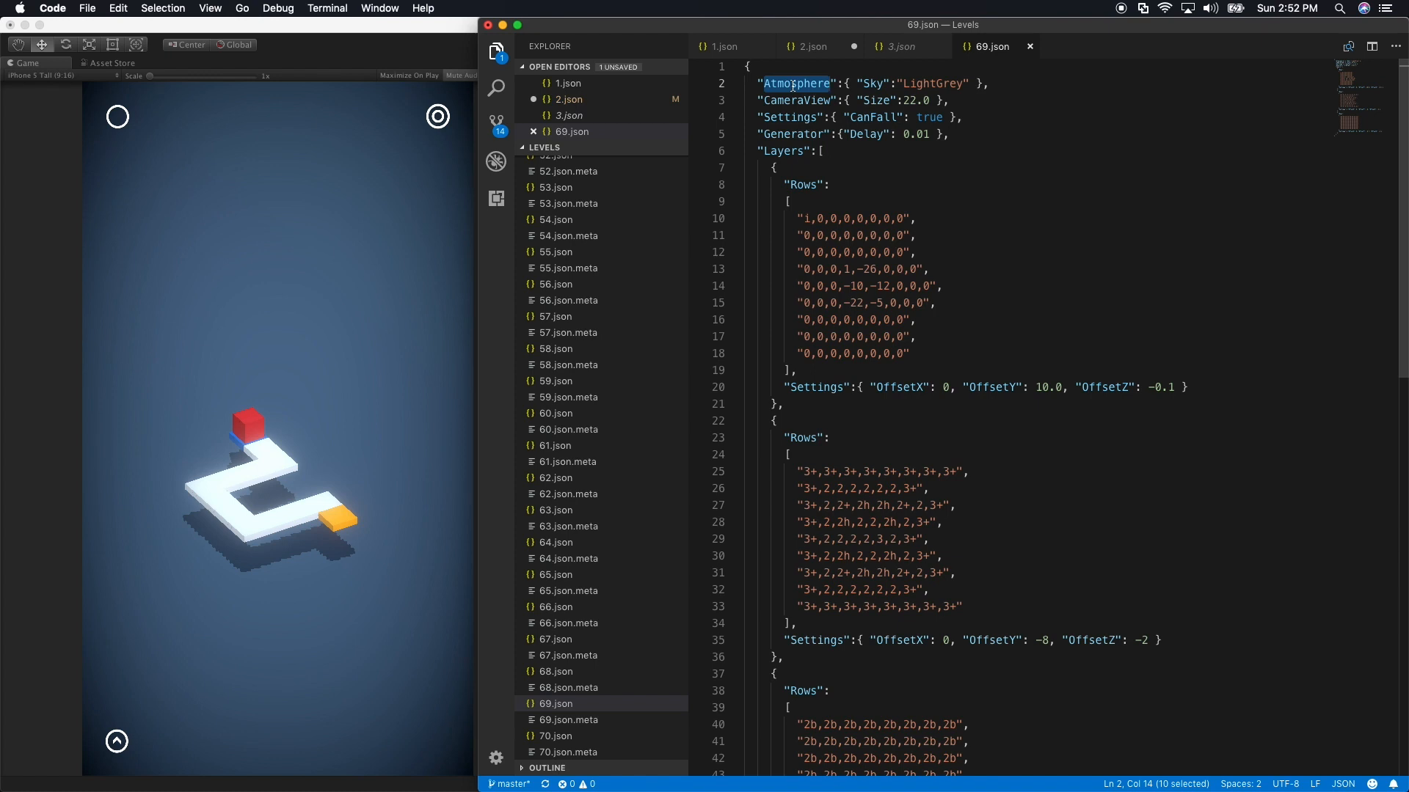
pyautogui.doubleClick(932, 84)
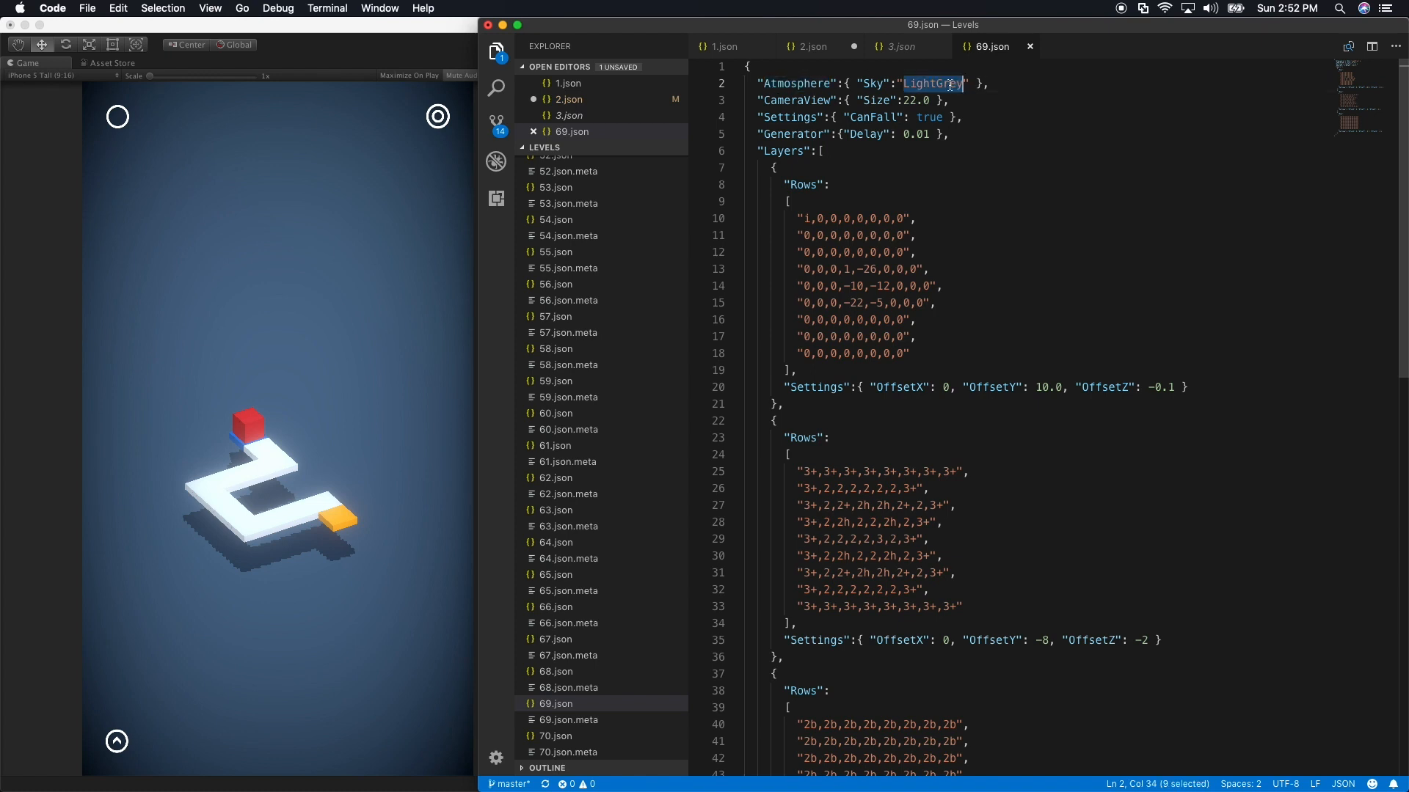
pyautogui.moveTo(324, 189)
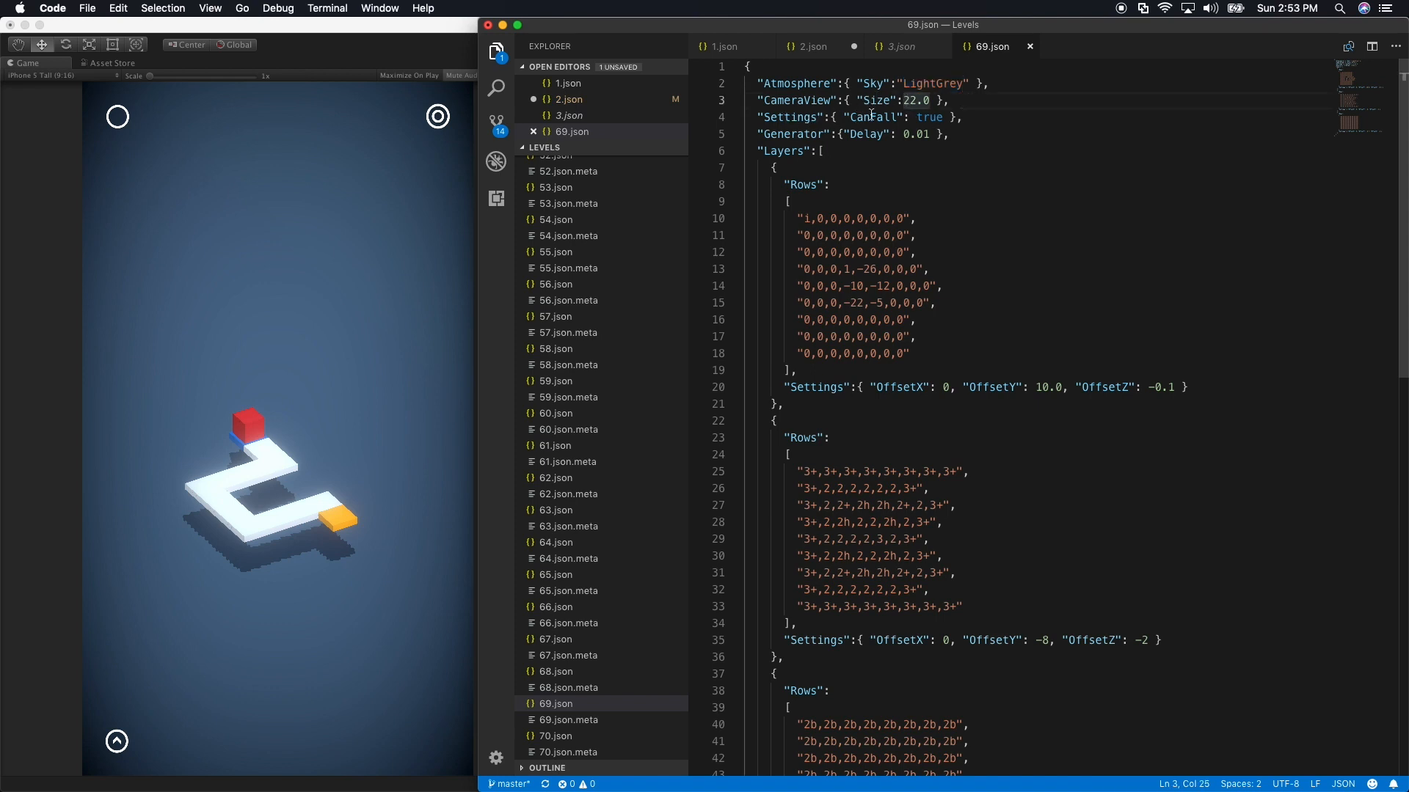
pyautogui.doubleClick(877, 116)
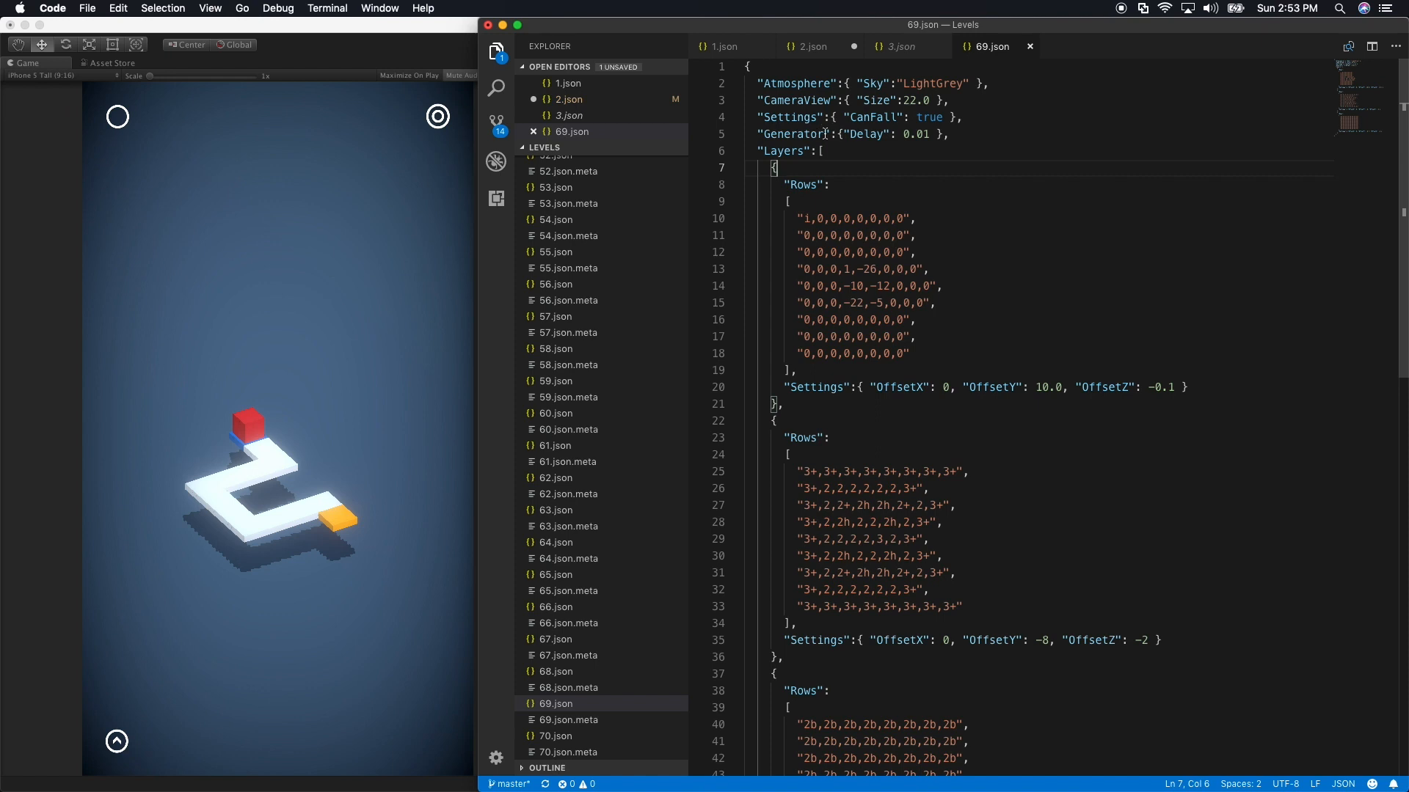
pyautogui.moveTo(865, 133)
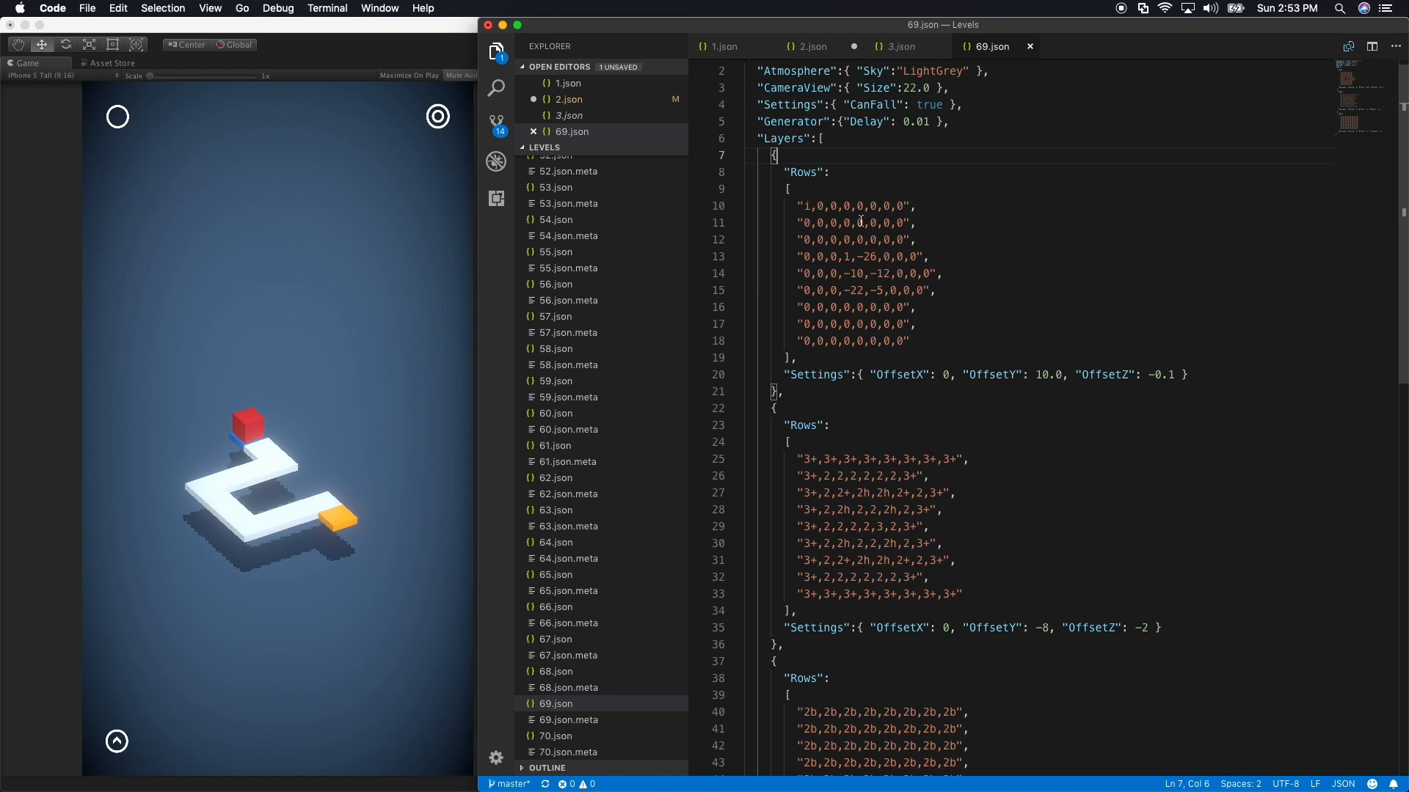
pyautogui.moveTo(843, 424)
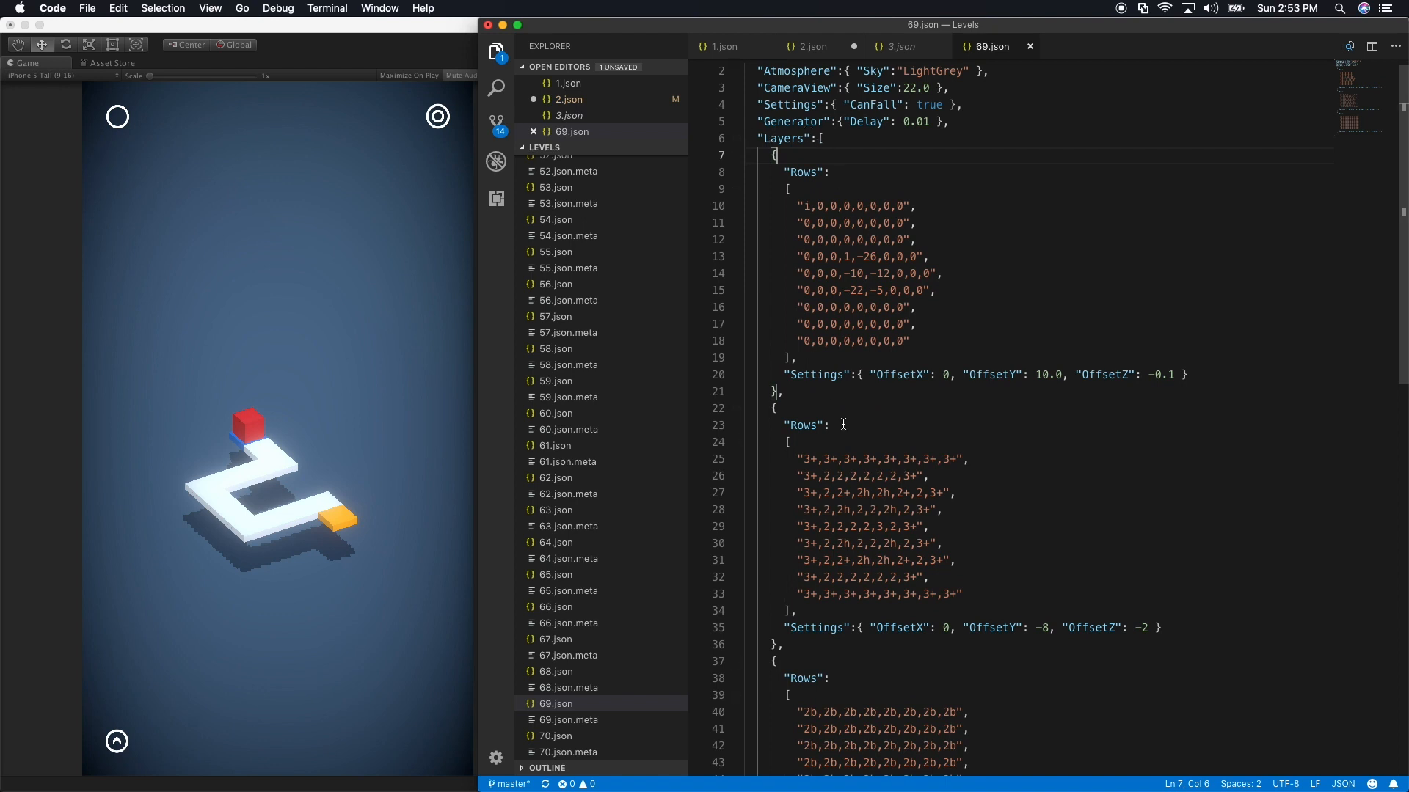
pyautogui.scroll(-3)
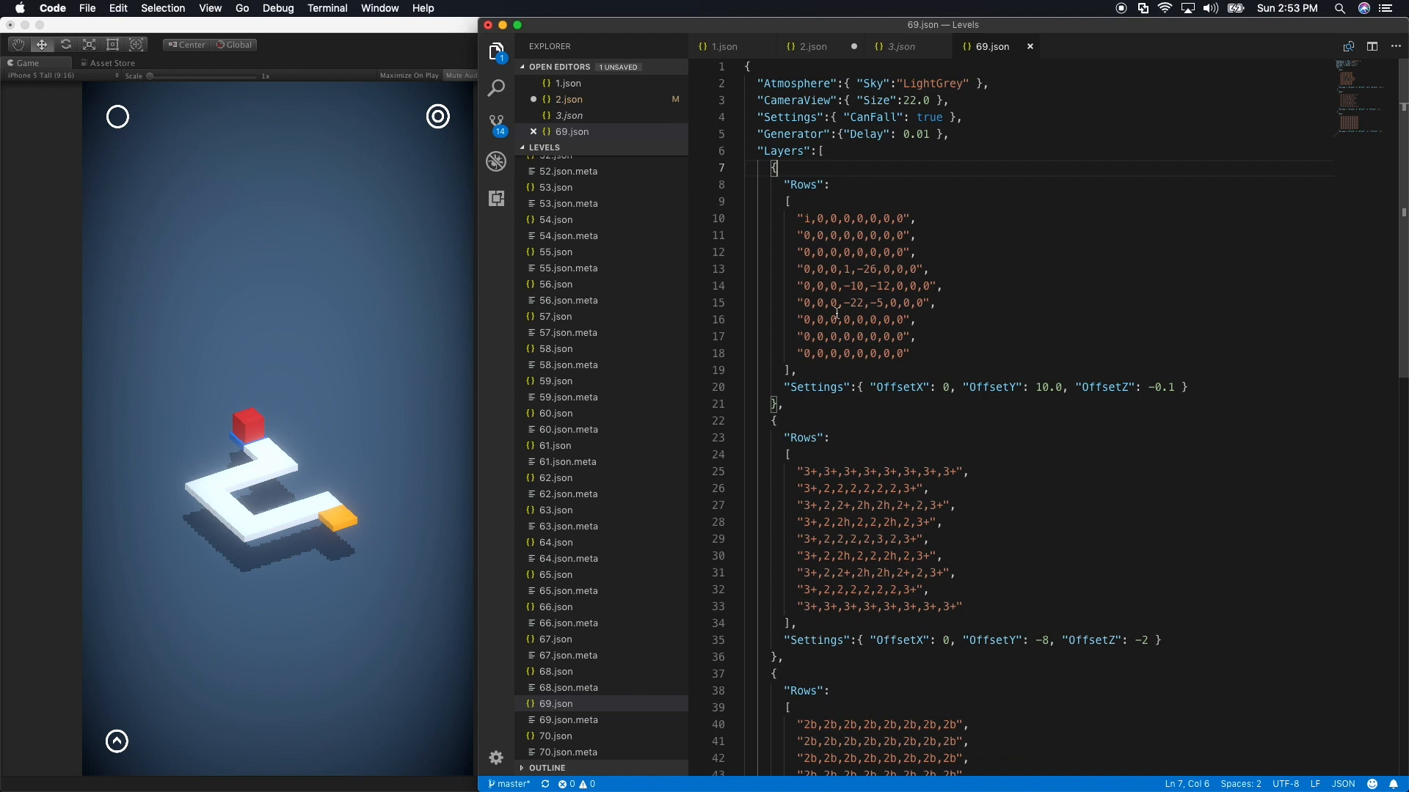
pyautogui.moveTo(785, 387); pyautogui.dragTo(1051, 388)
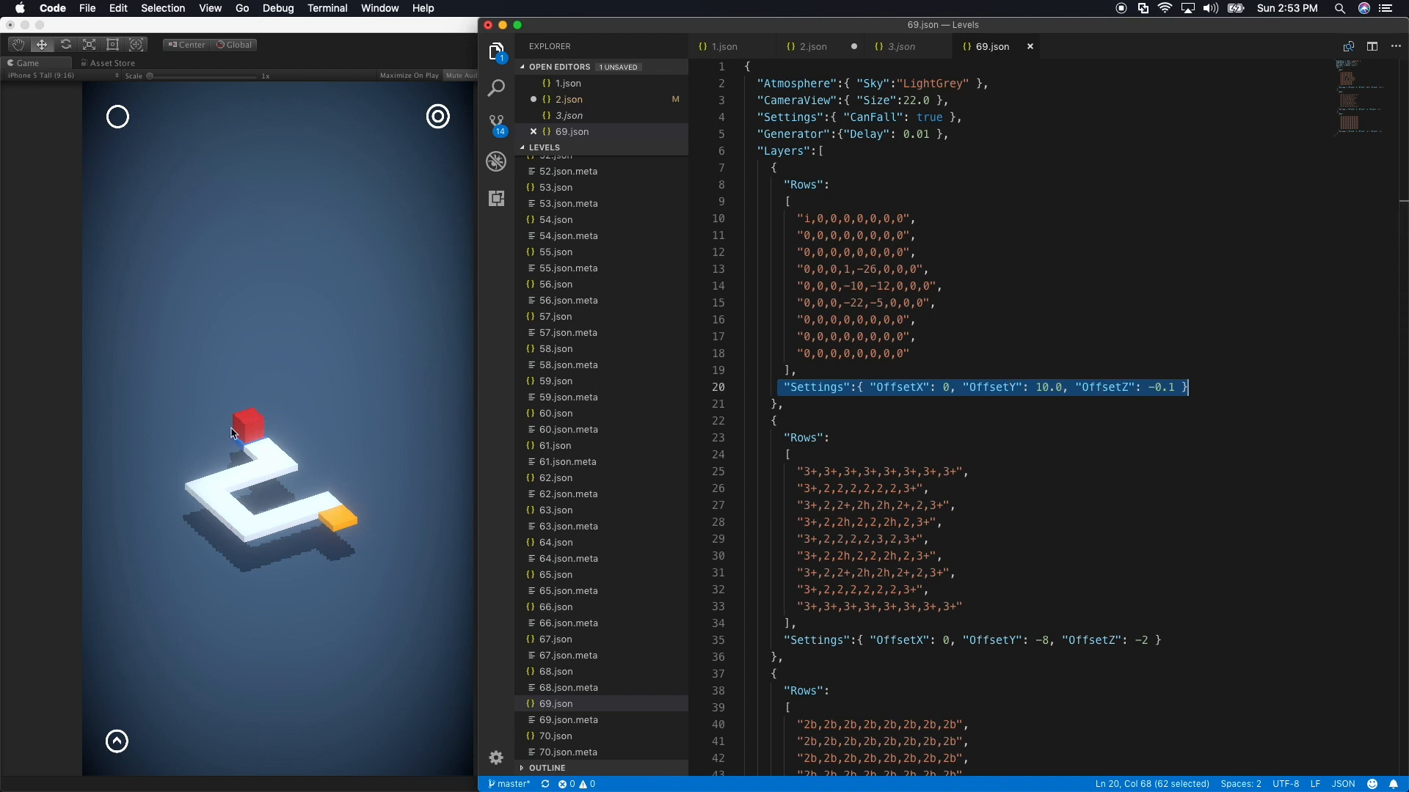
pyautogui.moveTo(367, 463)
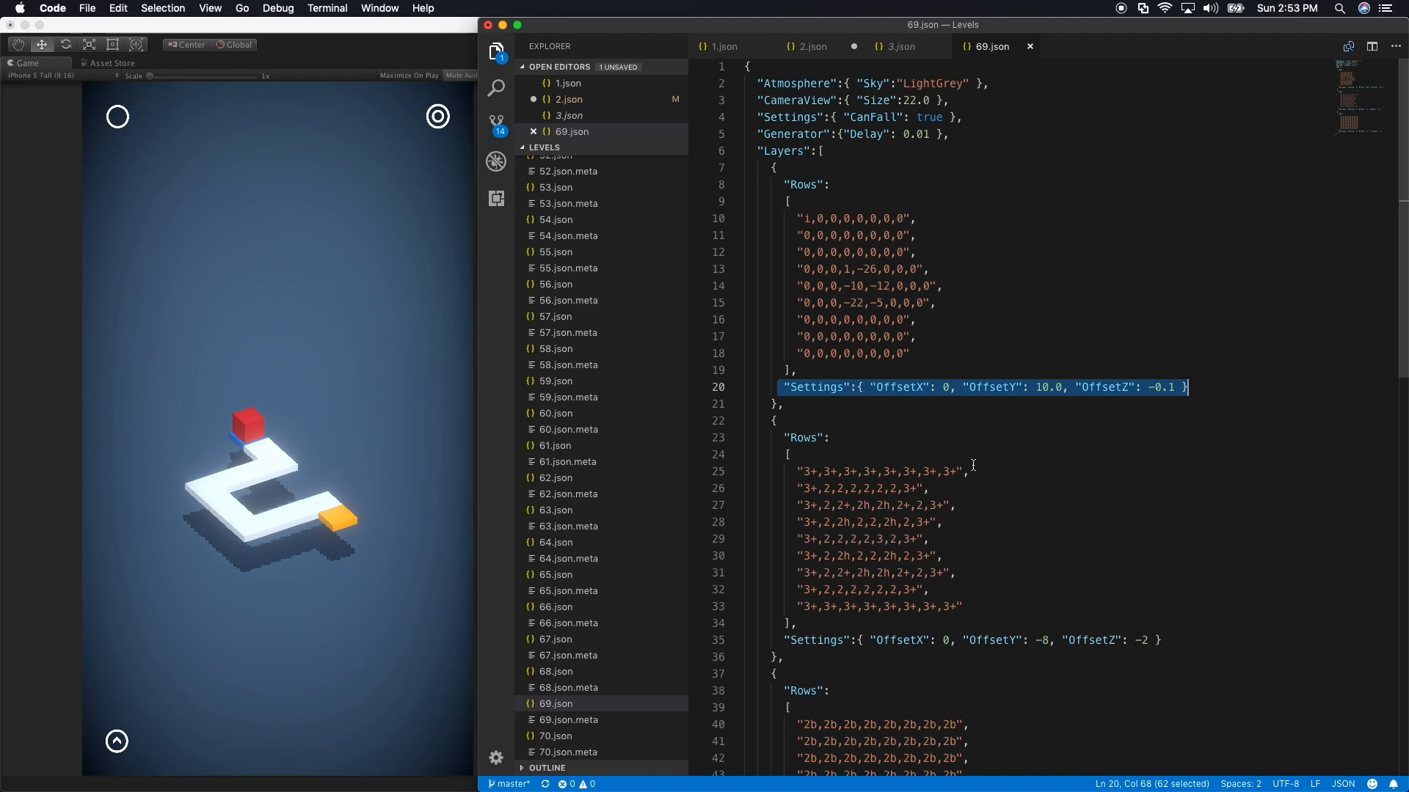
pyautogui.scroll(-3)
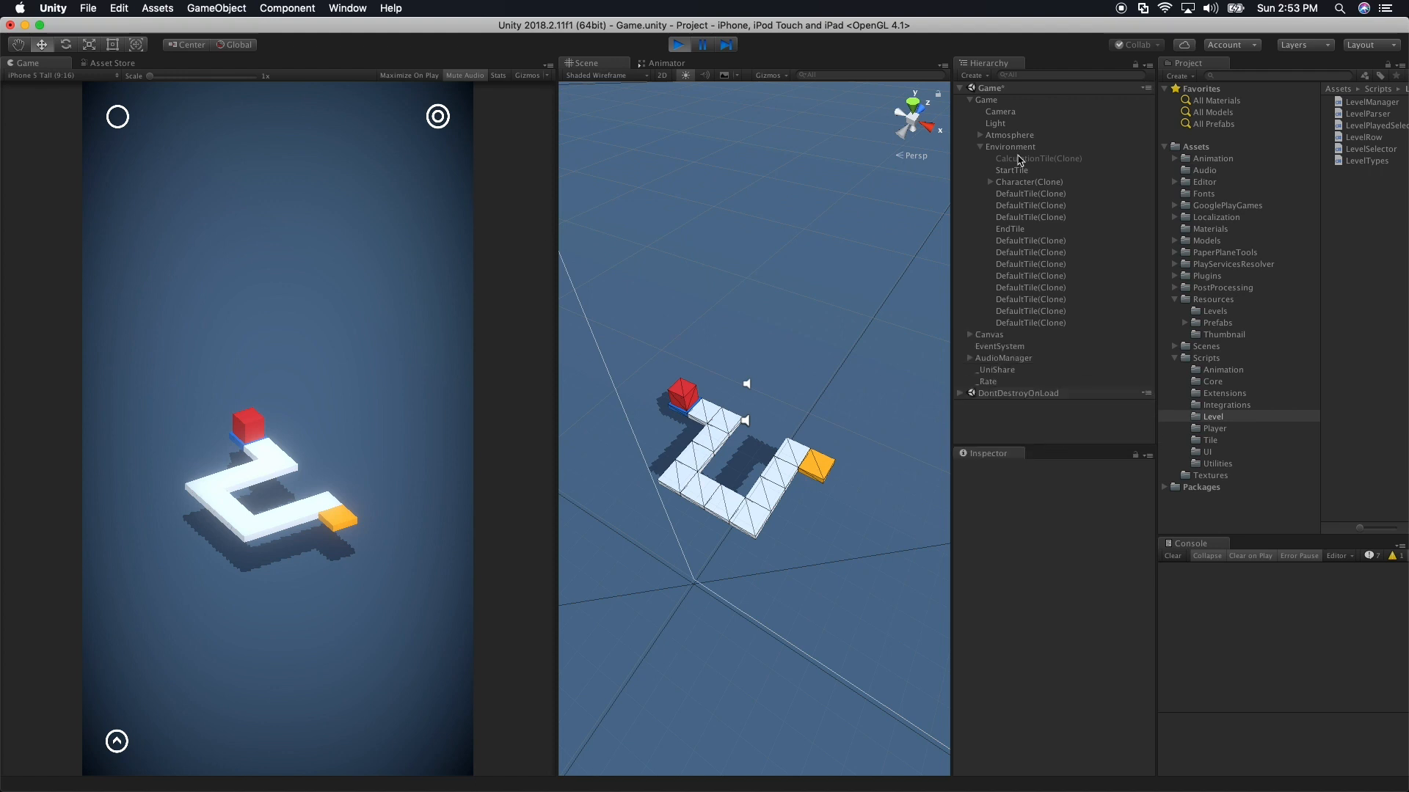
# Inspect the generated Environment object and the StartTile, orbiting the scene for another angle
pyautogui.click(1009, 147)
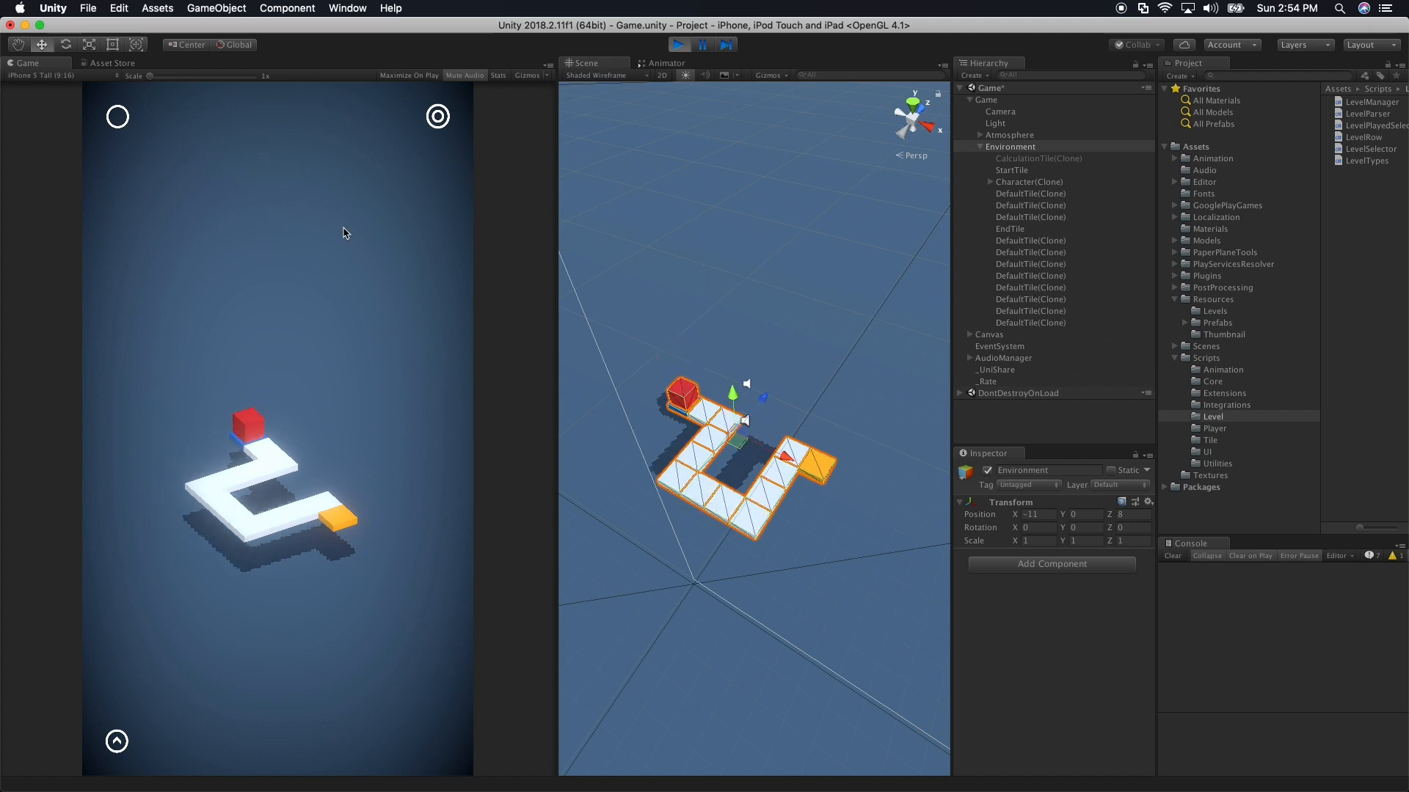
pyautogui.moveTo(761, 160)
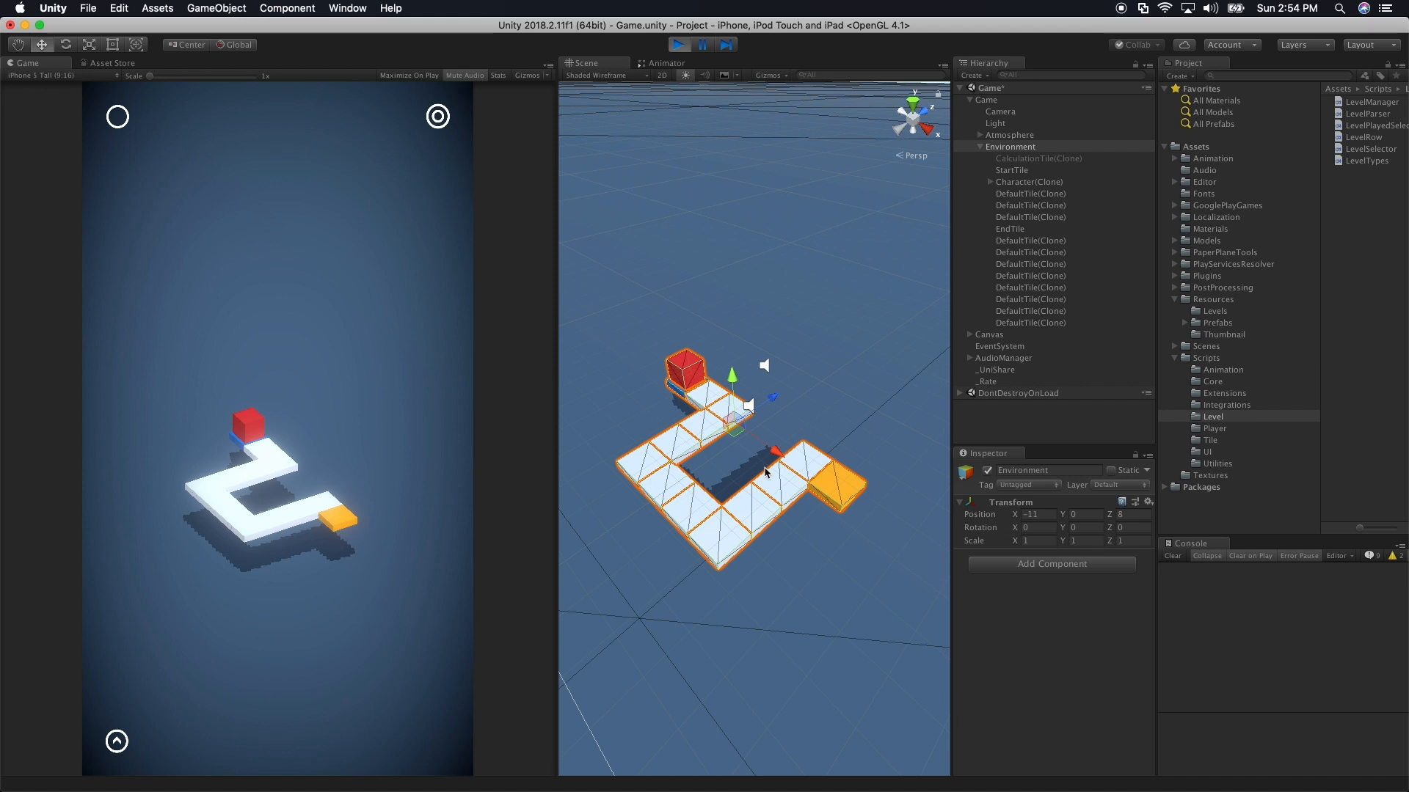
pyautogui.moveTo(813, 403)
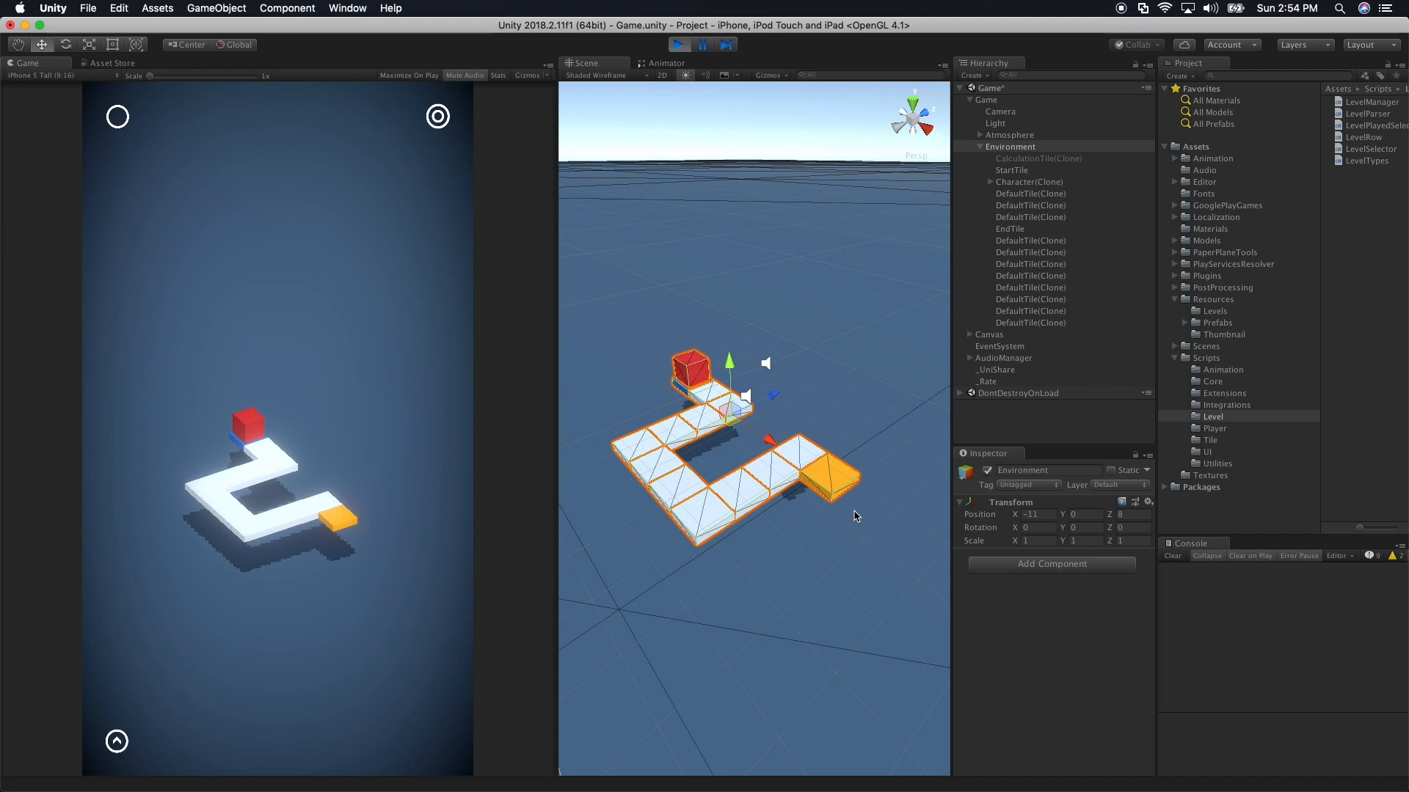
pyautogui.moveTo(678, 384)
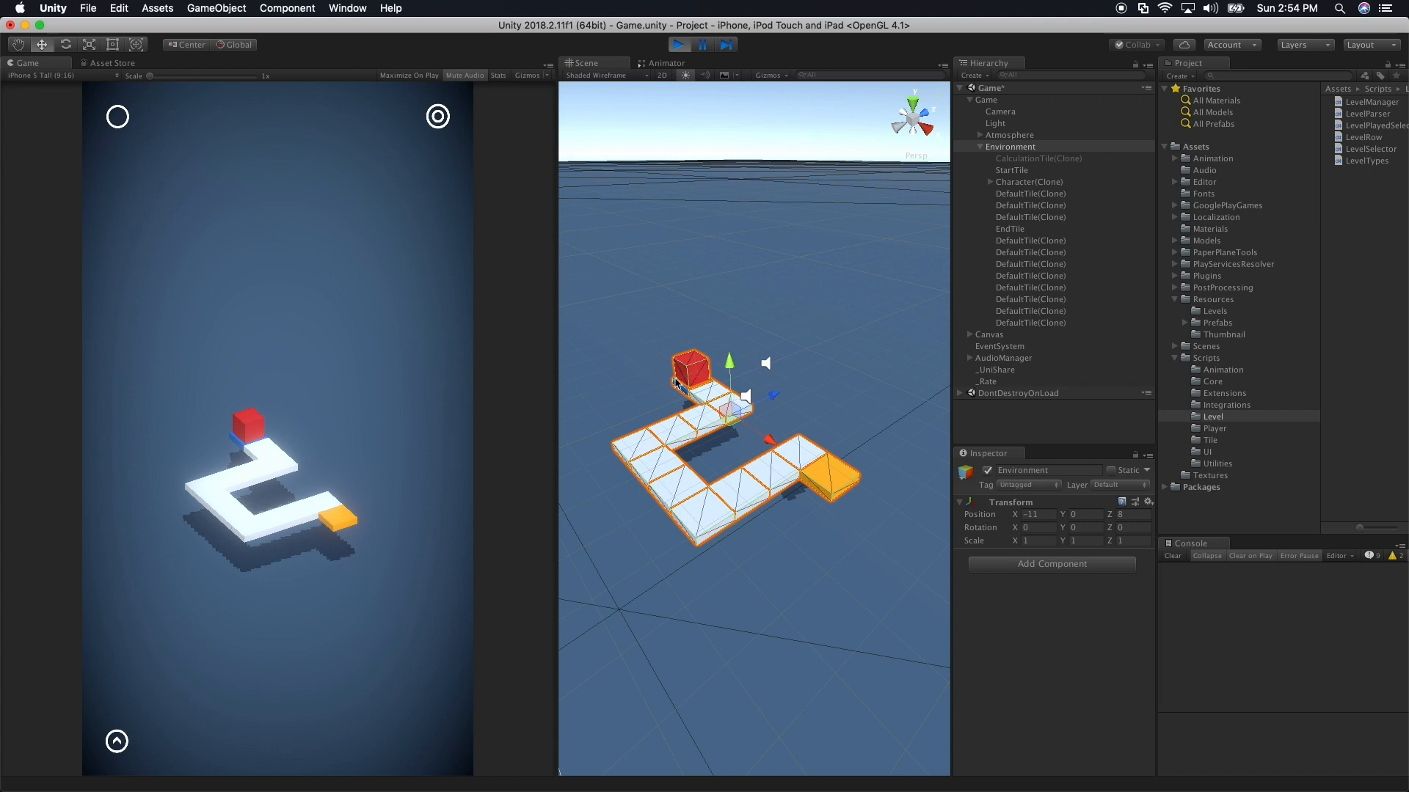
pyautogui.click(1011, 170)
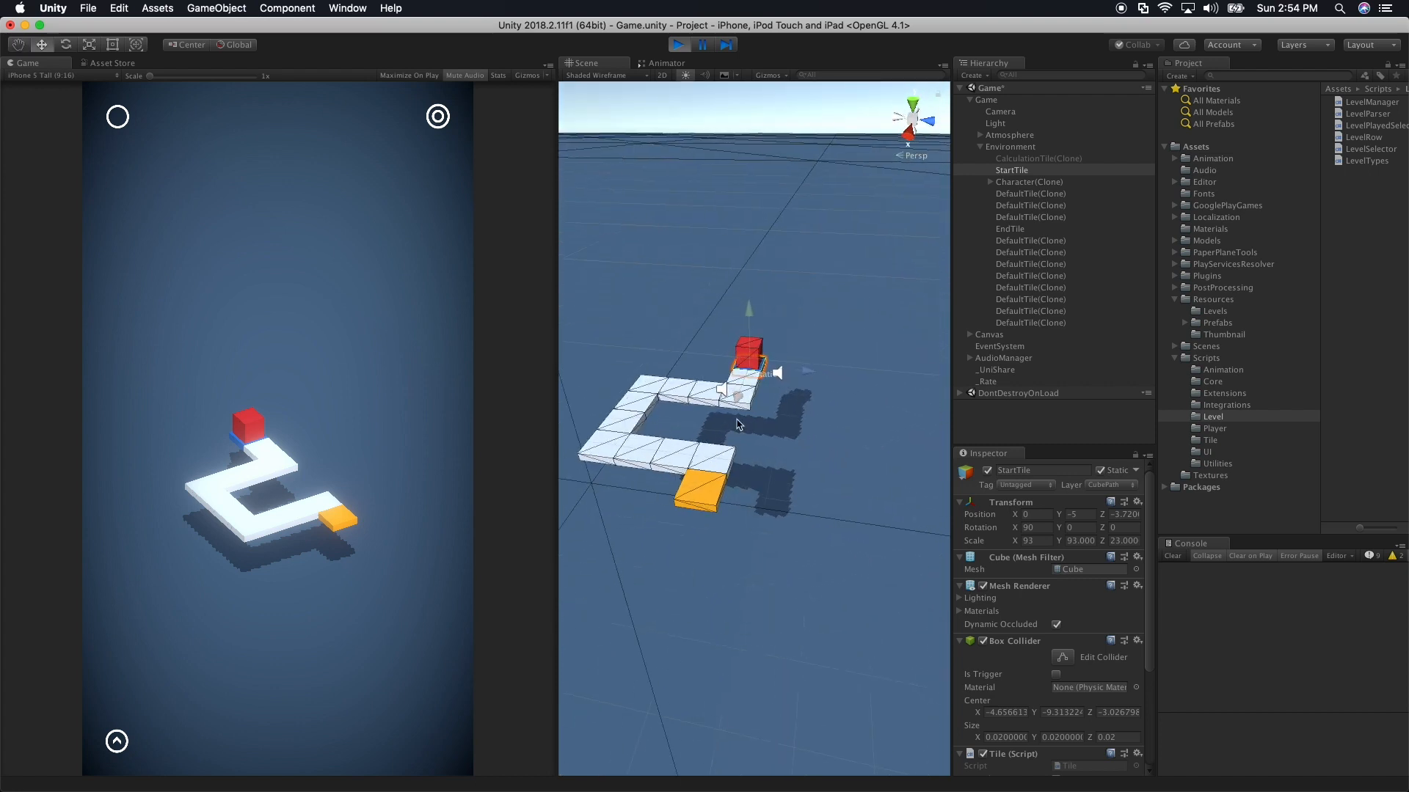
pyautogui.moveTo(736, 422); pyautogui.dragTo(755, 494)
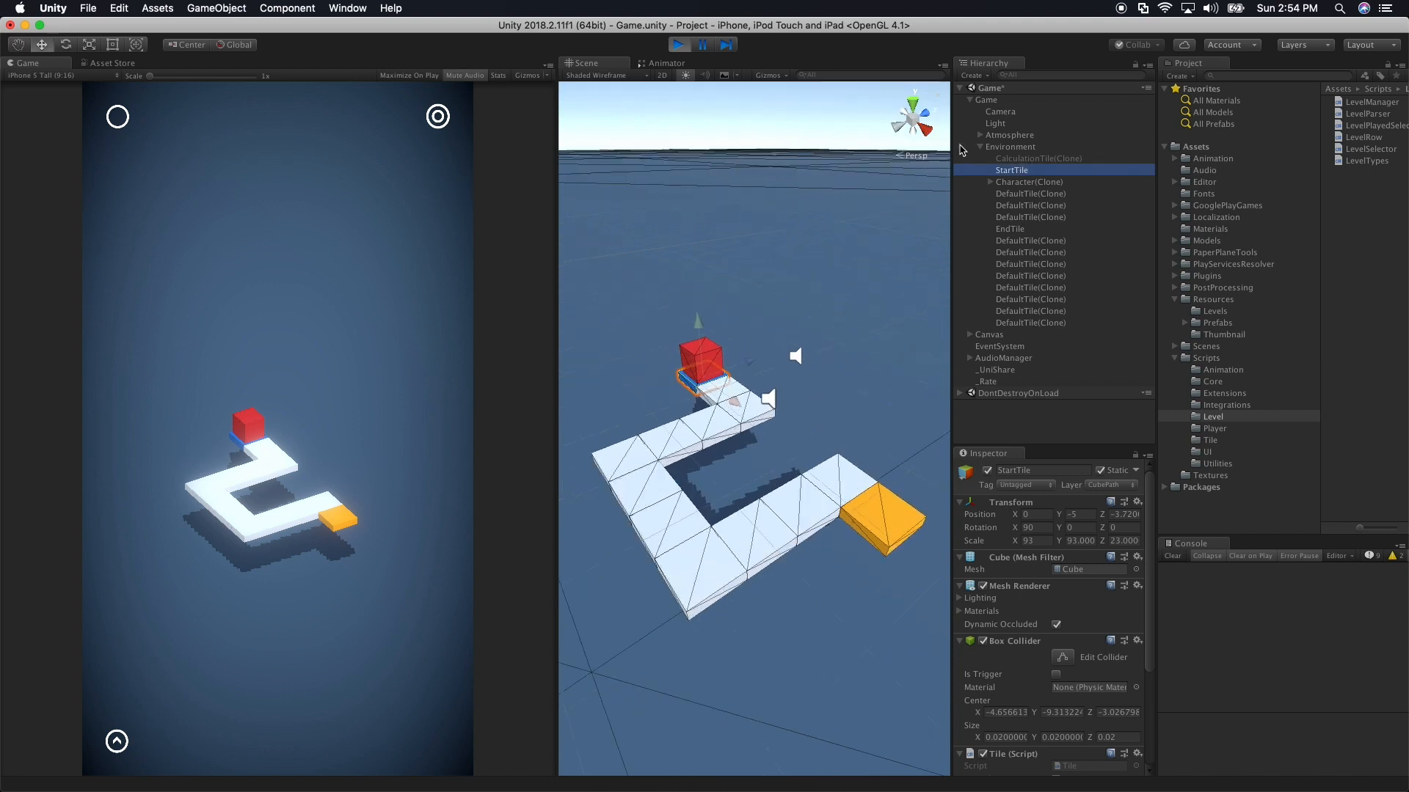
pyautogui.moveTo(852, 315)
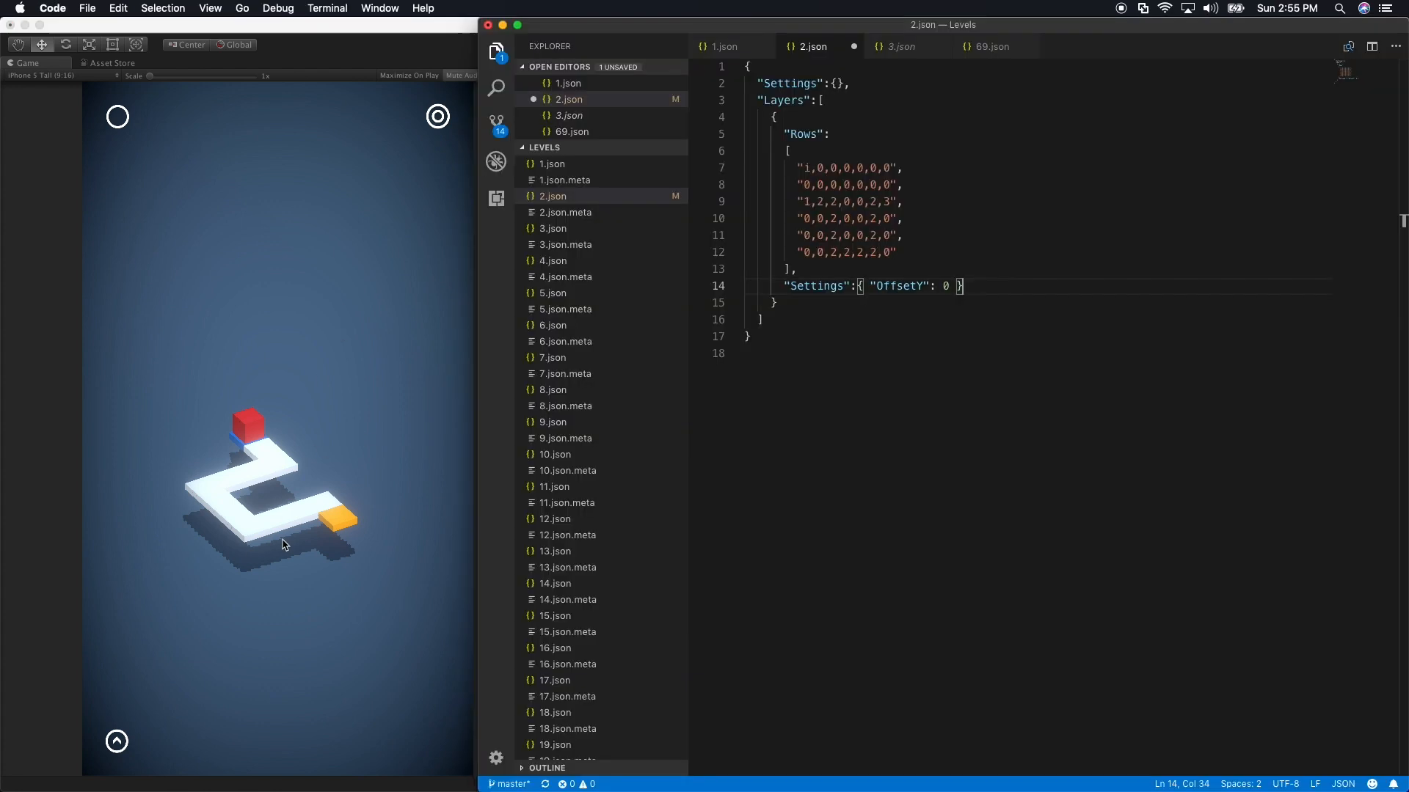
# Copy 69.json's Atmosphere and CameraView lines into 2.json and set the camera size to 30
pyautogui.click(991, 46)
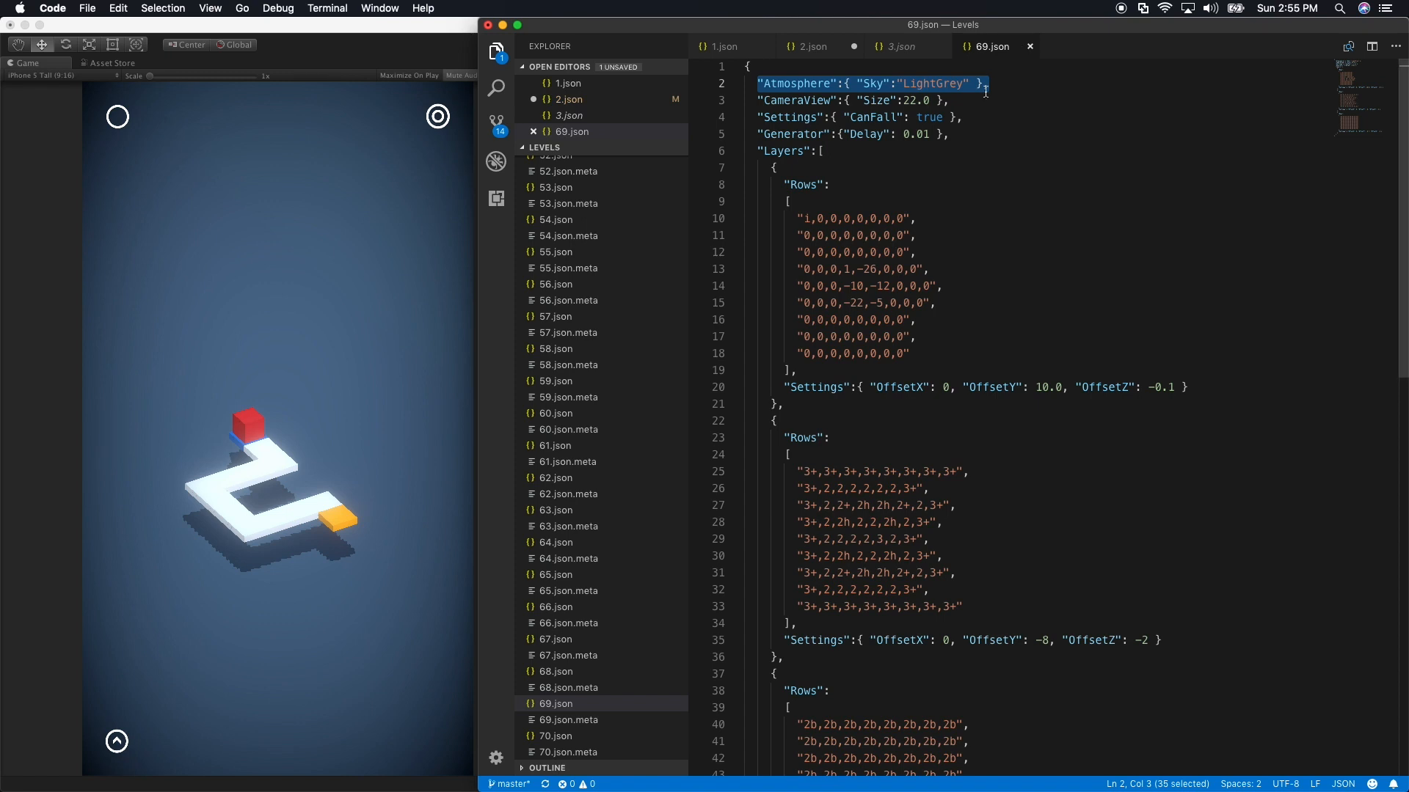
pyautogui.click(983, 100)
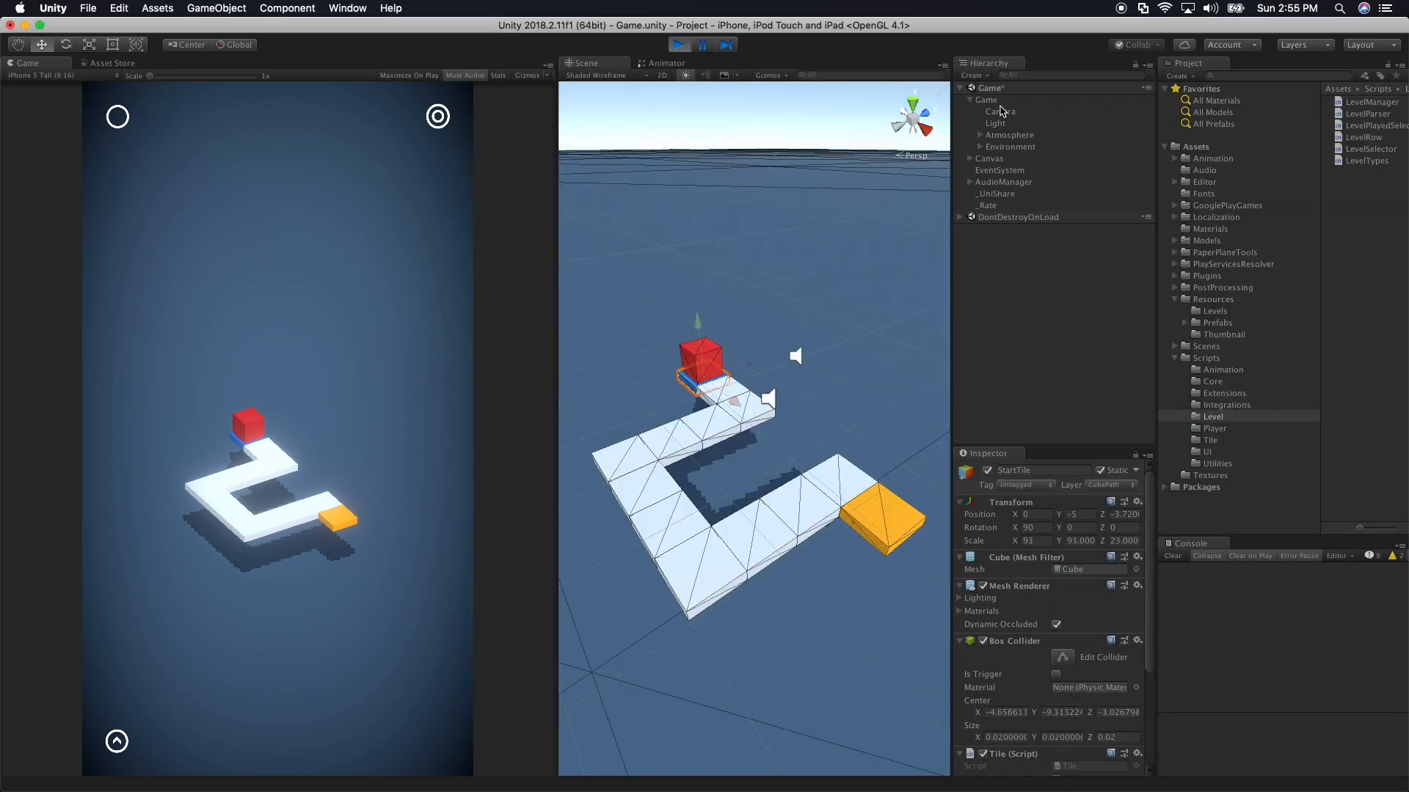
pyautogui.click(999, 111)
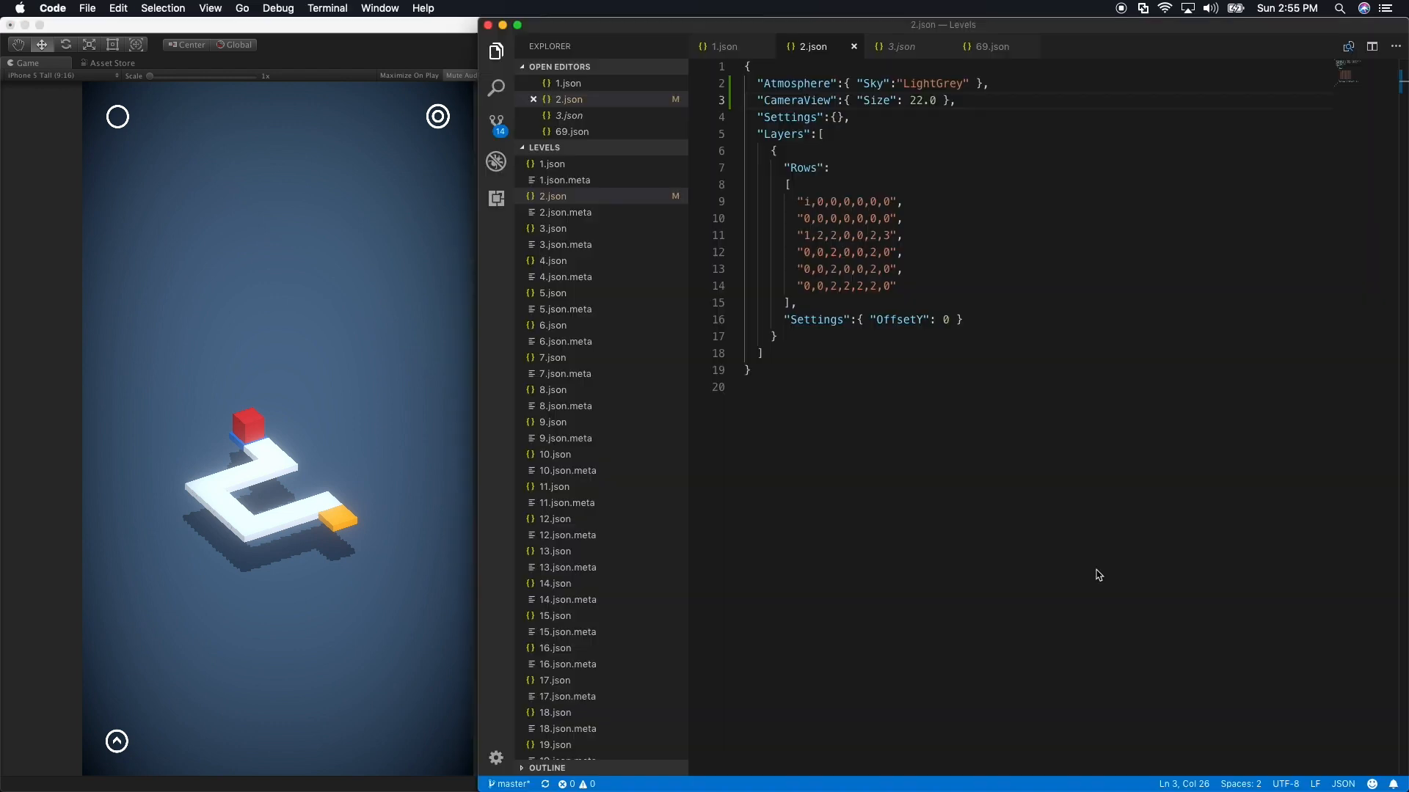
pyautogui.doubleClick(916, 100)
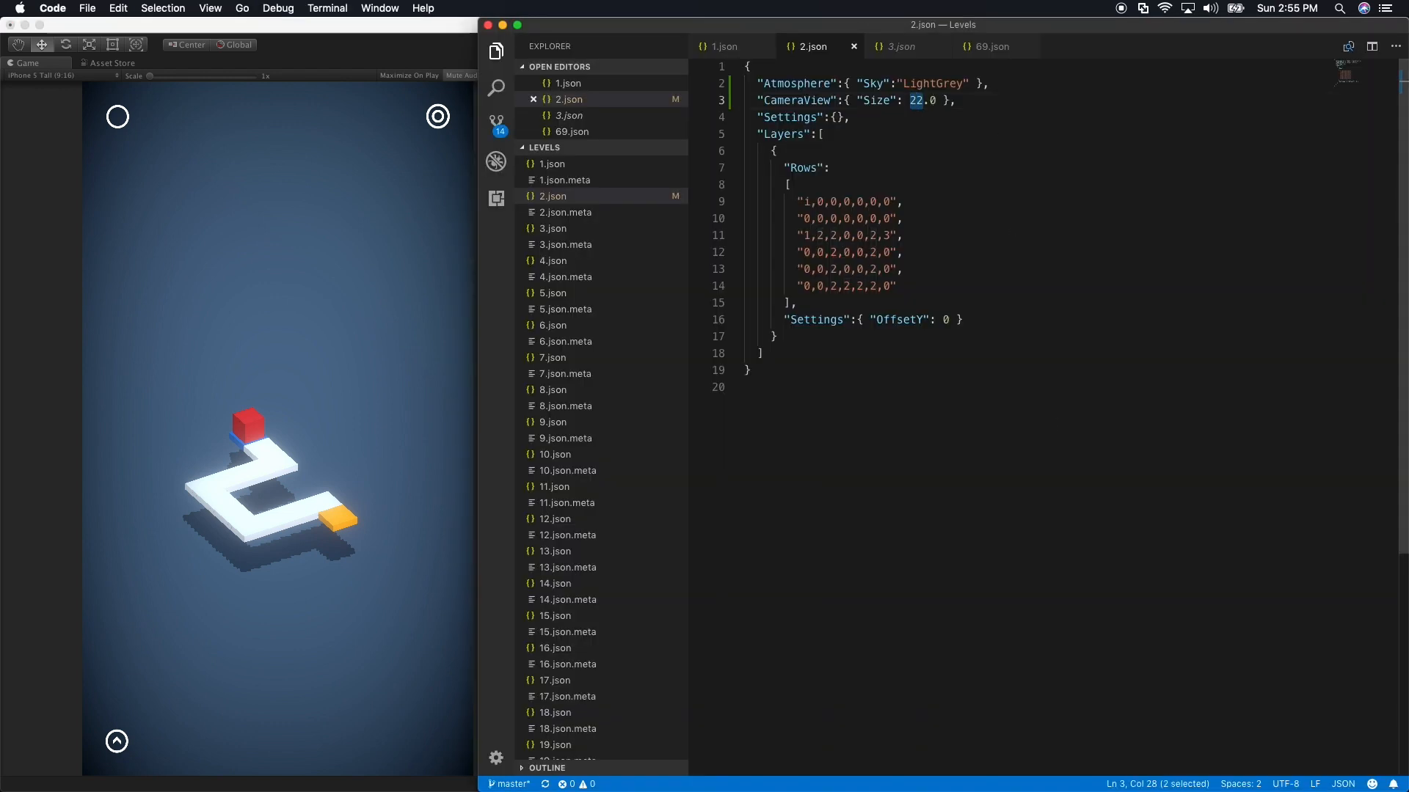
pyautogui.write('30')
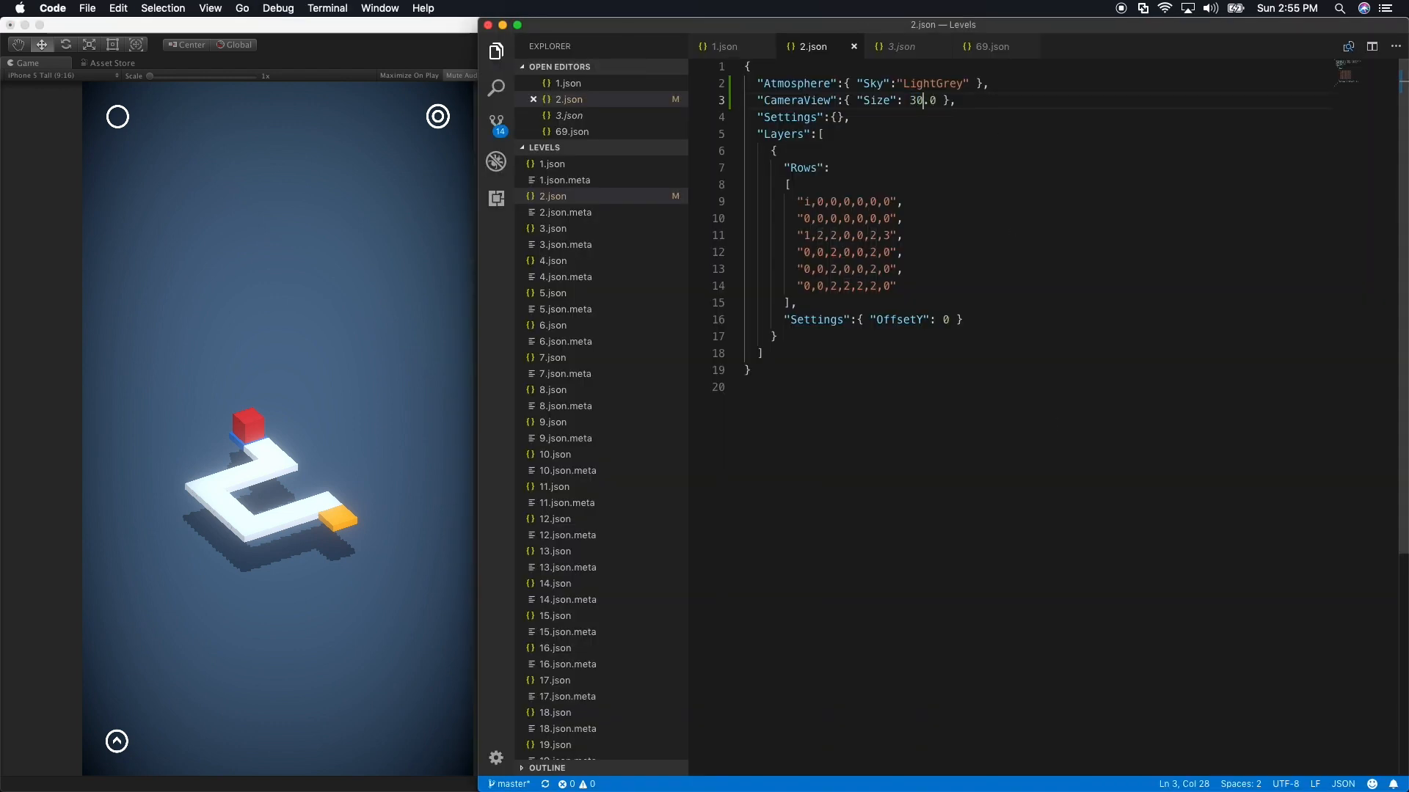
pyautogui.click(903, 235)
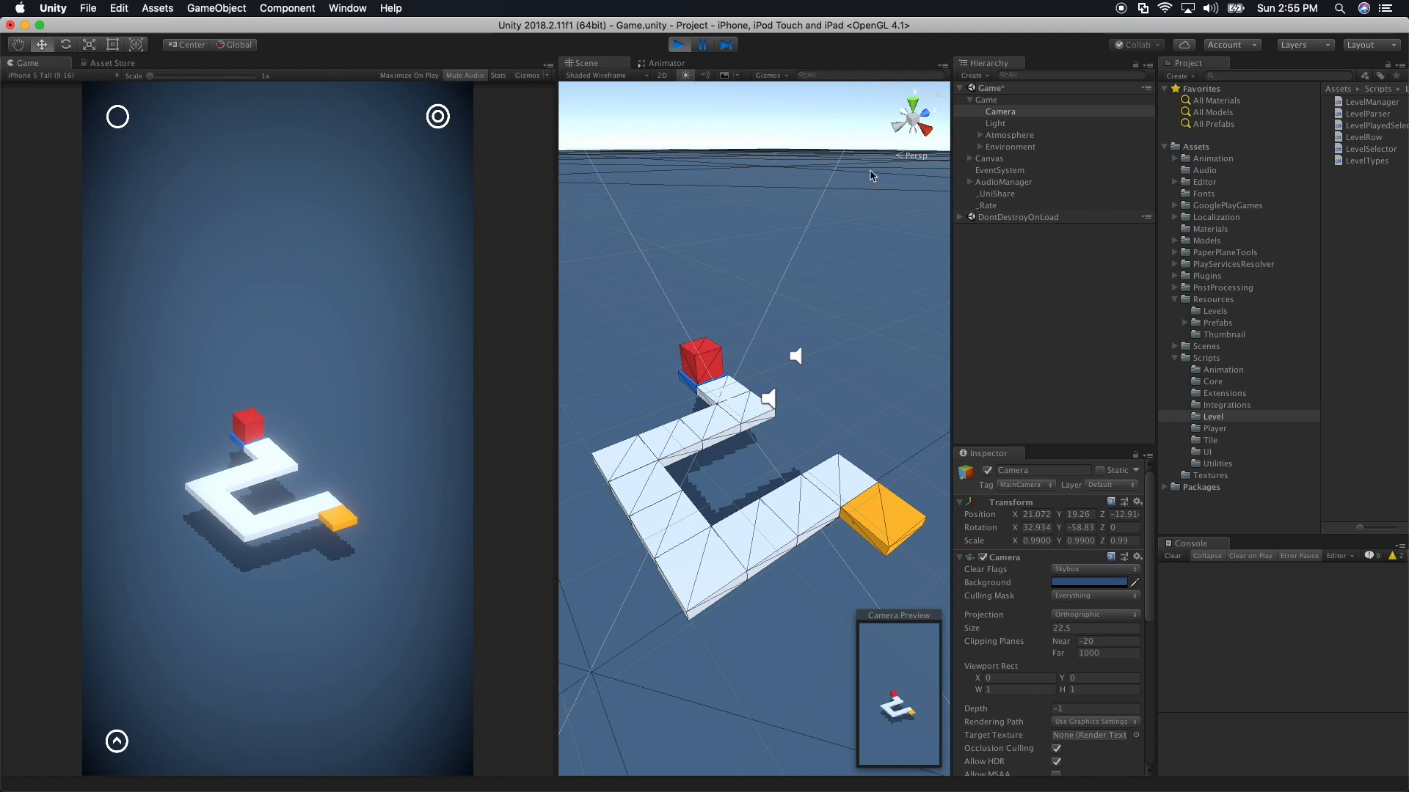
pyautogui.moveTo(1019, 158)
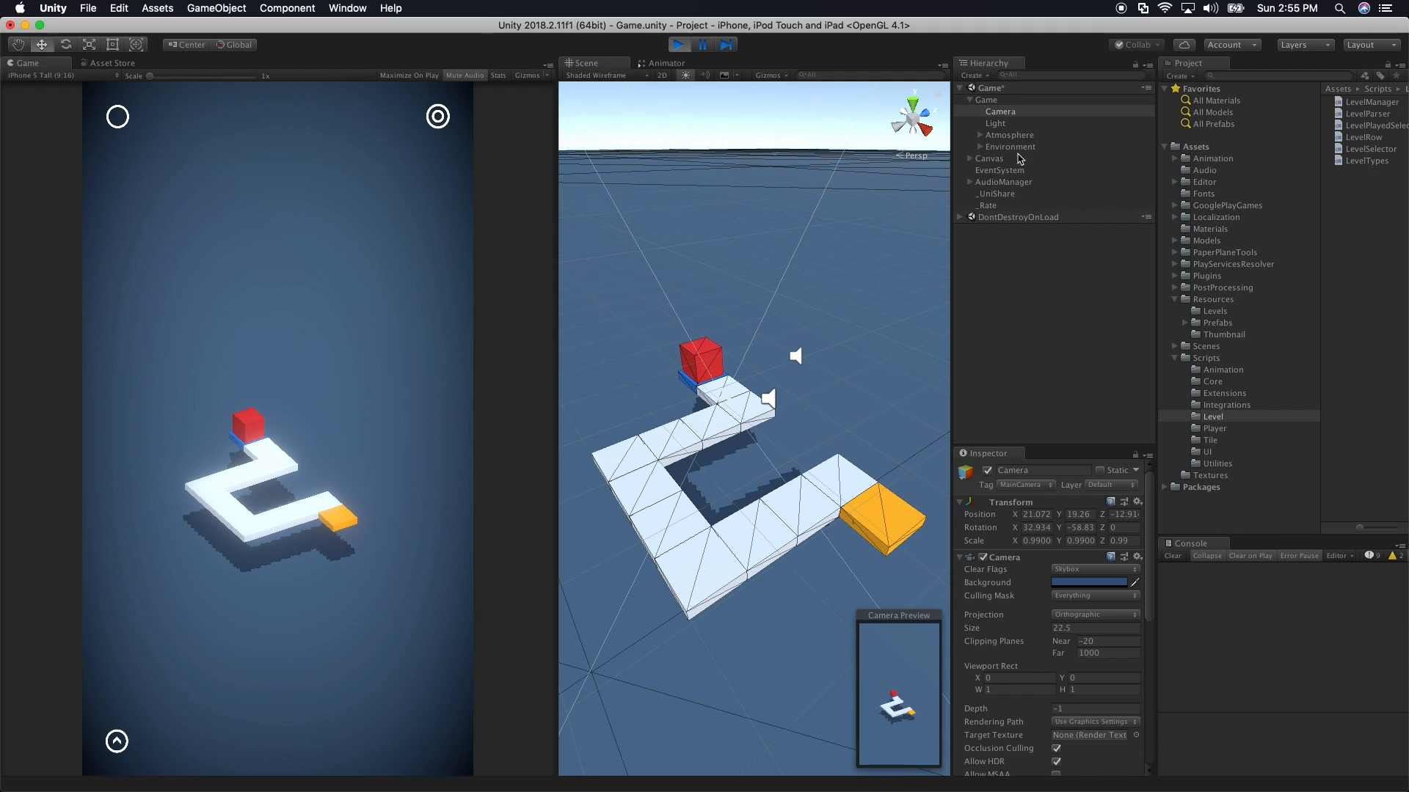
# Inspect the scene Camera, then tick Reload Level Data on the Level Manager
pyautogui.click(986, 100)
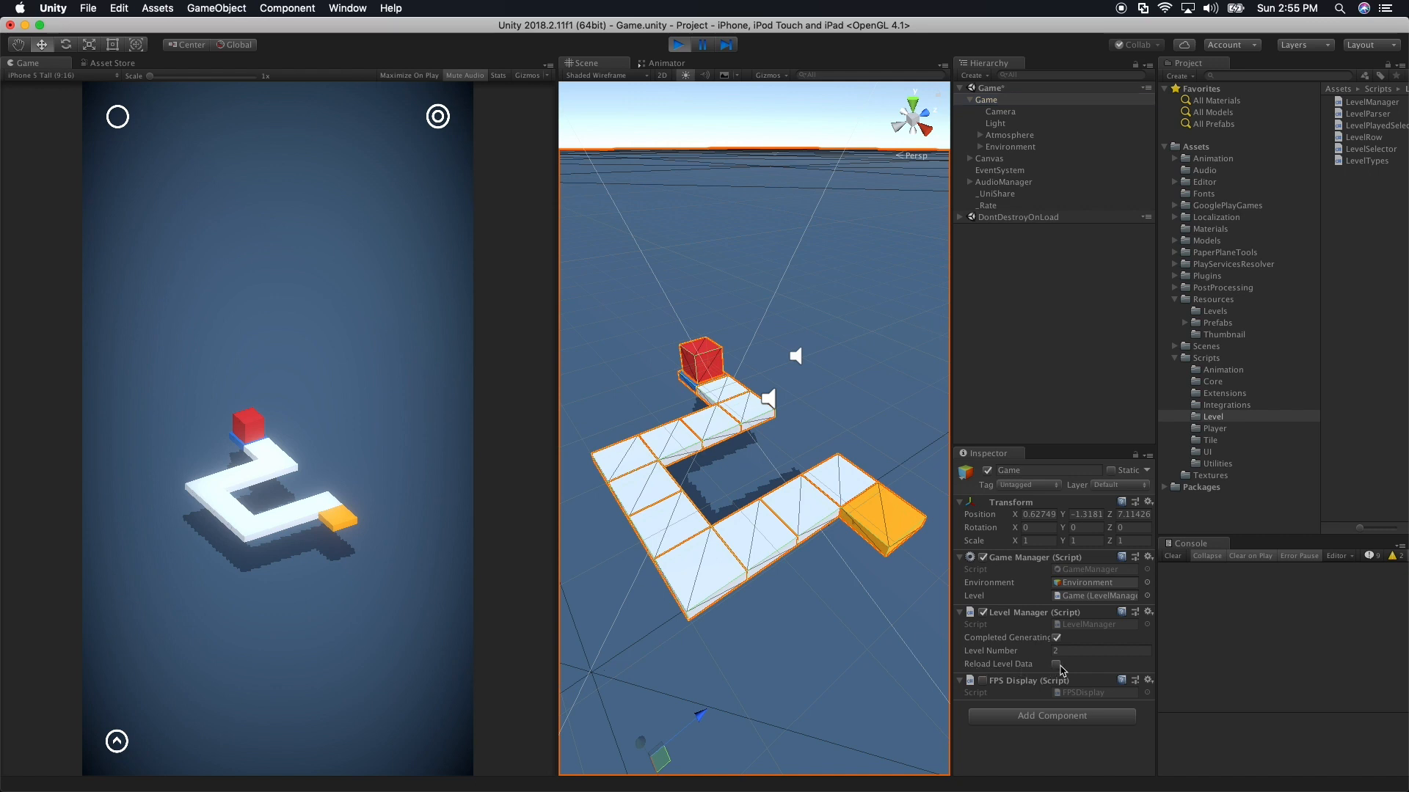
pyautogui.click(1057, 665)
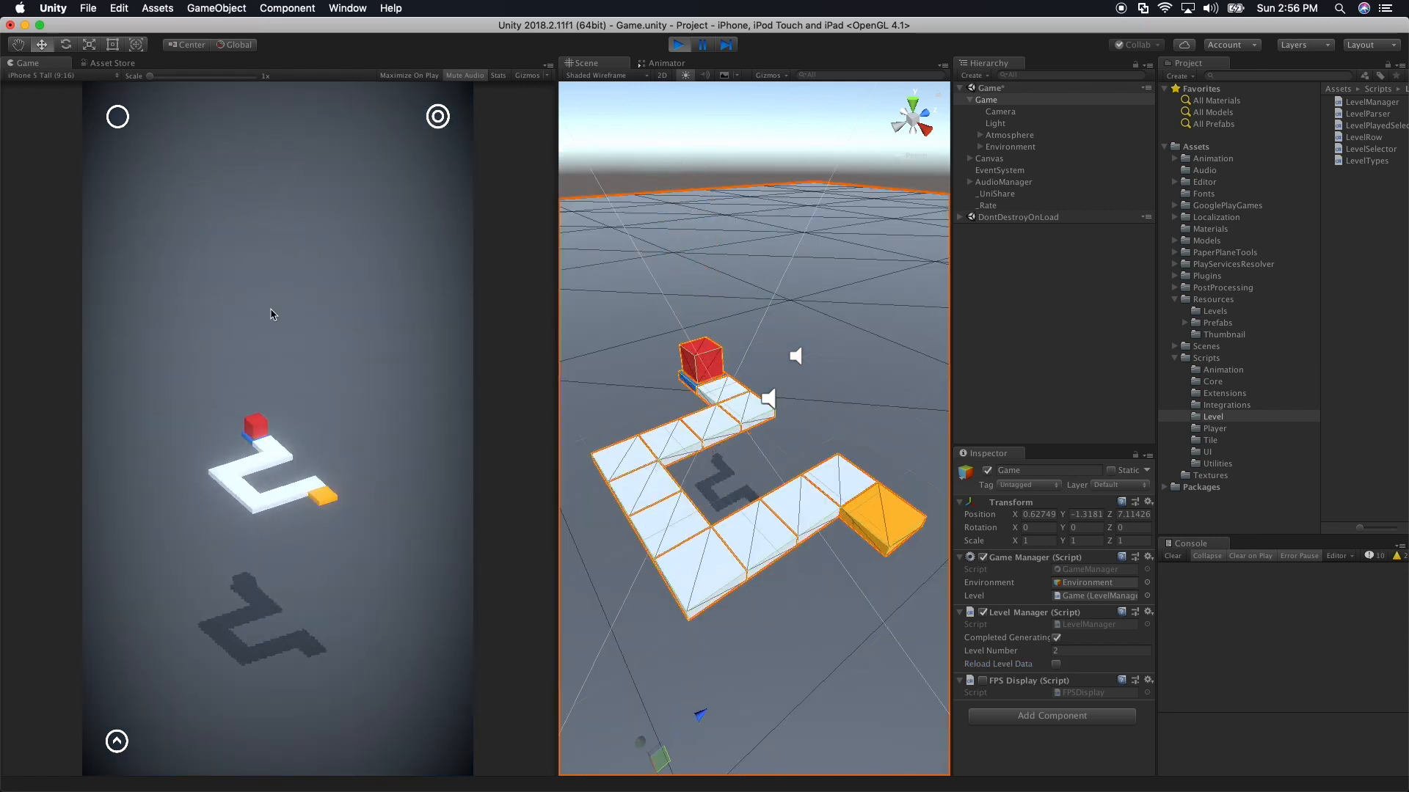
pyautogui.moveTo(365, 395)
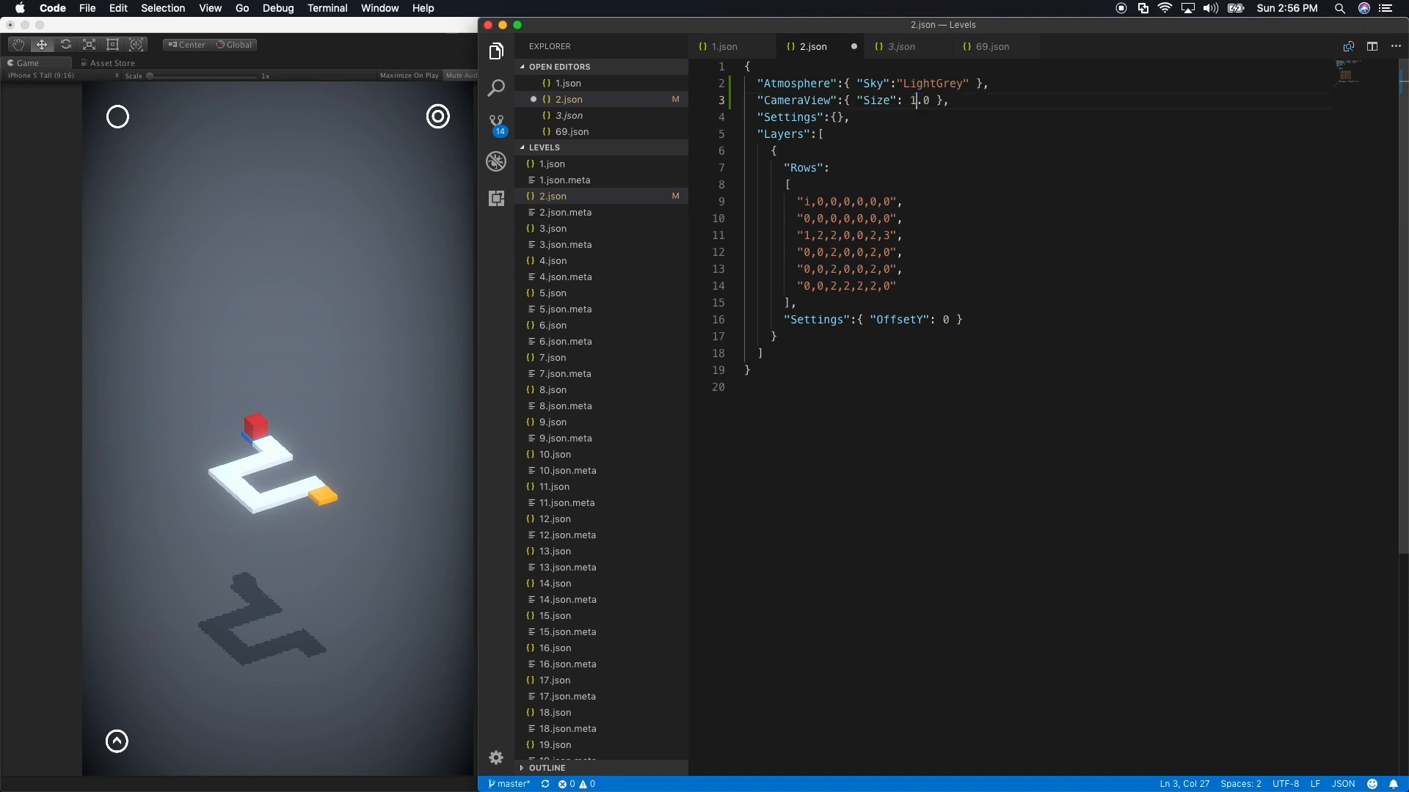
# Change 2.json's CameraView Size to 15.0 and reload the level data in Unity
pyautogui.write('5')
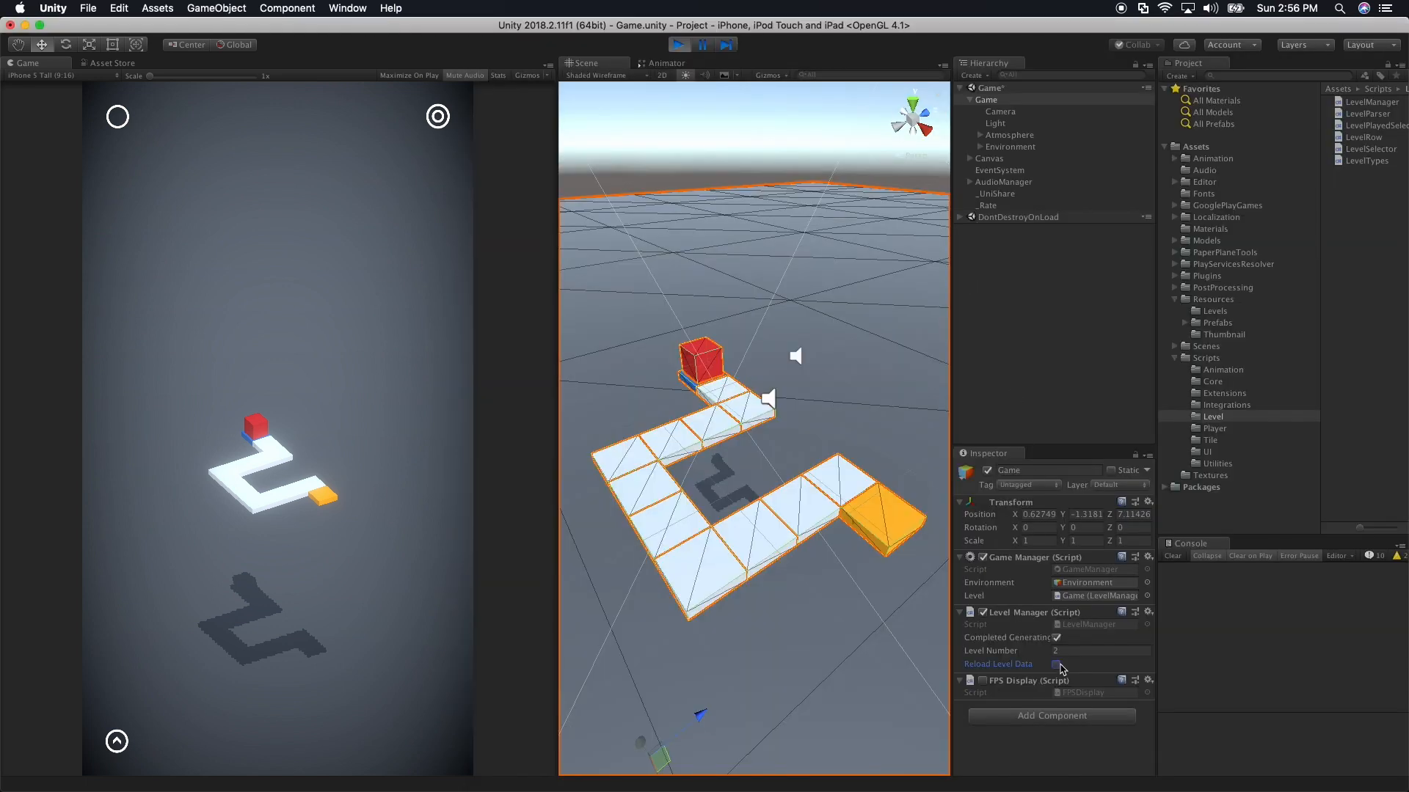
pyautogui.click(1058, 664)
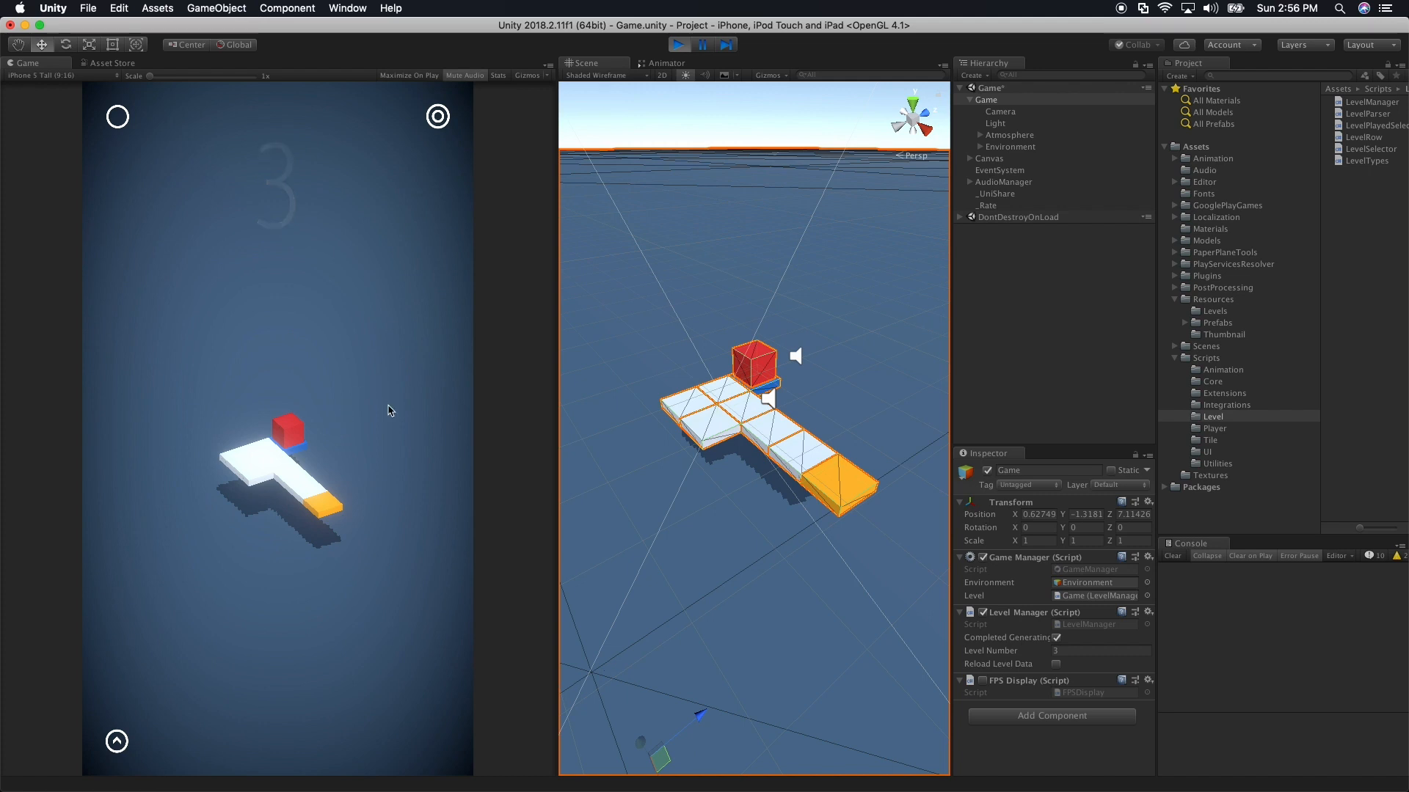
pyautogui.moveTo(385, 523)
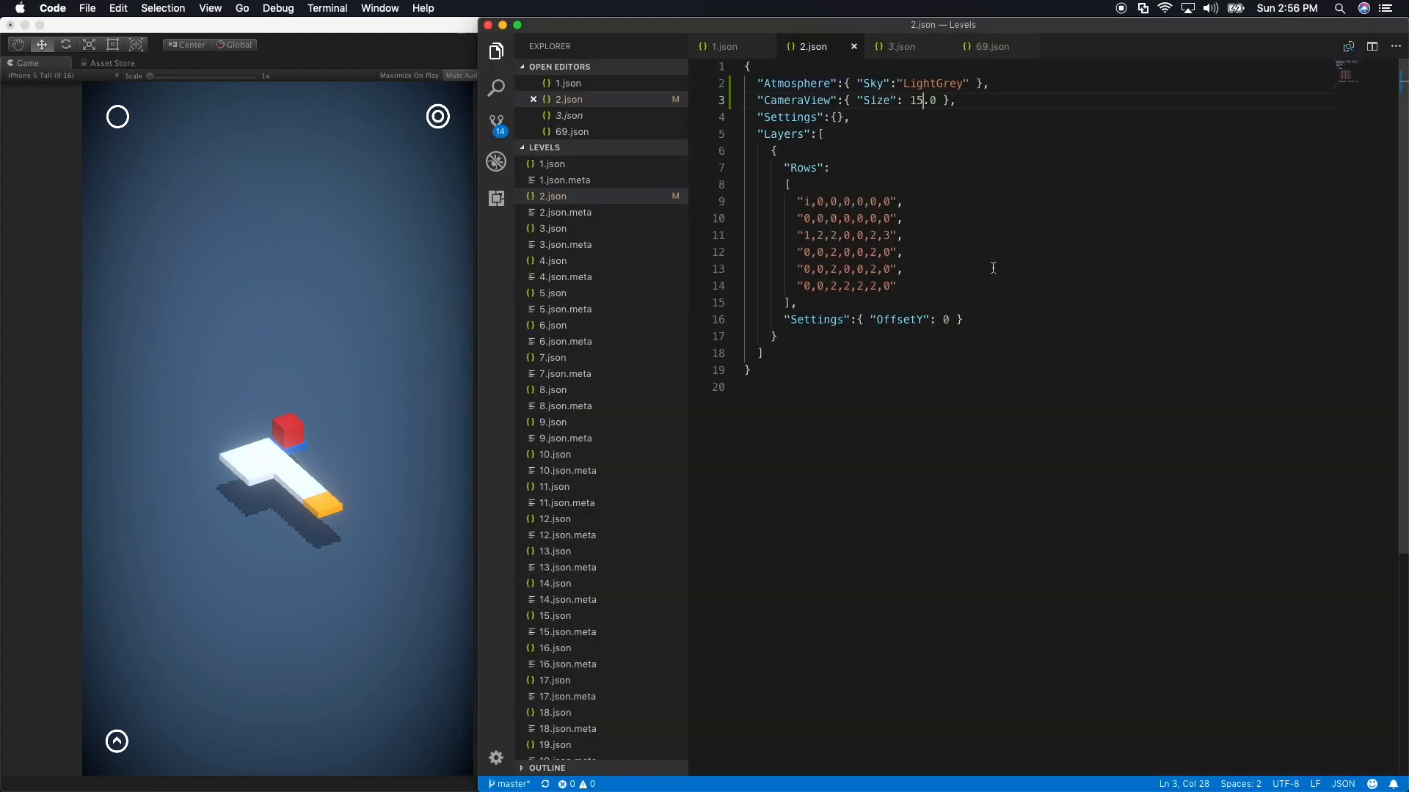
# Select the four-row Rows array of tile data in 3.json
pyautogui.click(900, 45)
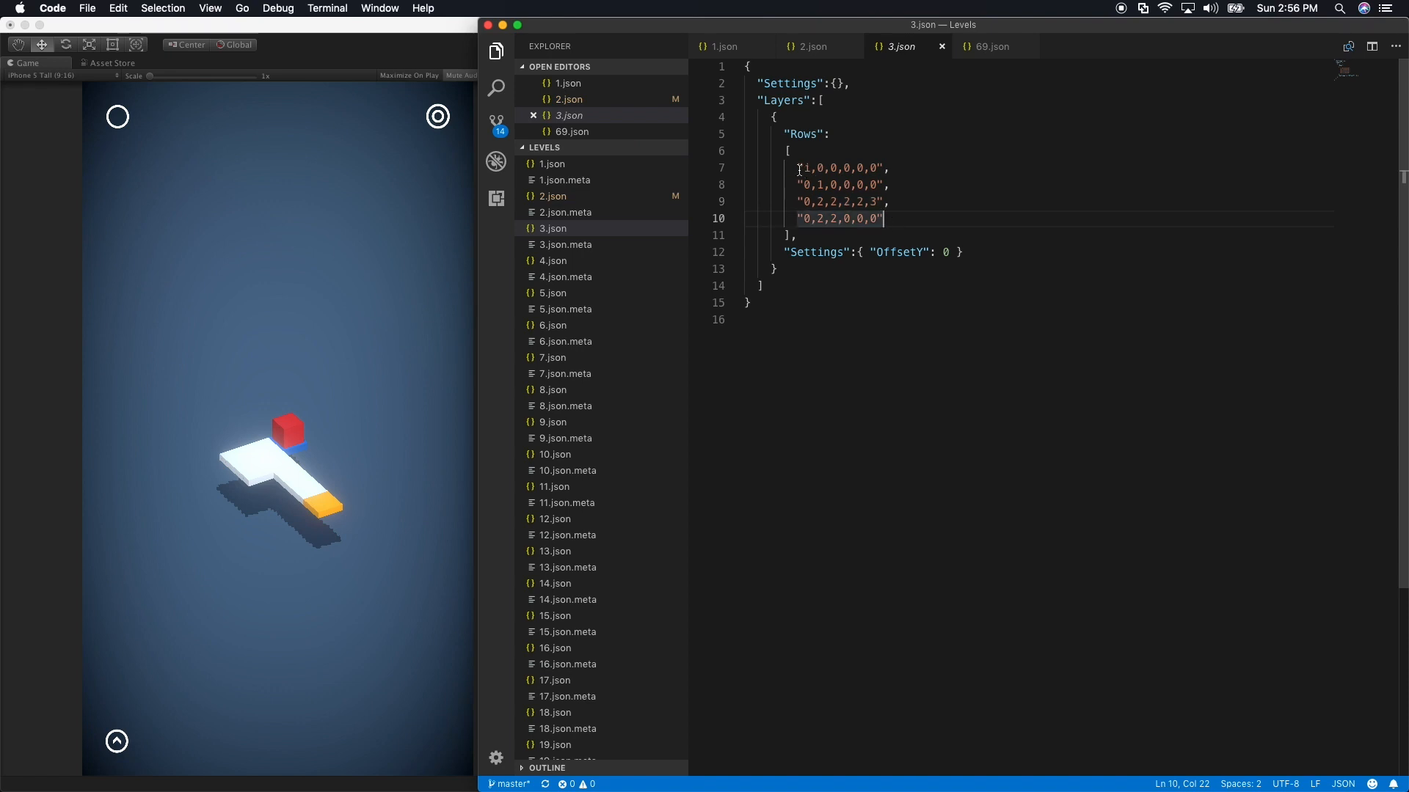
pyautogui.moveTo(799, 168); pyautogui.dragTo(882, 219)
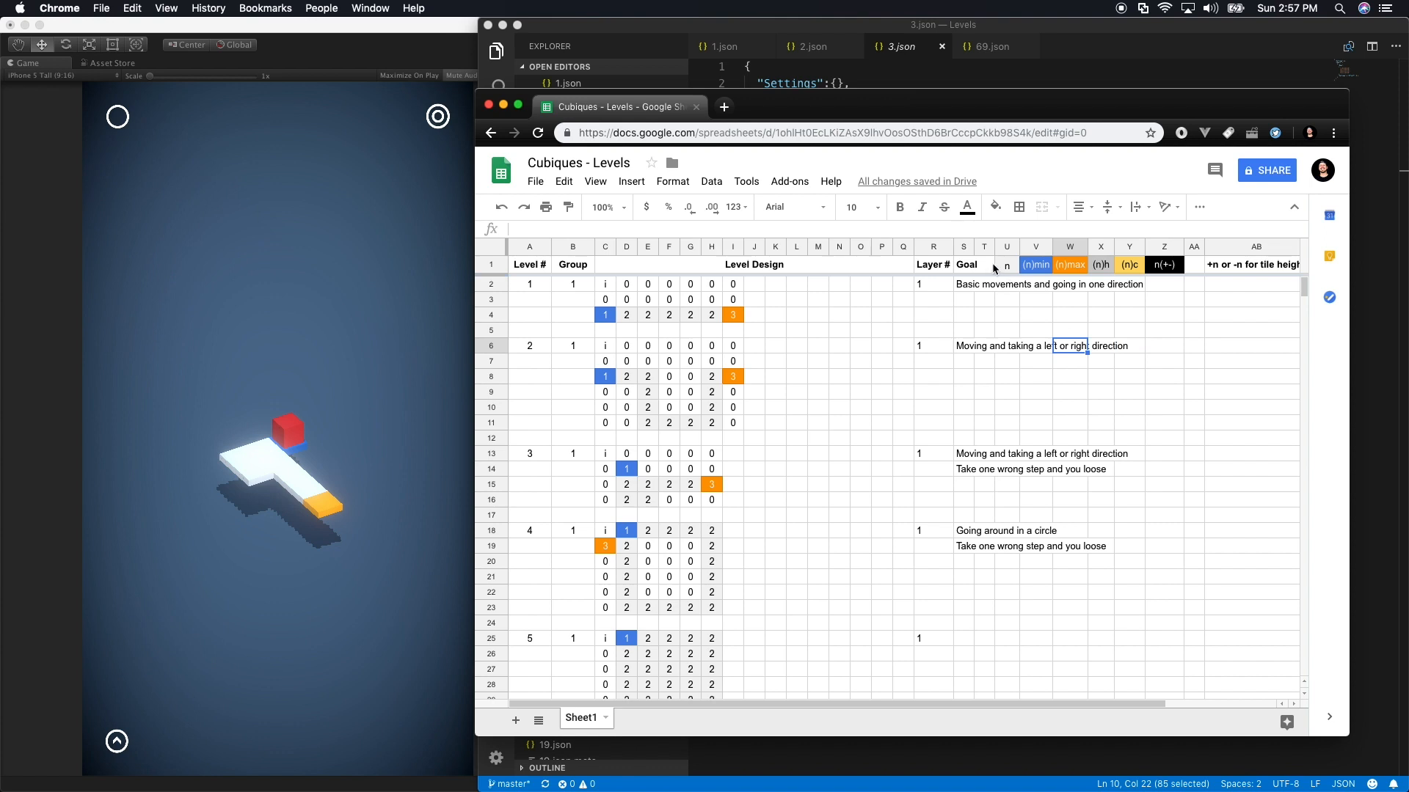
# Examine level 1's rows in the Cubiques - Levels sheet: its start marker i and a 2 path tile
pyautogui.click(529, 284)
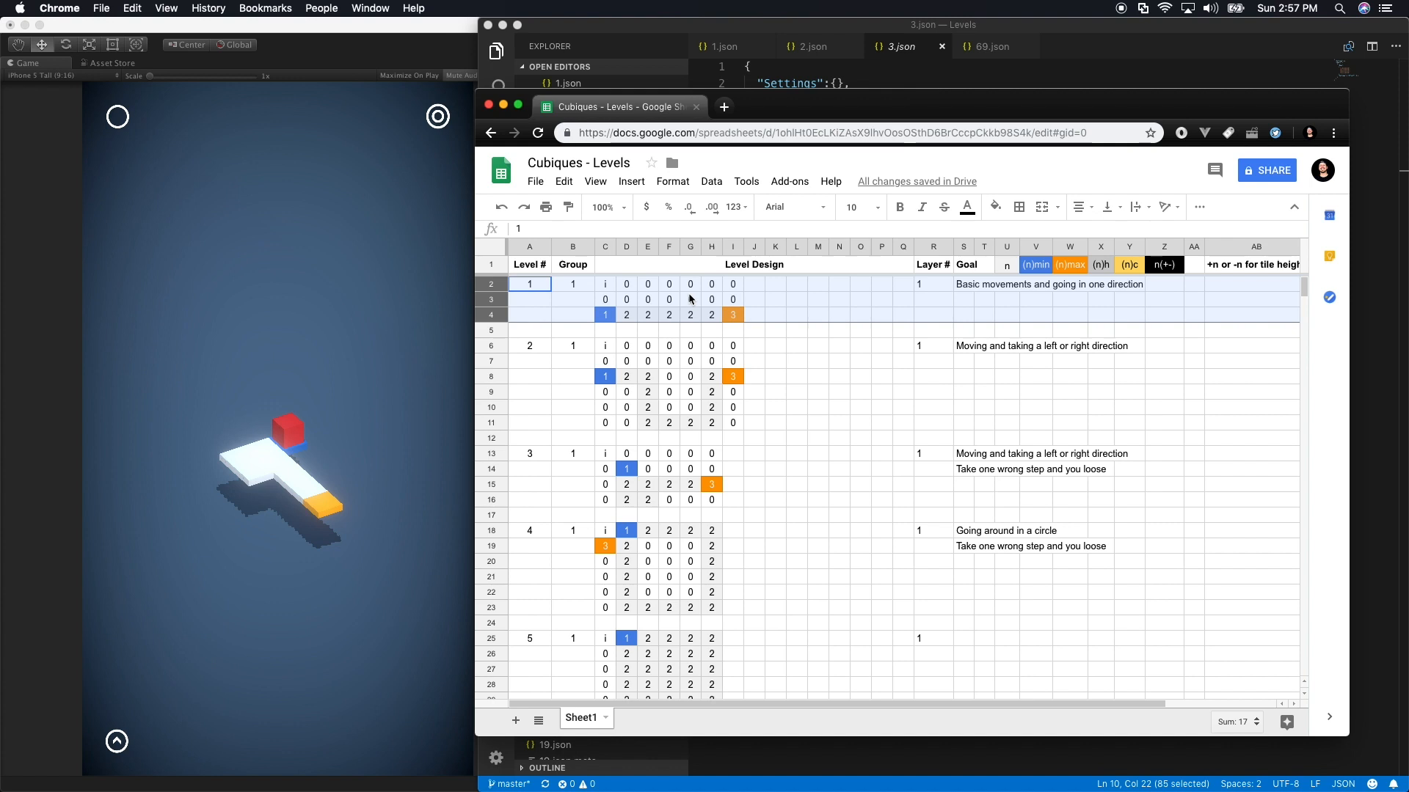
pyautogui.click(605, 284)
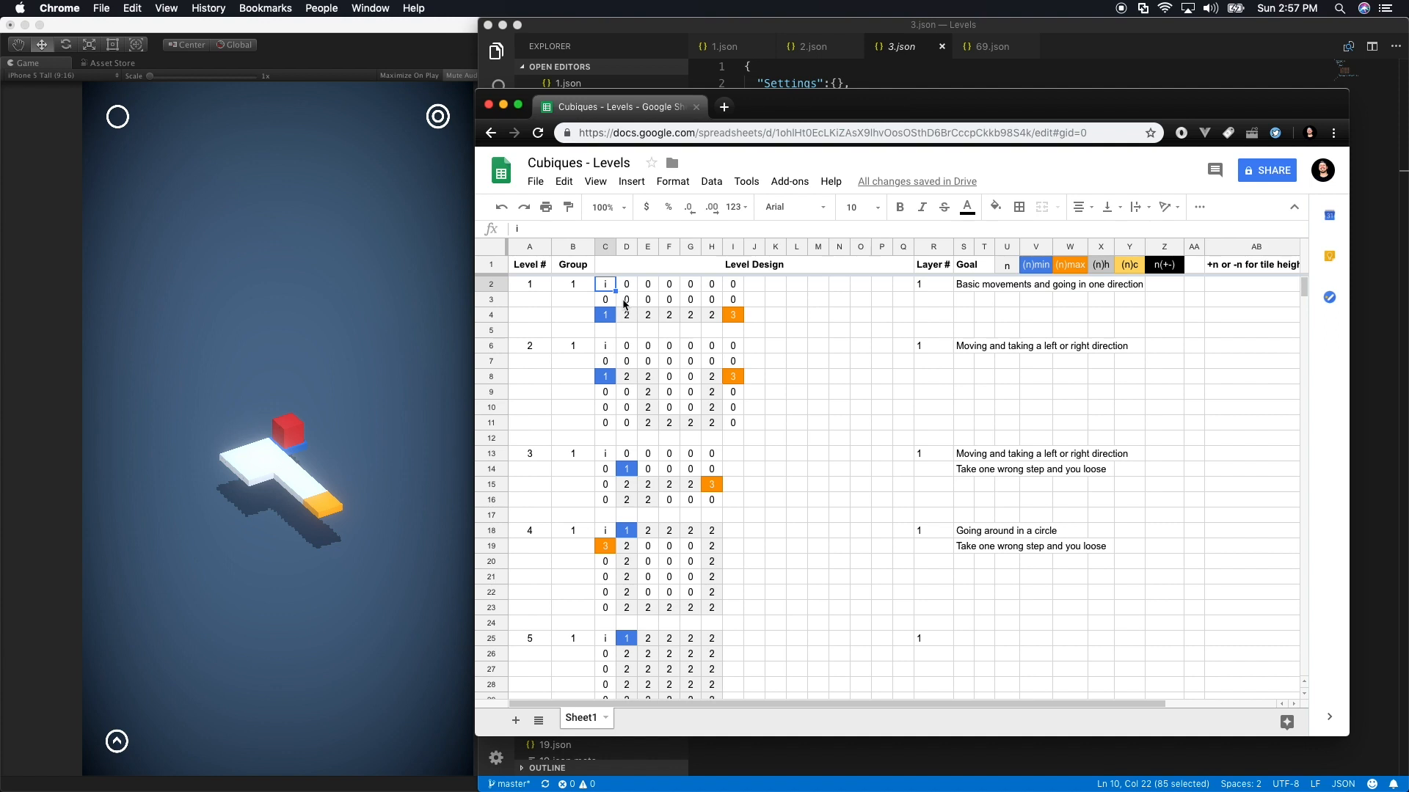
pyautogui.moveTo(736, 334)
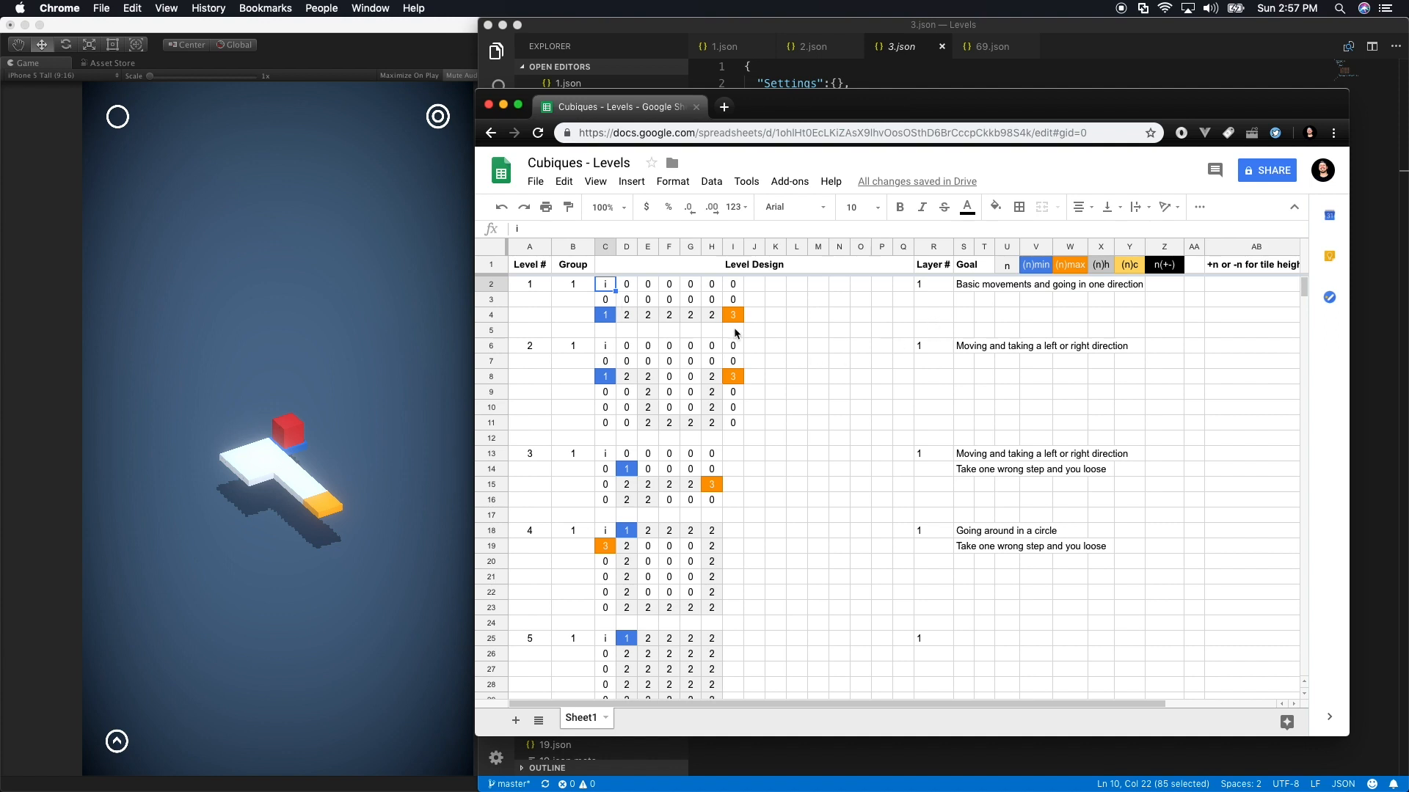
pyautogui.click(817, 361)
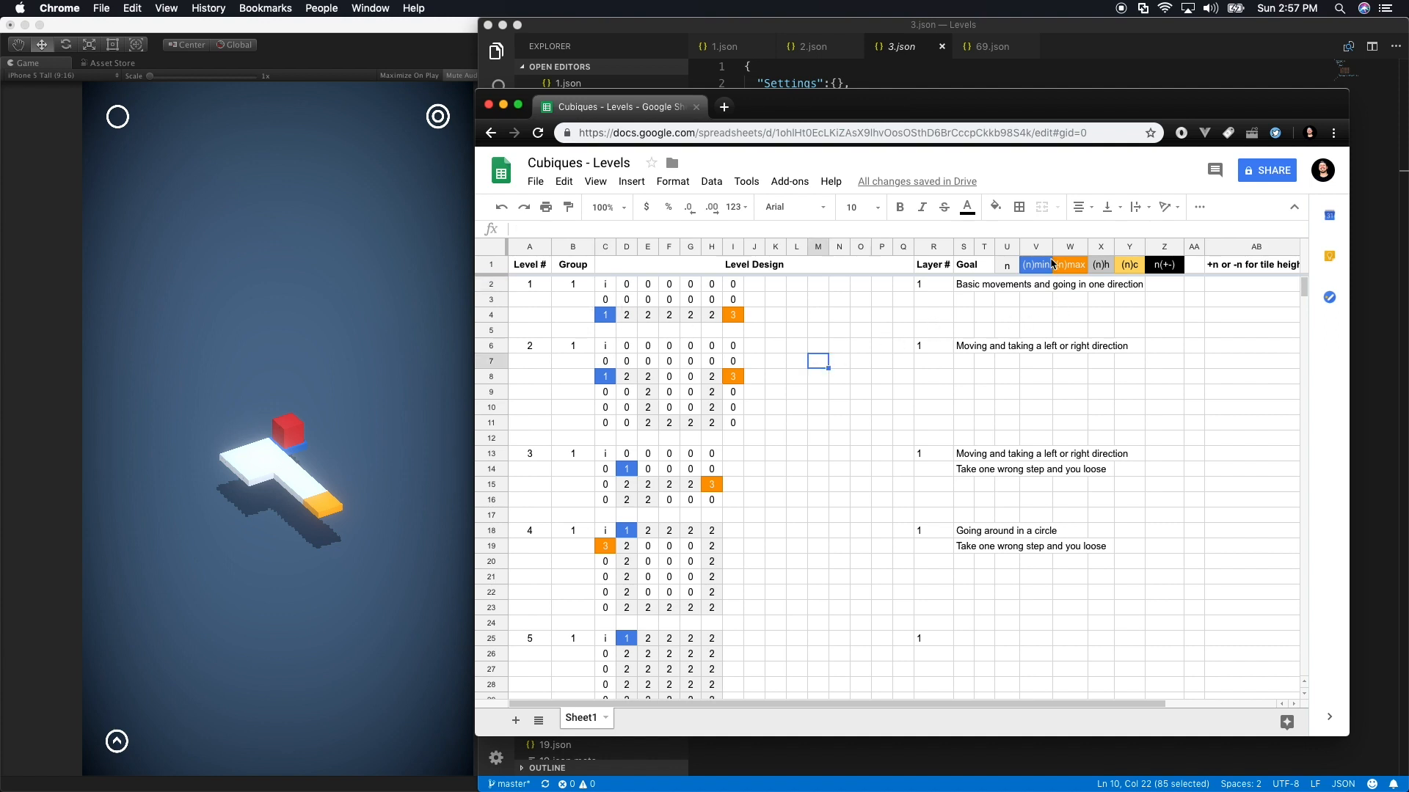
pyautogui.click(933, 264)
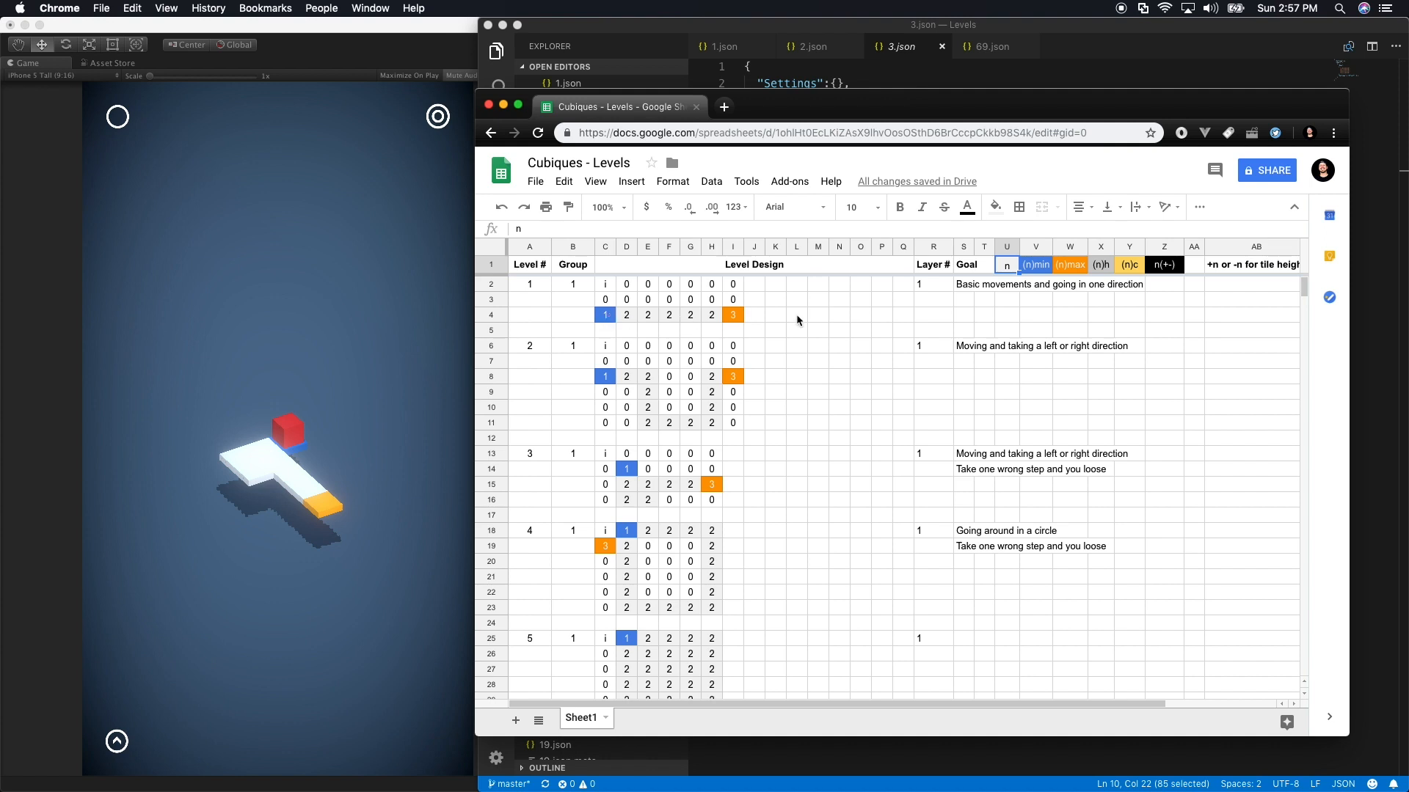
pyautogui.moveTo(901, 284)
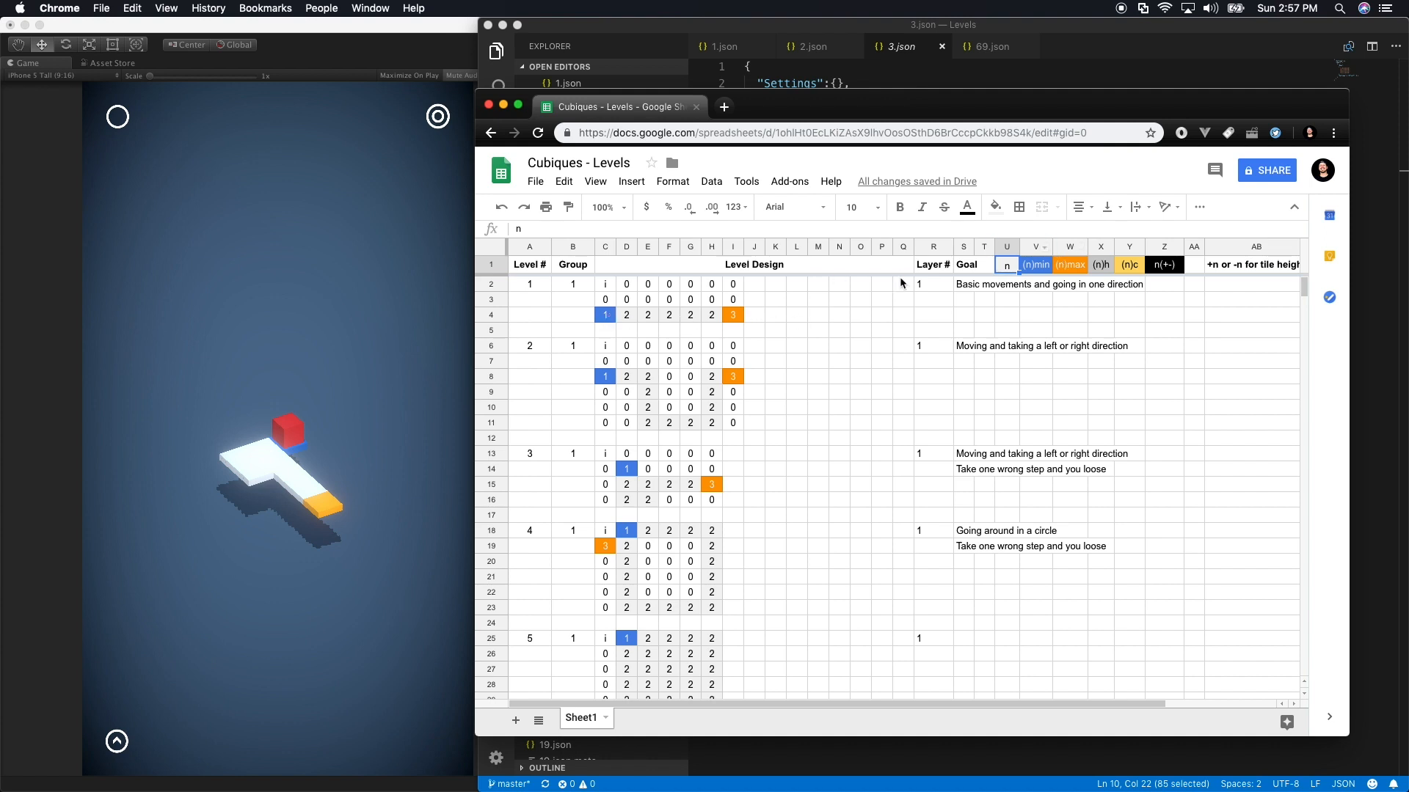
pyautogui.click(626, 315)
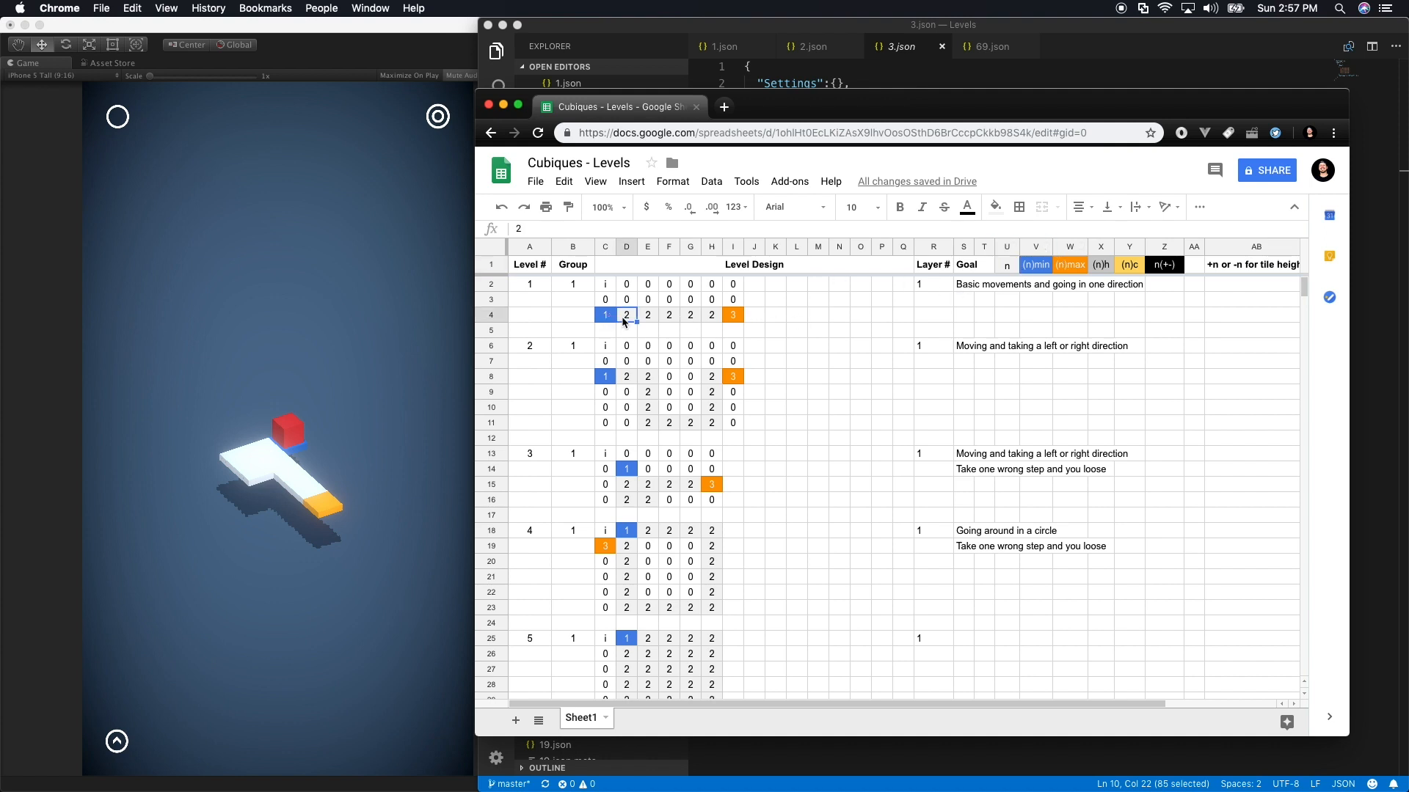
pyautogui.moveTo(271, 458)
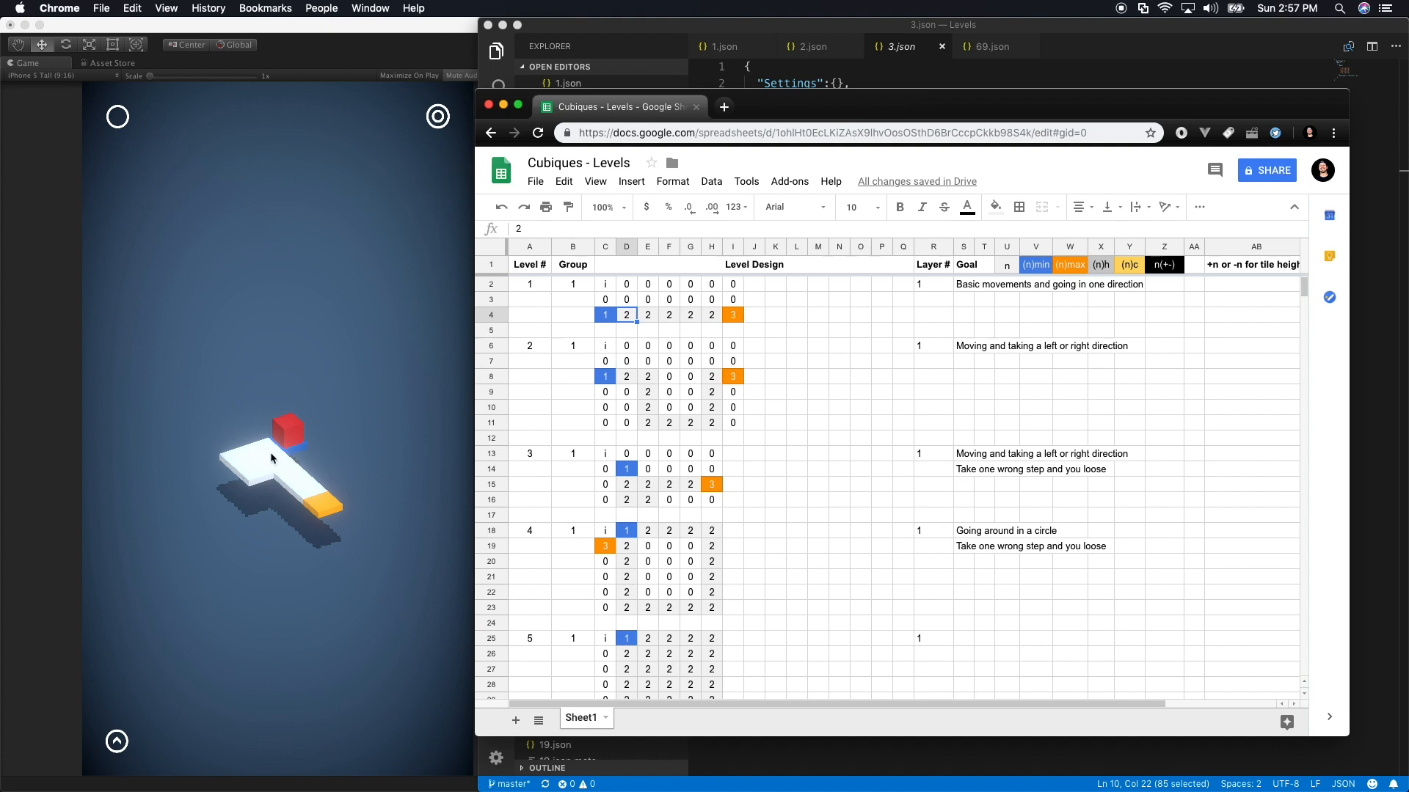
pyautogui.moveTo(539, 389)
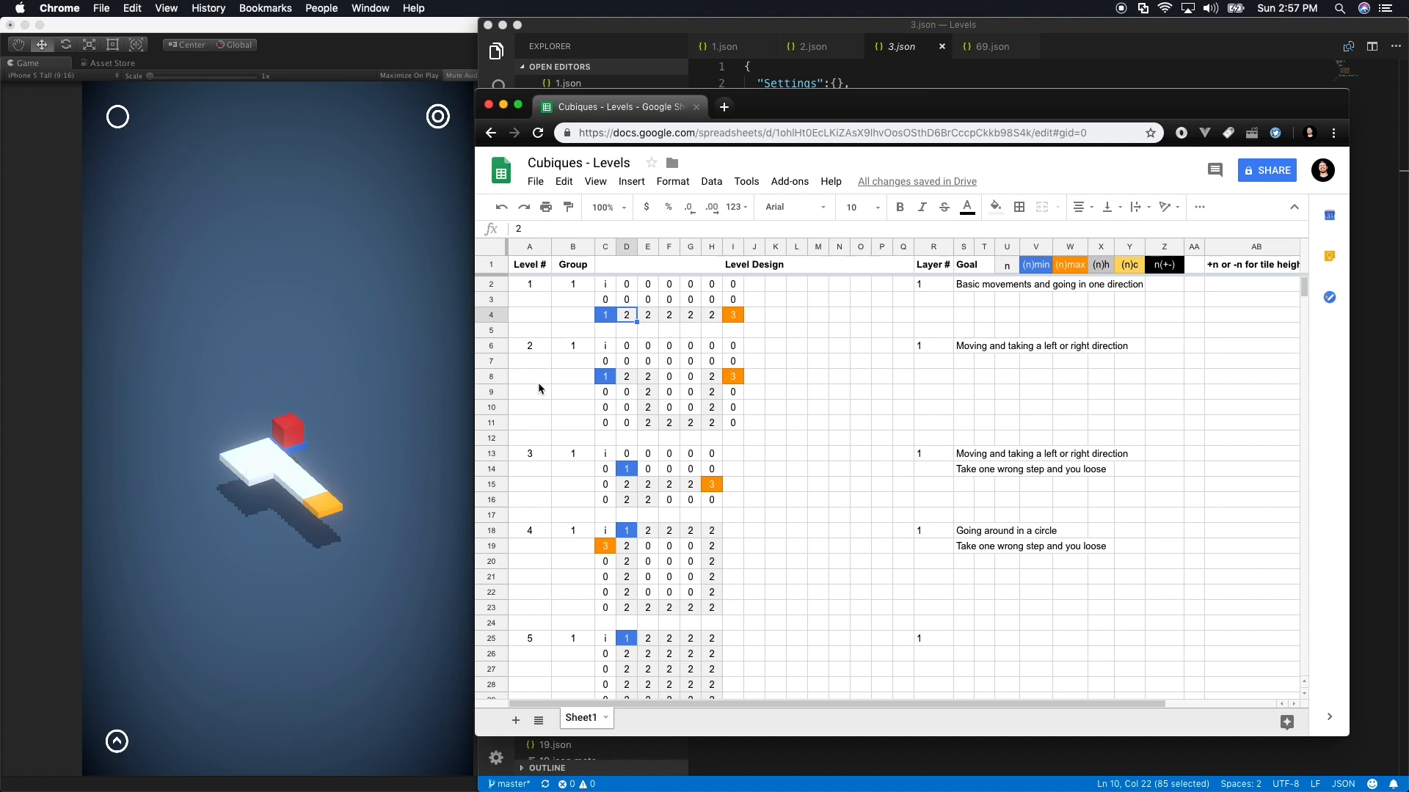
# Examine level 3's rows: the orange goal tile, start marker i and an empty tile beside the path
pyautogui.click(528, 453)
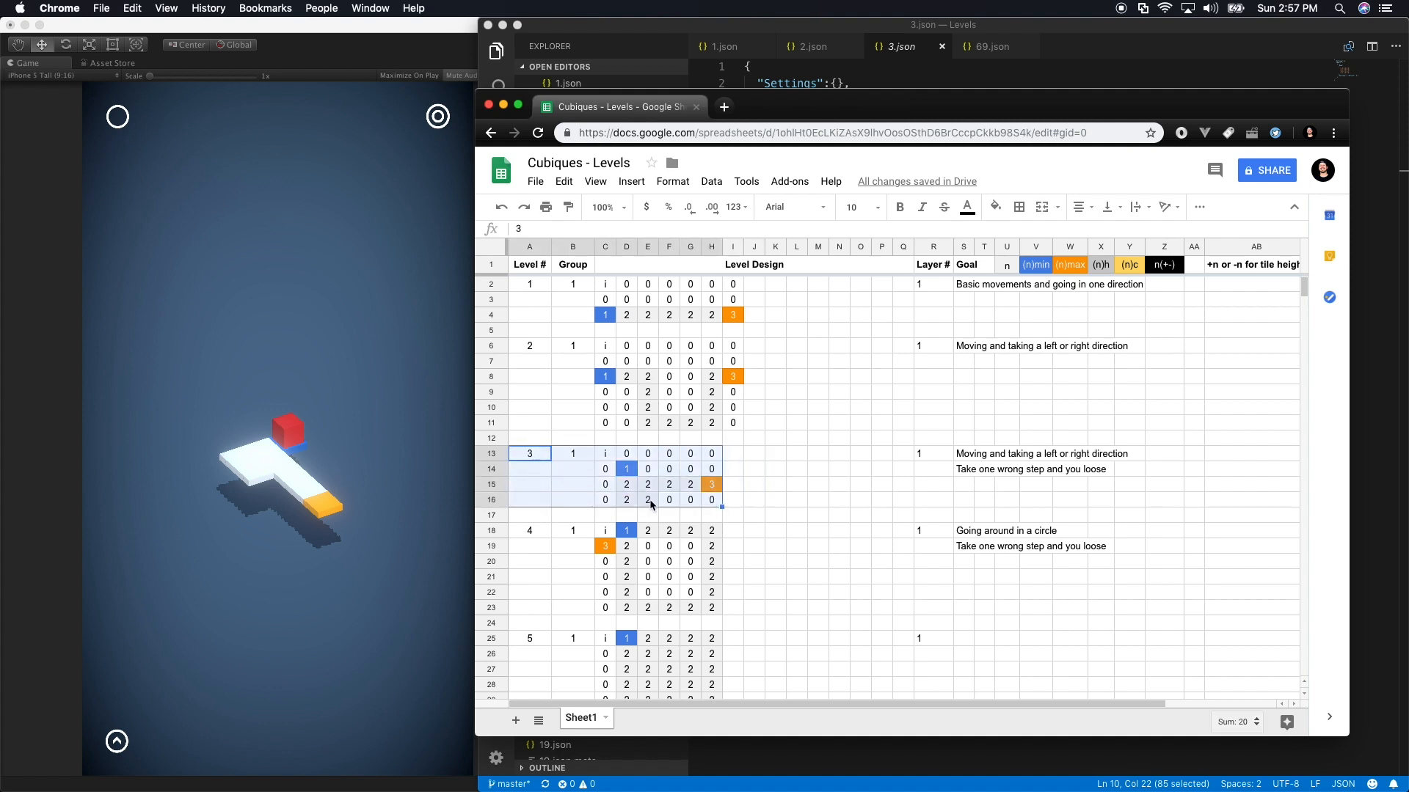
pyautogui.moveTo(251, 472)
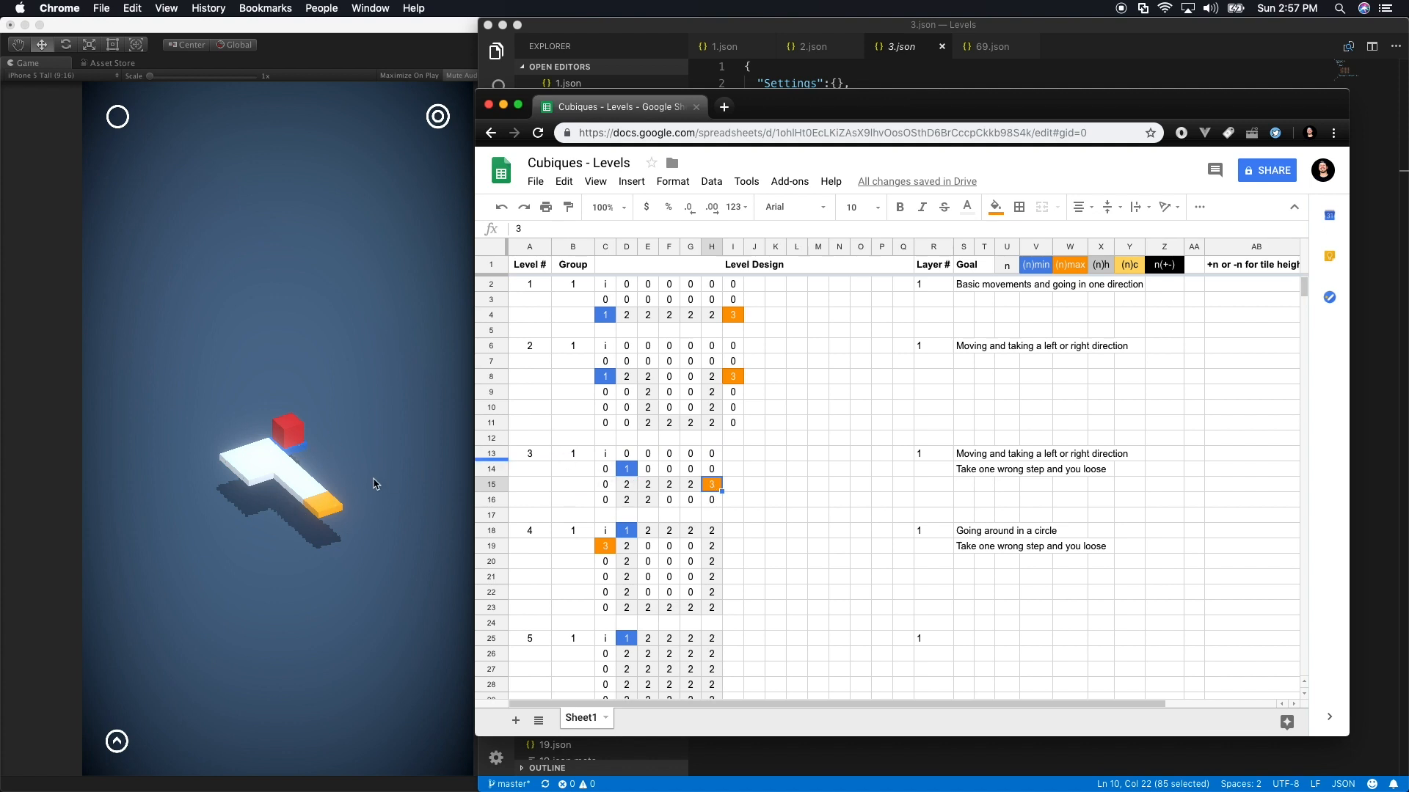
pyautogui.click(604, 453)
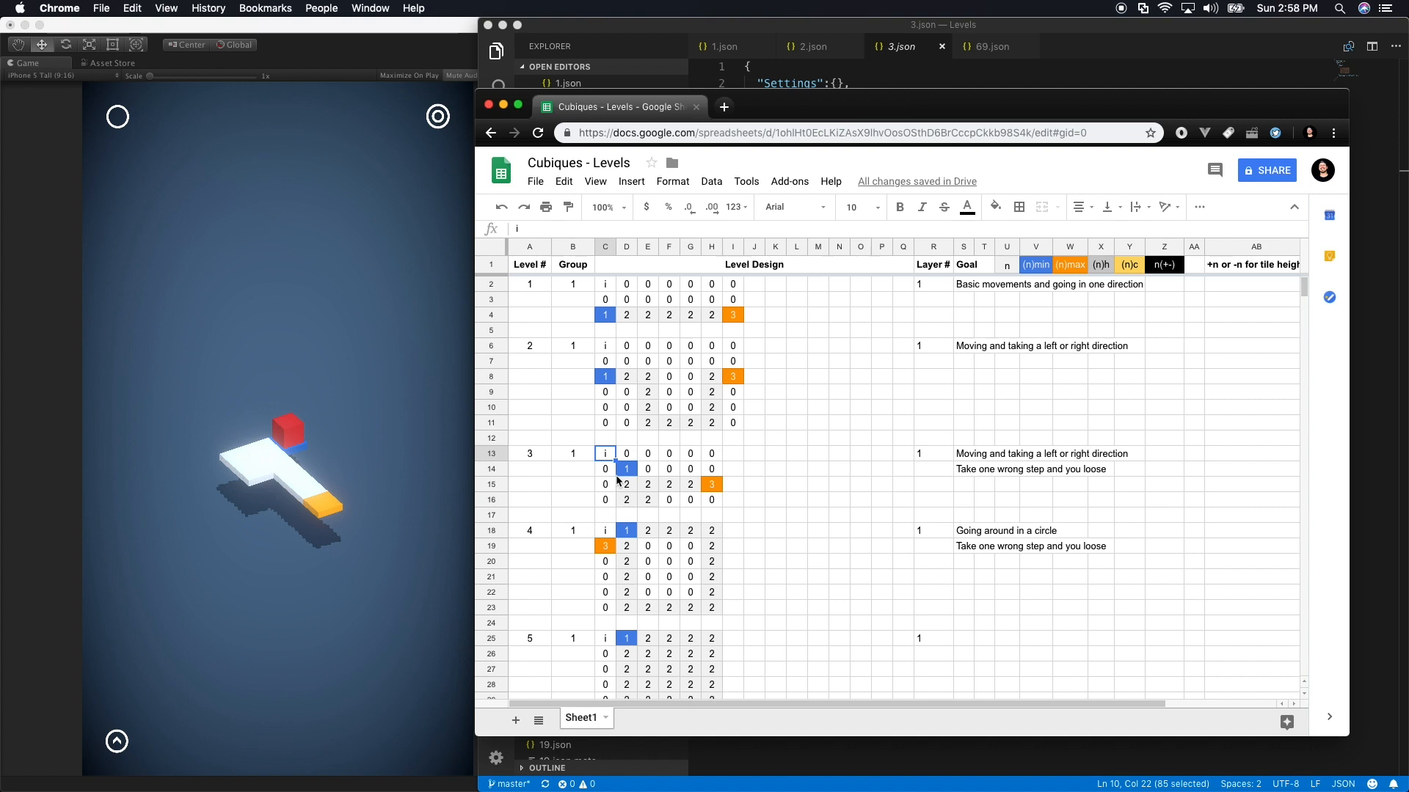
pyautogui.moveTo(306, 469)
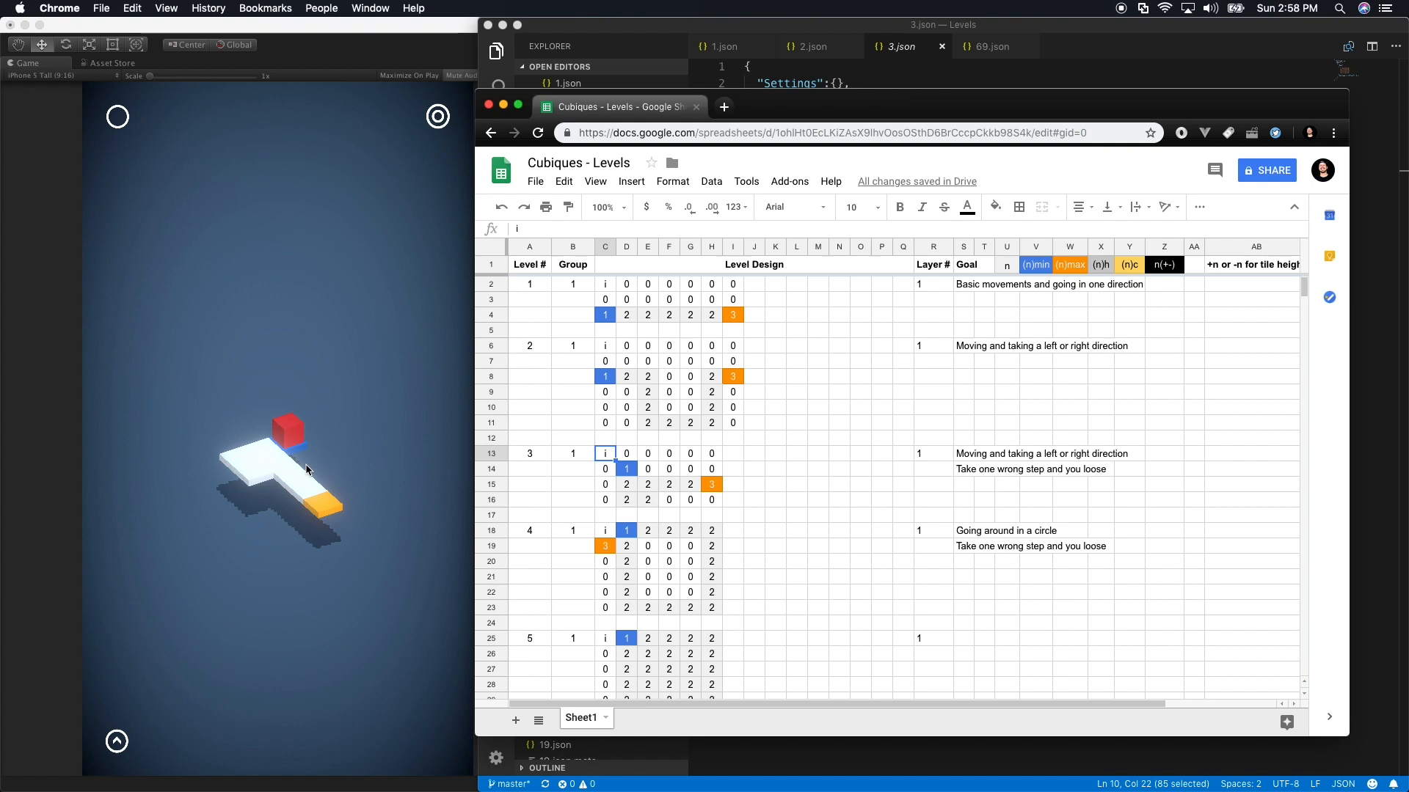
pyautogui.click(711, 468)
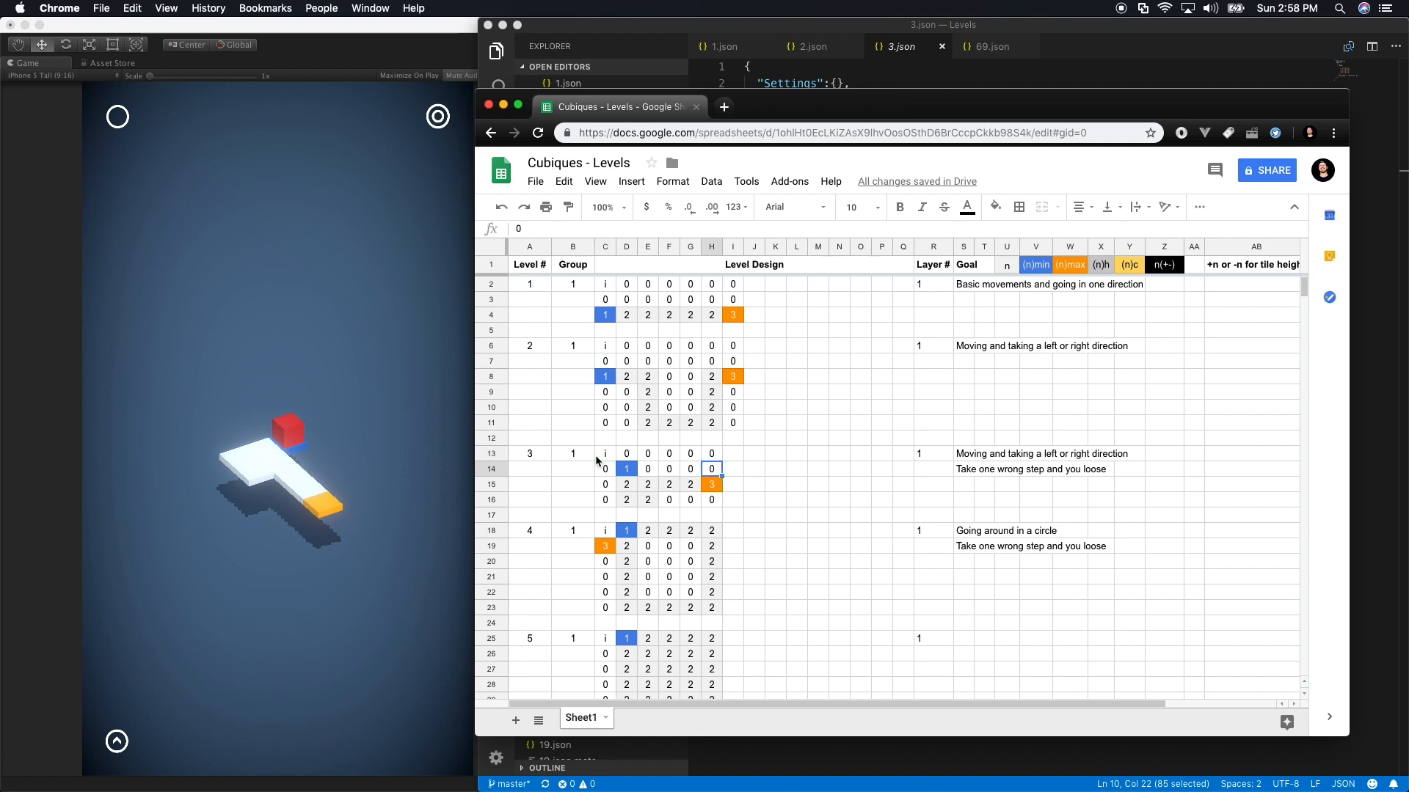
pyautogui.click(604, 453)
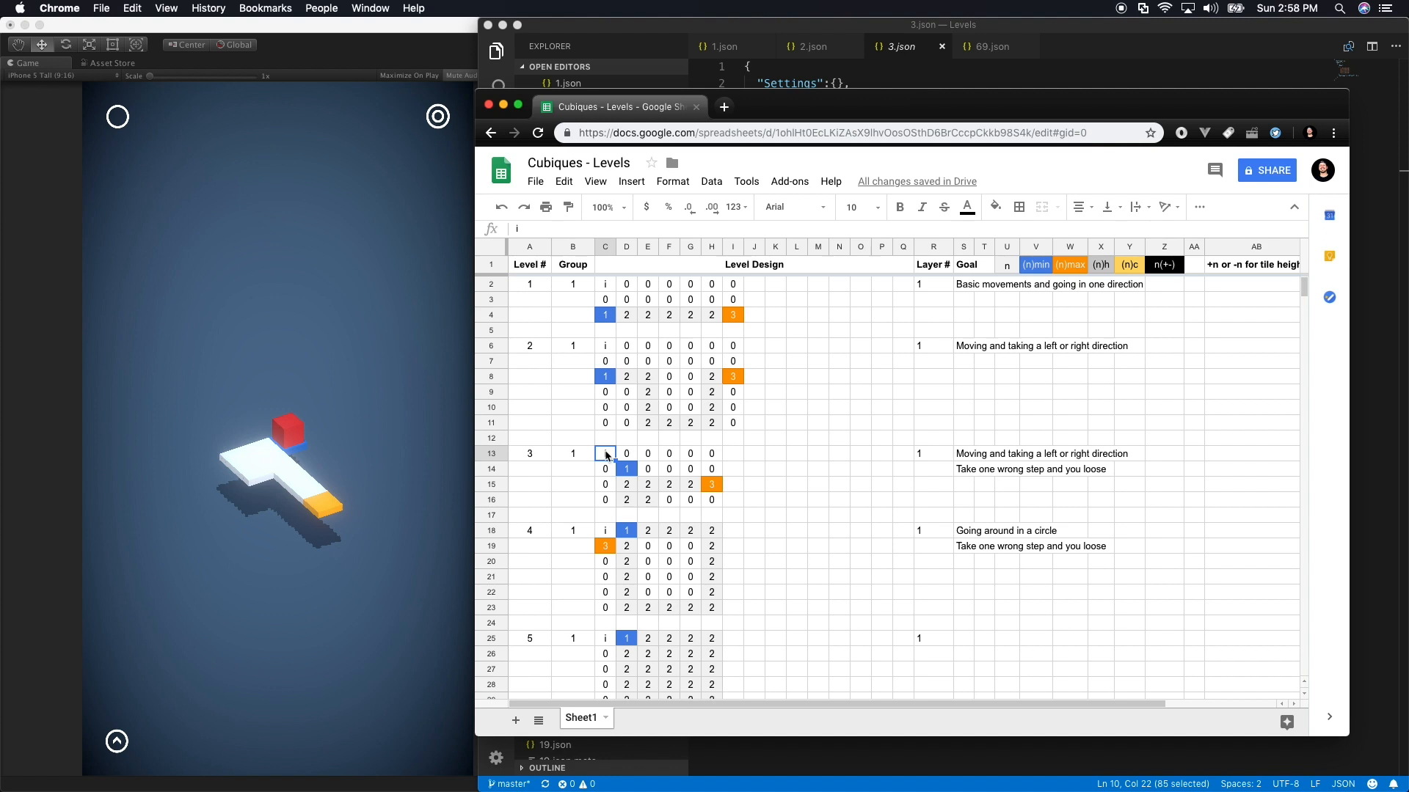
pyautogui.click(753, 453)
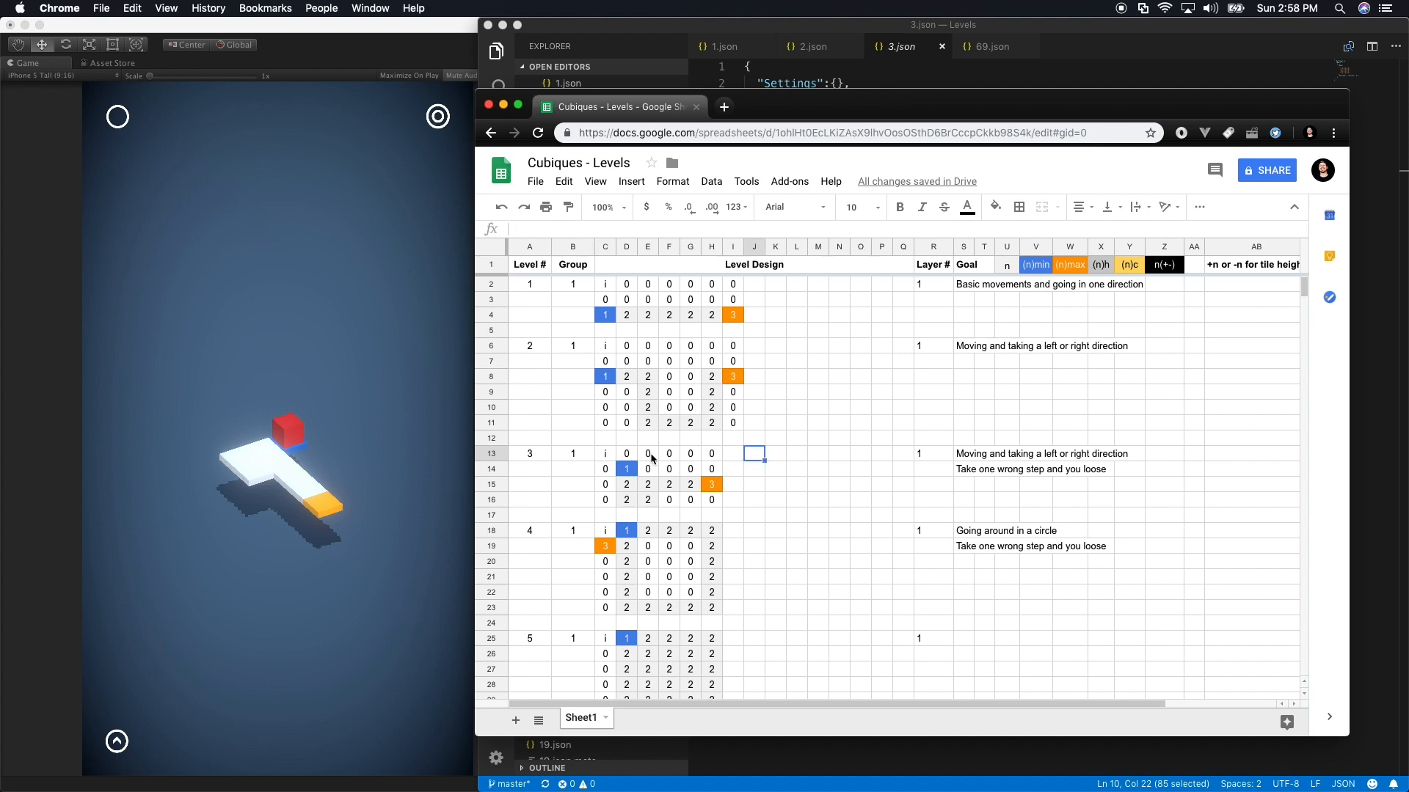
# Paste extra tile rows below level 3 and fill column C of the new rows with 0
pyautogui.click(490, 529)
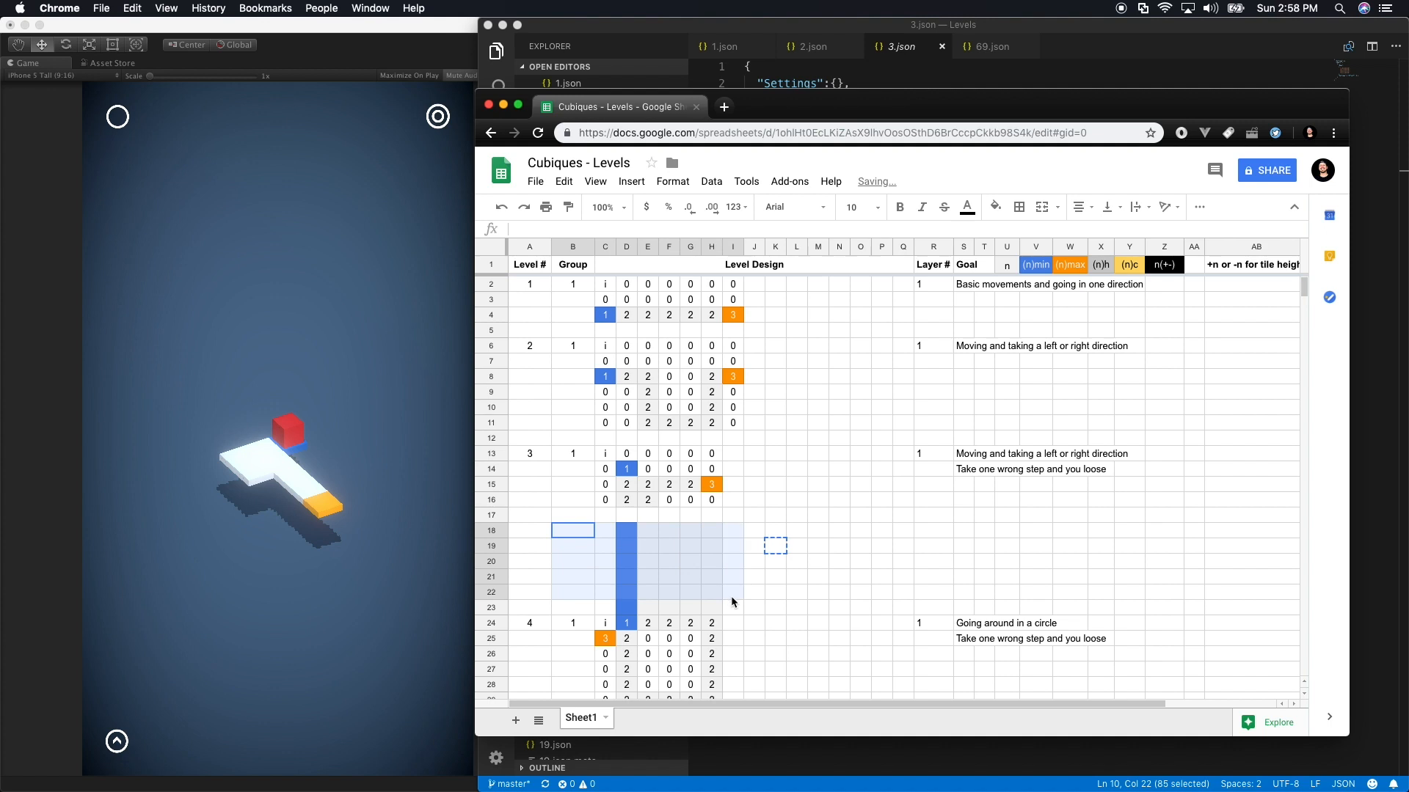
pyautogui.click(775, 529)
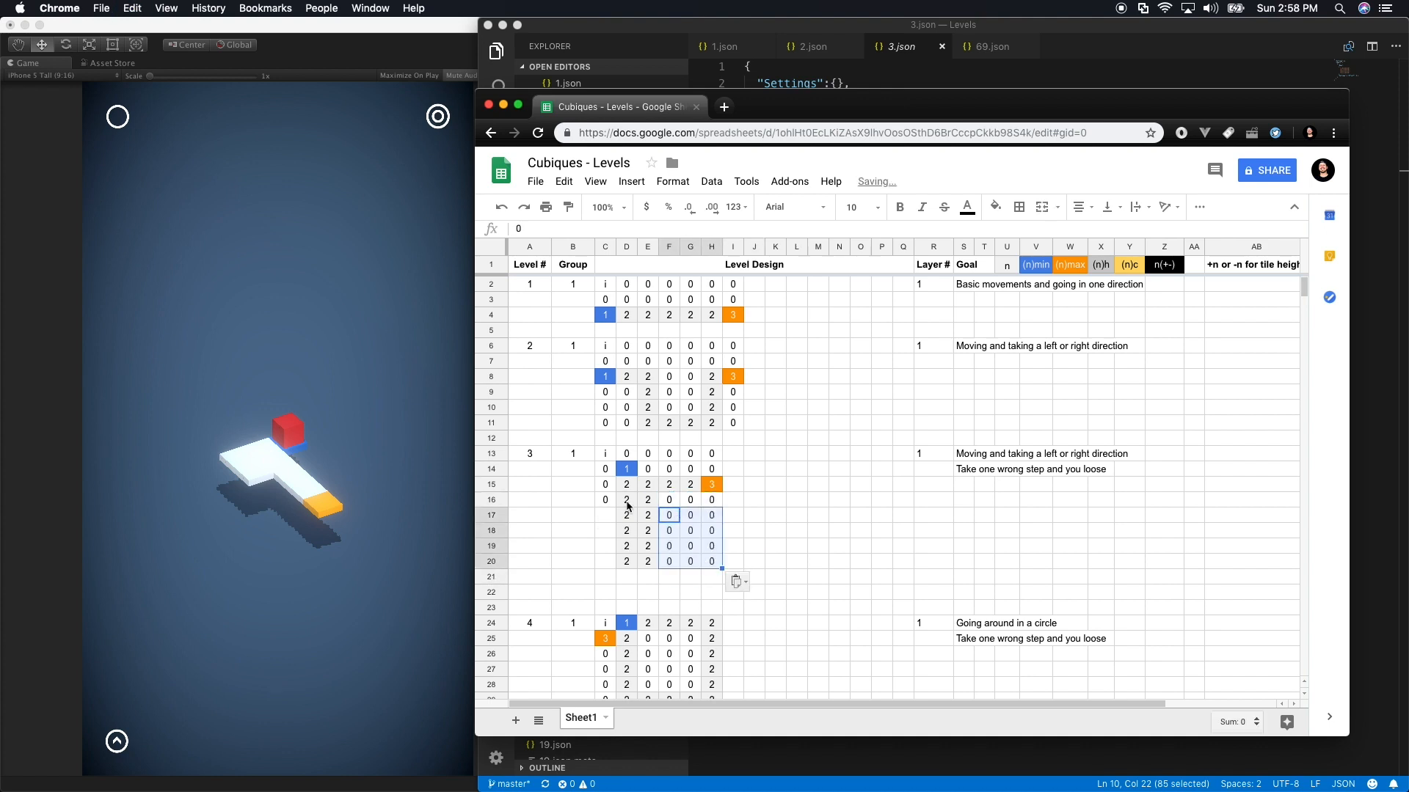
pyautogui.click(711, 515)
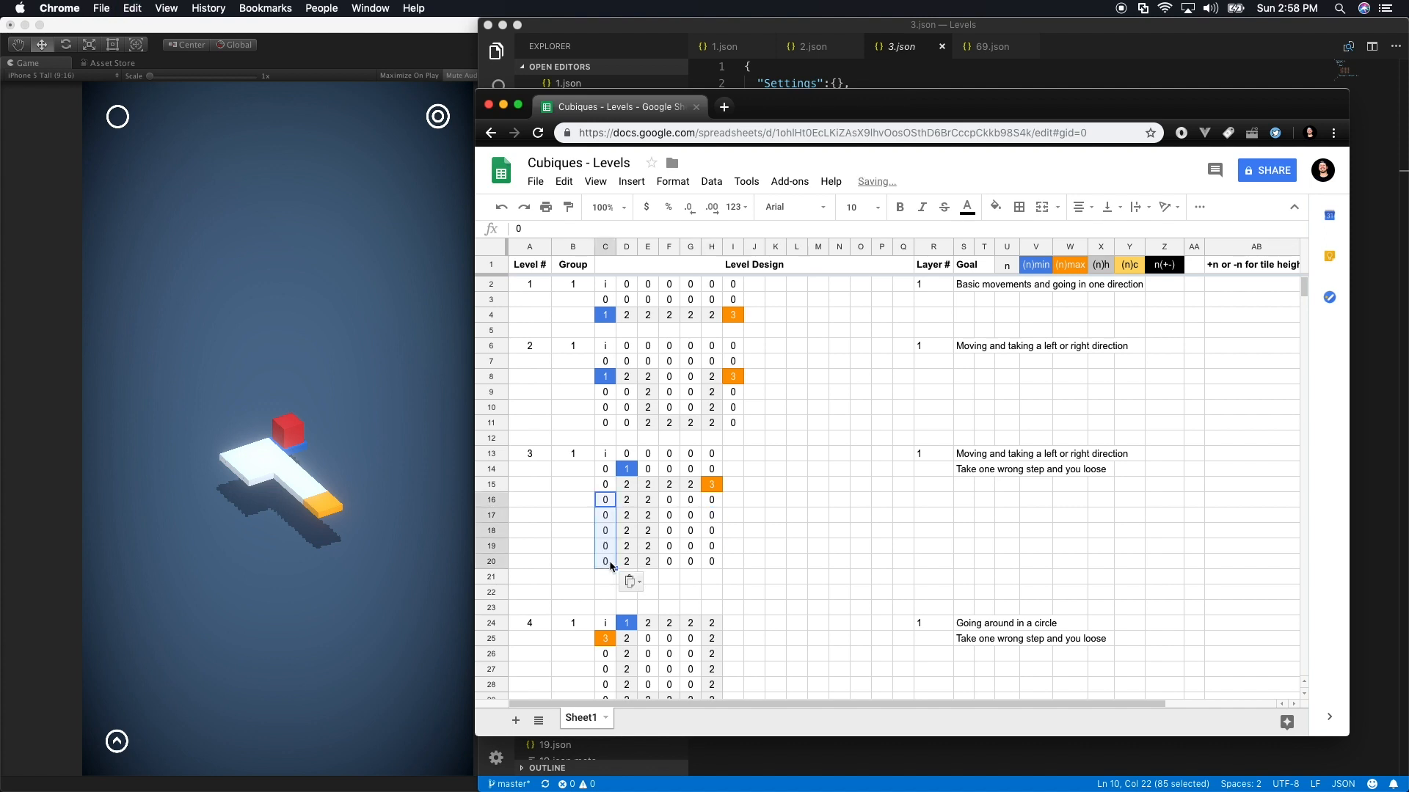
pyautogui.click(733, 545)
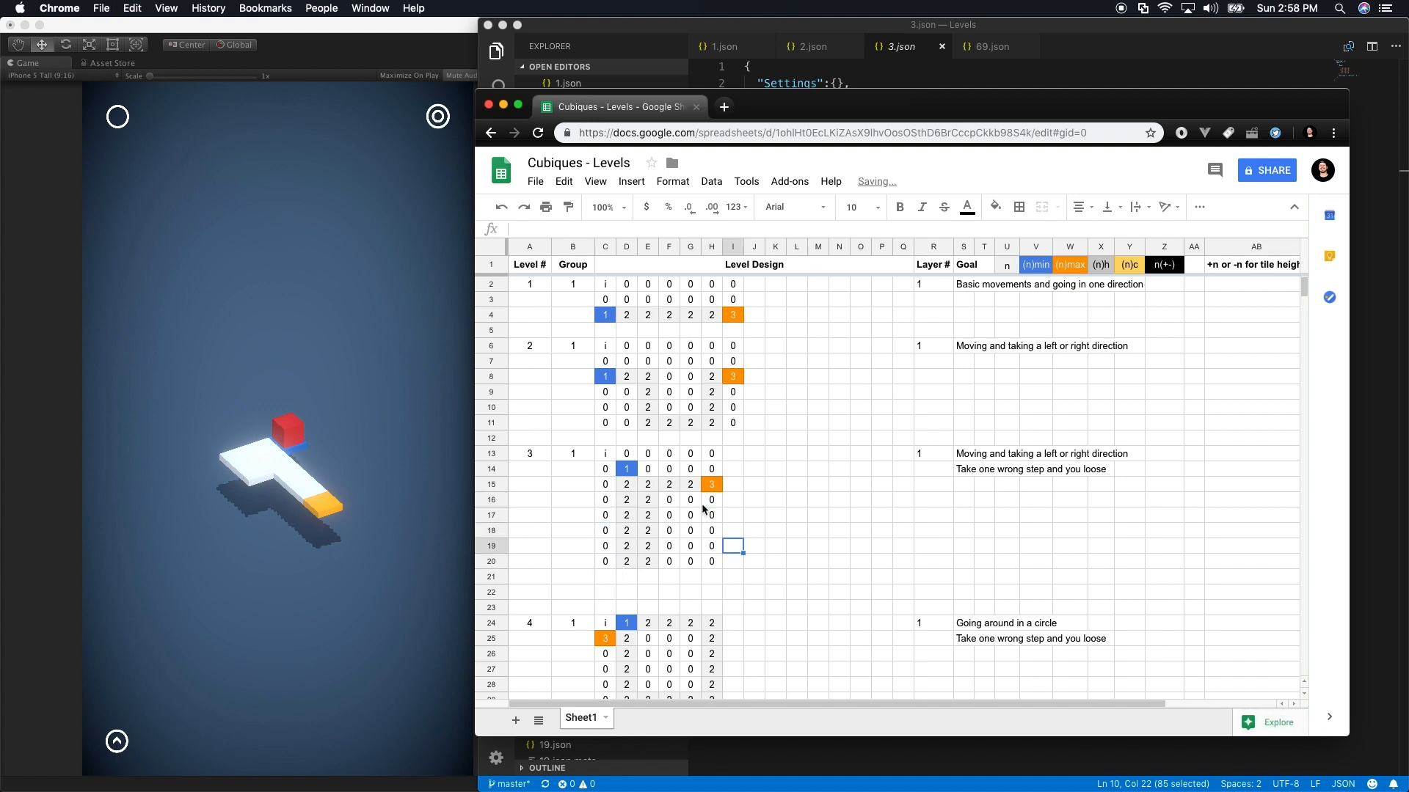
pyautogui.click(817, 515)
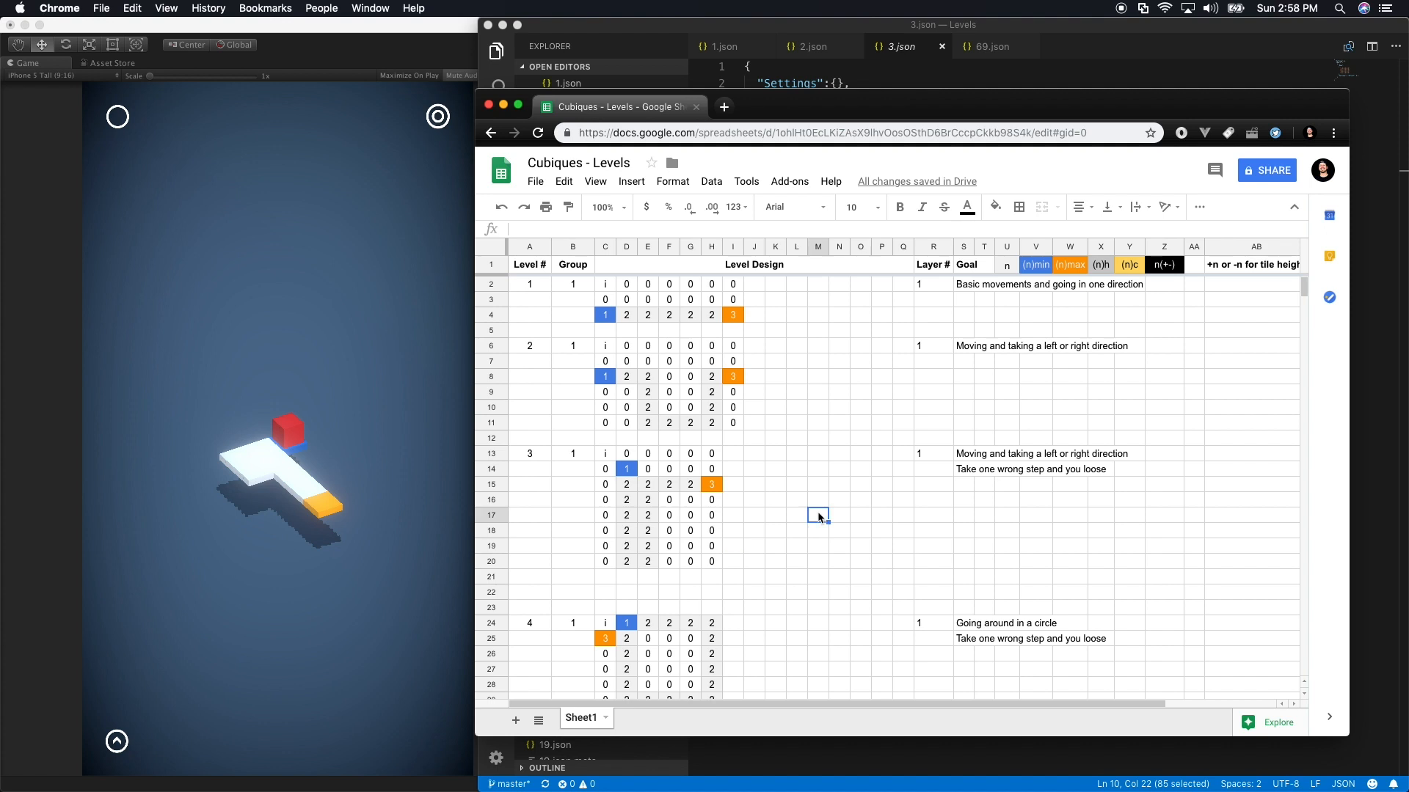
pyautogui.moveTo(708, 497)
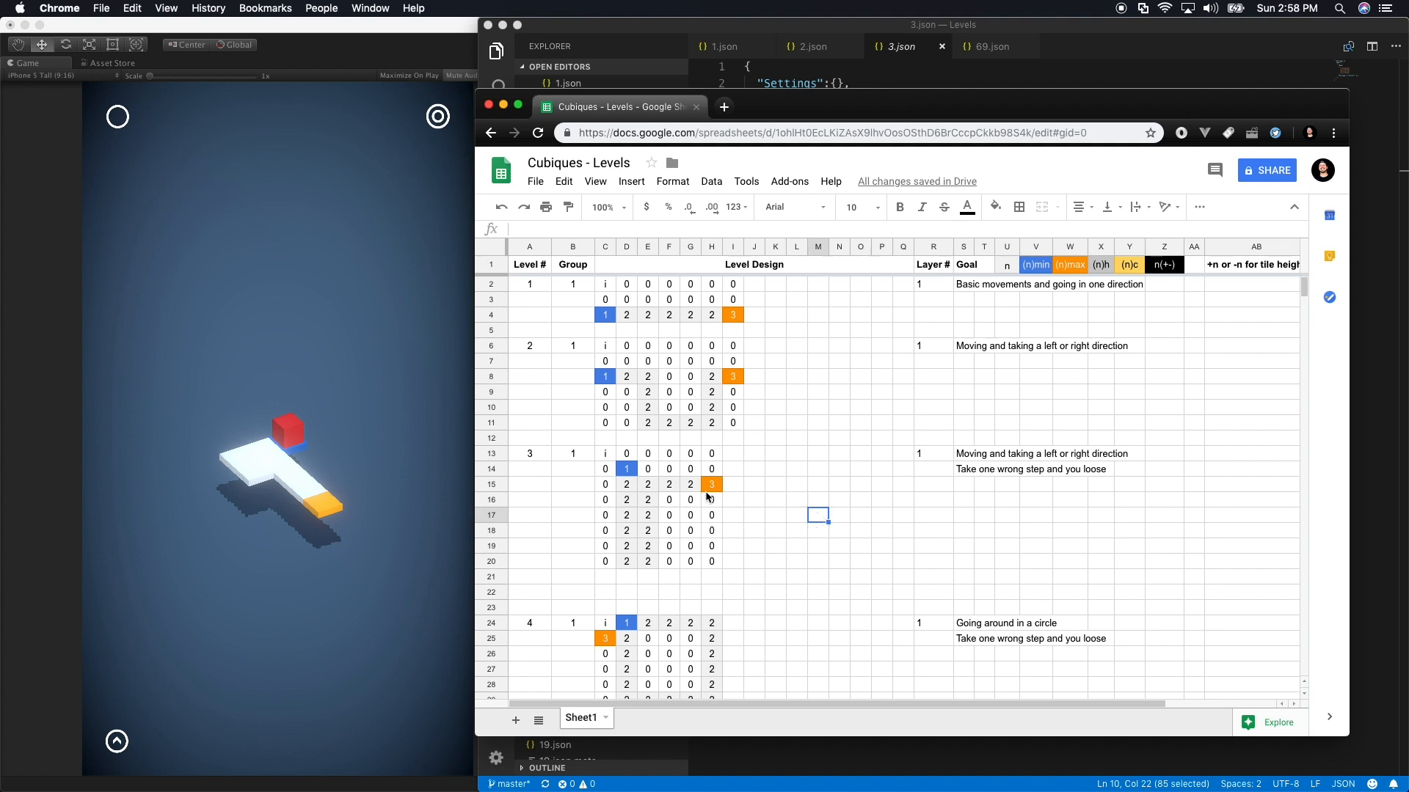
pyautogui.moveTo(634, 505)
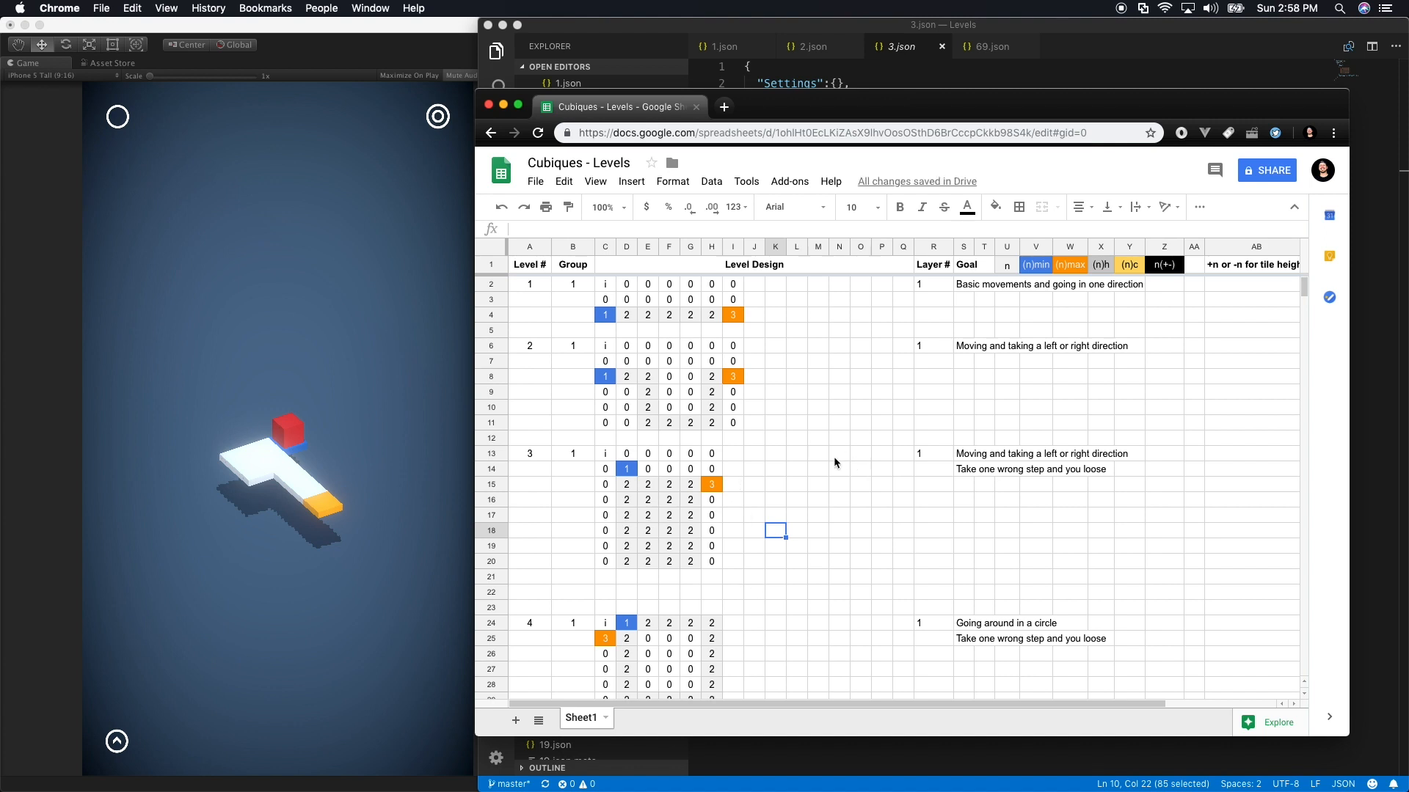
pyautogui.moveTo(742, 573)
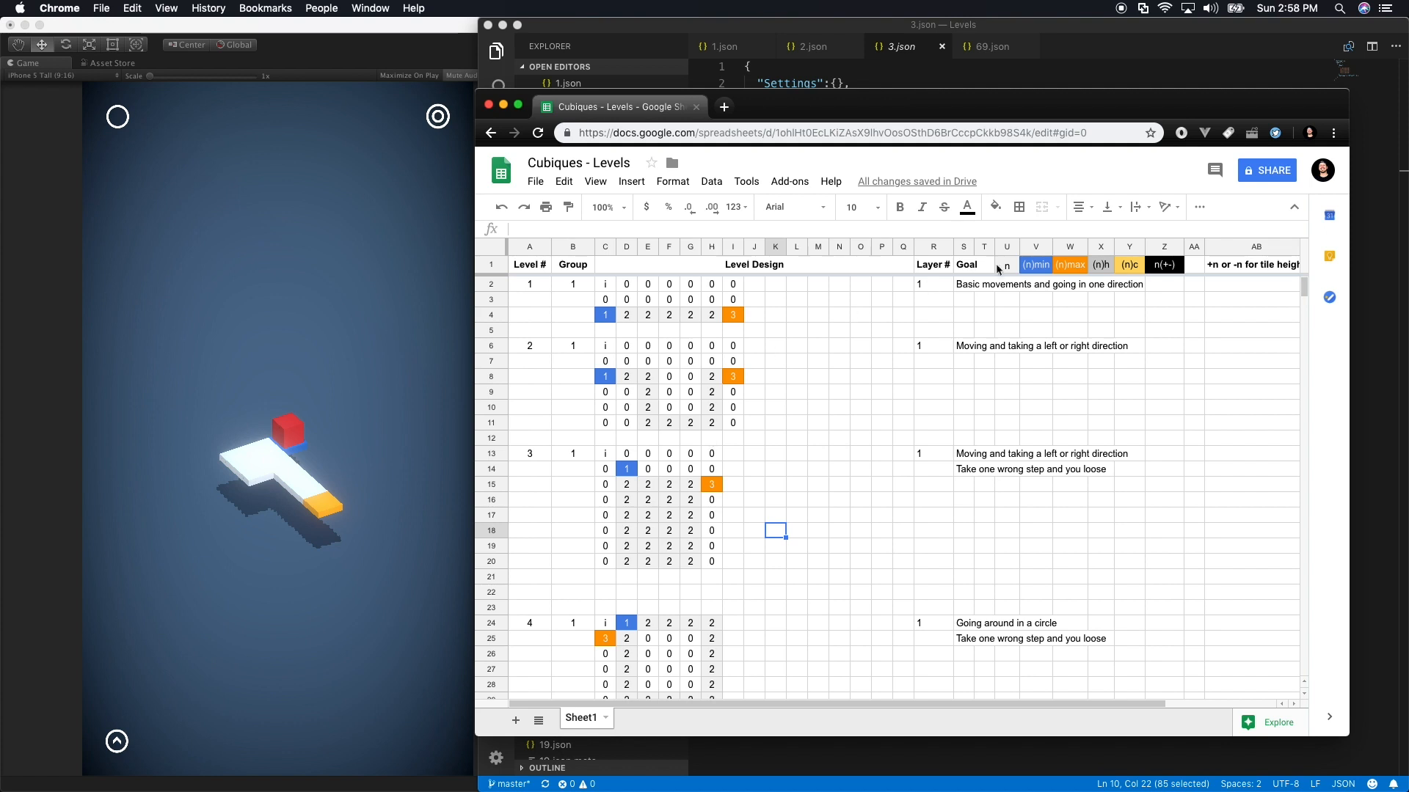
# Select level 3's whole eight-row grid of tile numbers for copying
pyautogui.click(605, 453)
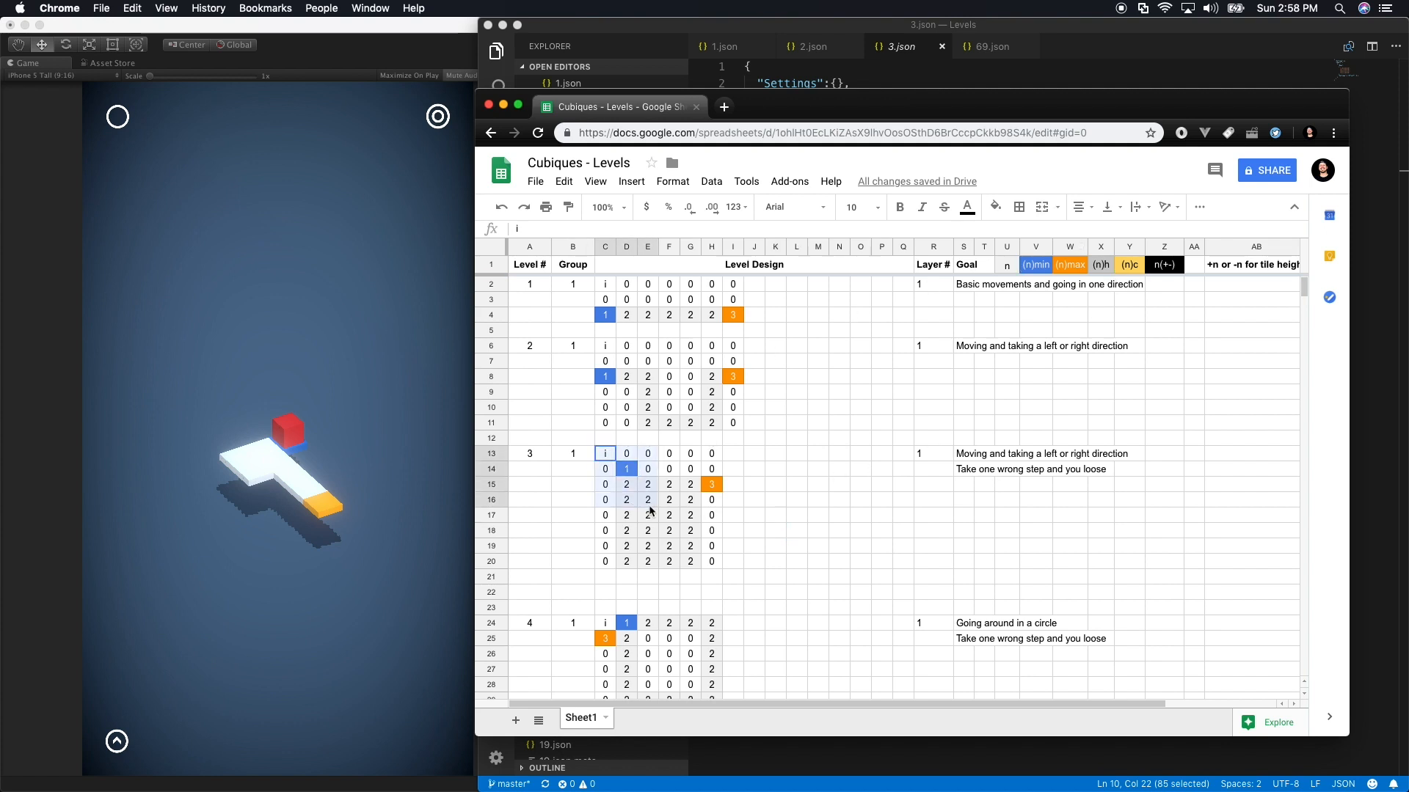
pyautogui.moveTo(604, 453); pyautogui.dragTo(711, 561)
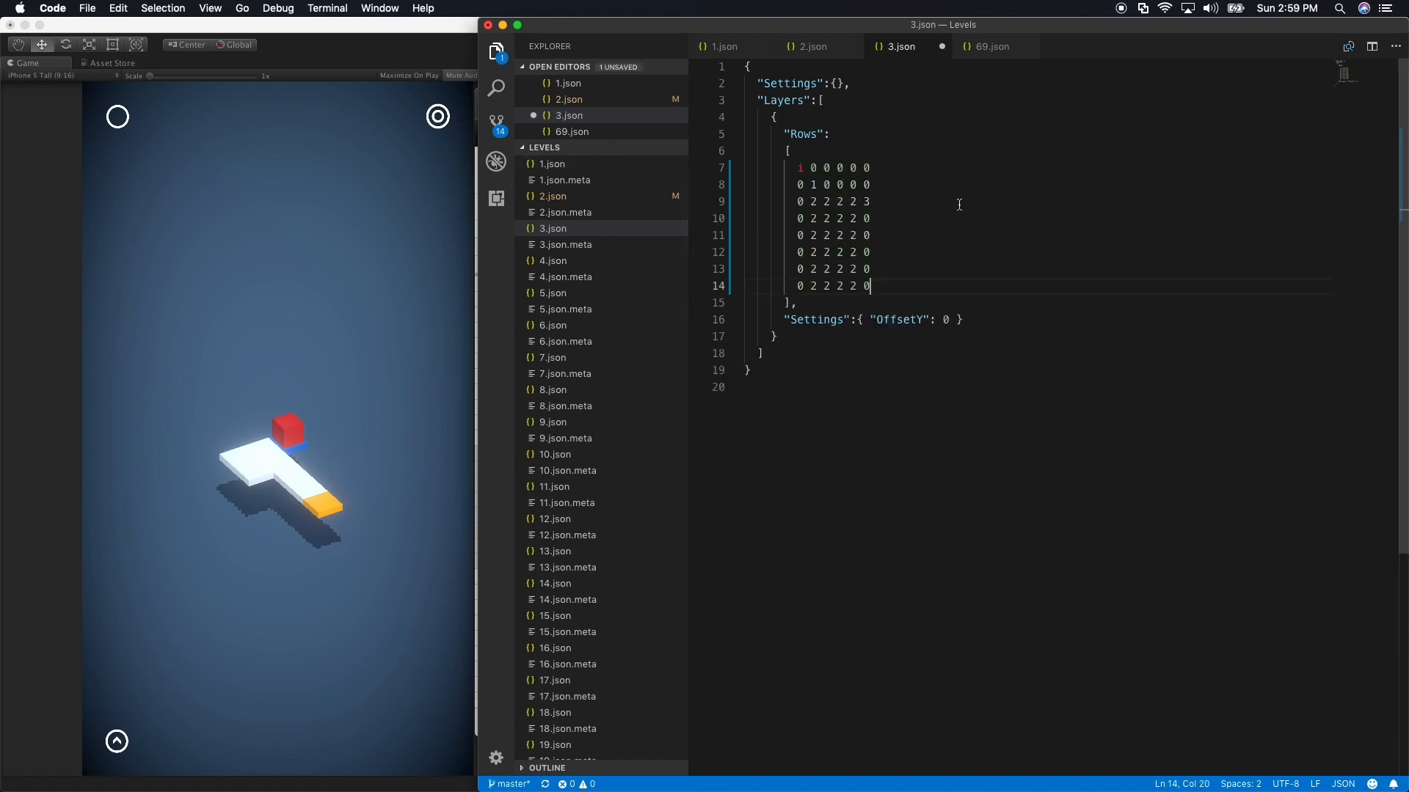
# Use Find and Replace (Cmd+F) to turn the pasted rows' spaces into commas
pyautogui.press('cmd+f')
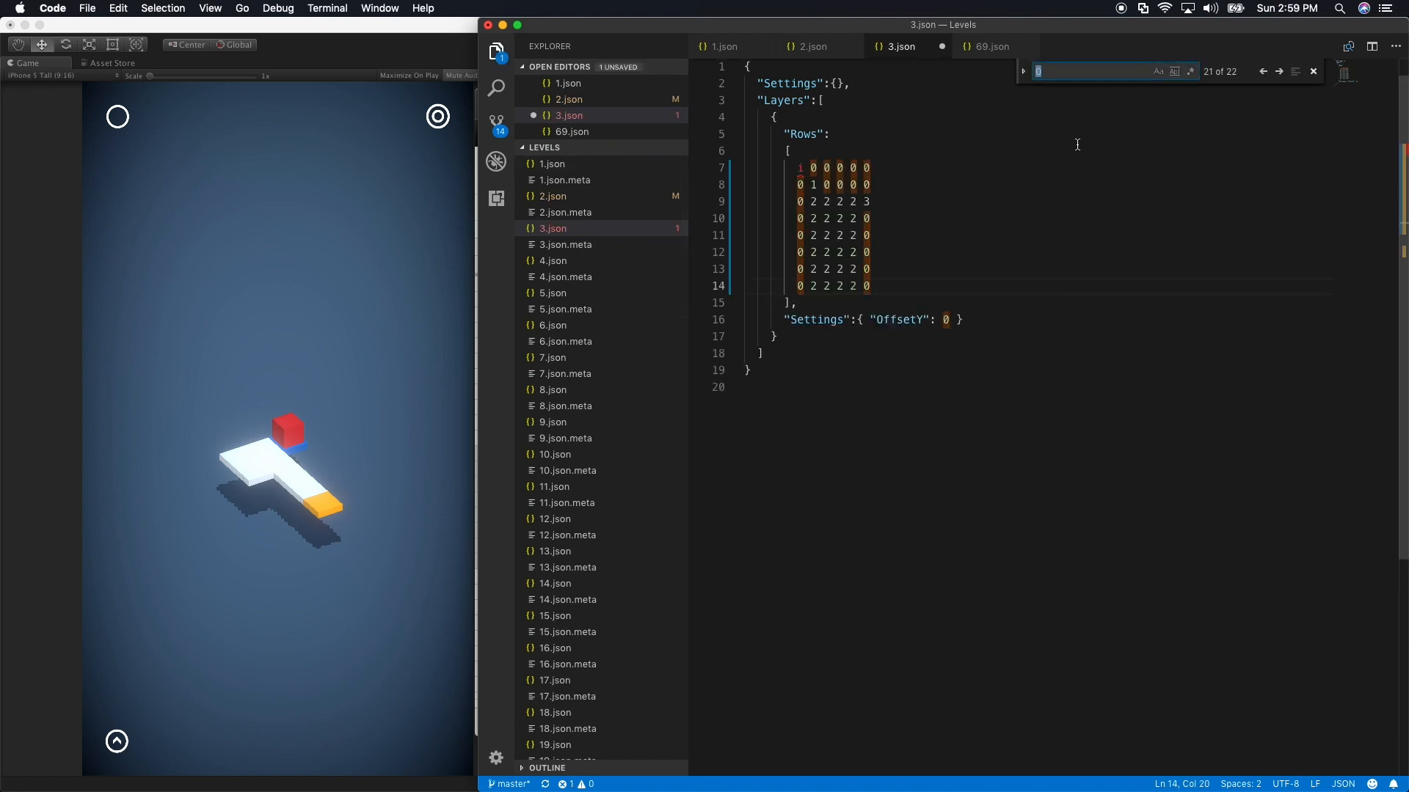
pyautogui.click(1022, 71)
pyautogui.write(',')
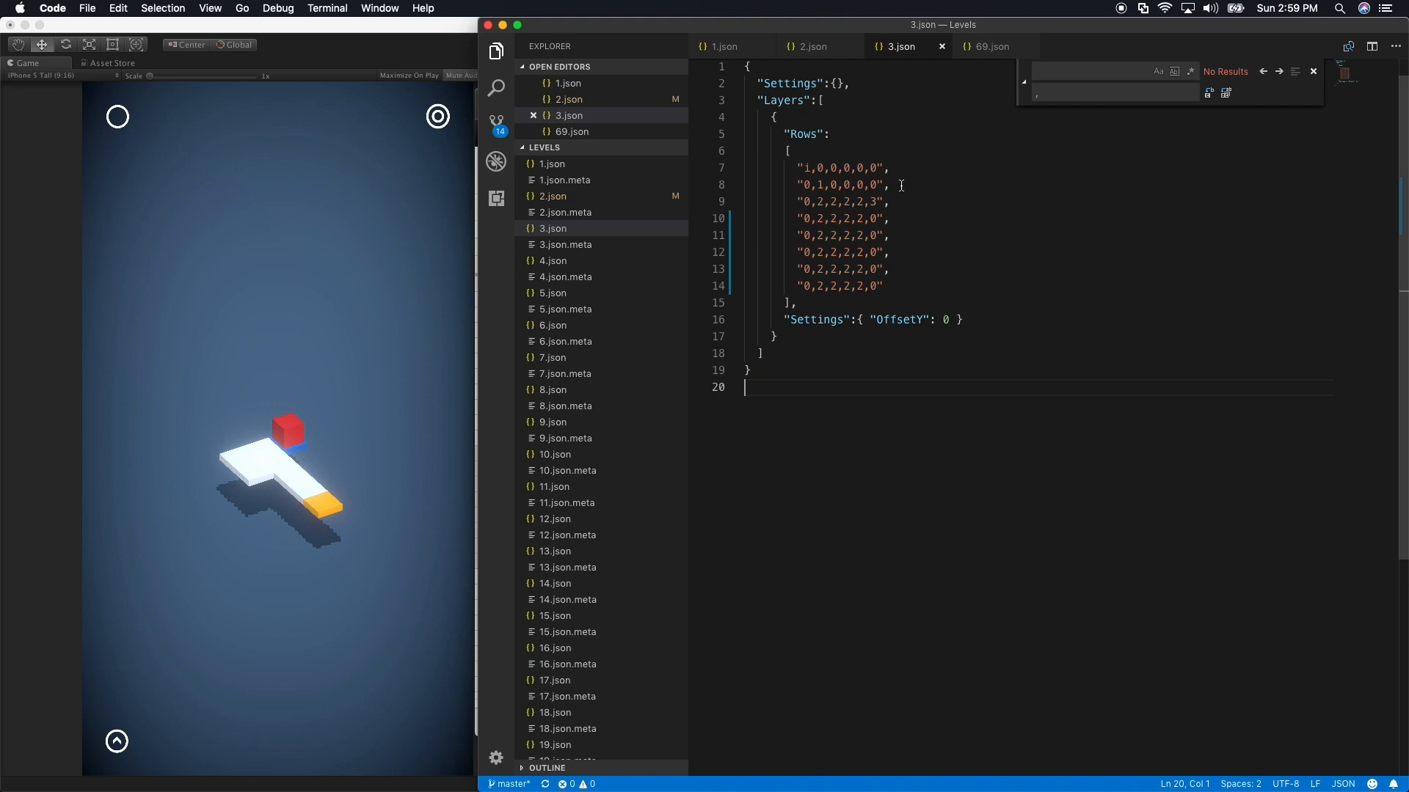
pyautogui.click(1108, 256)
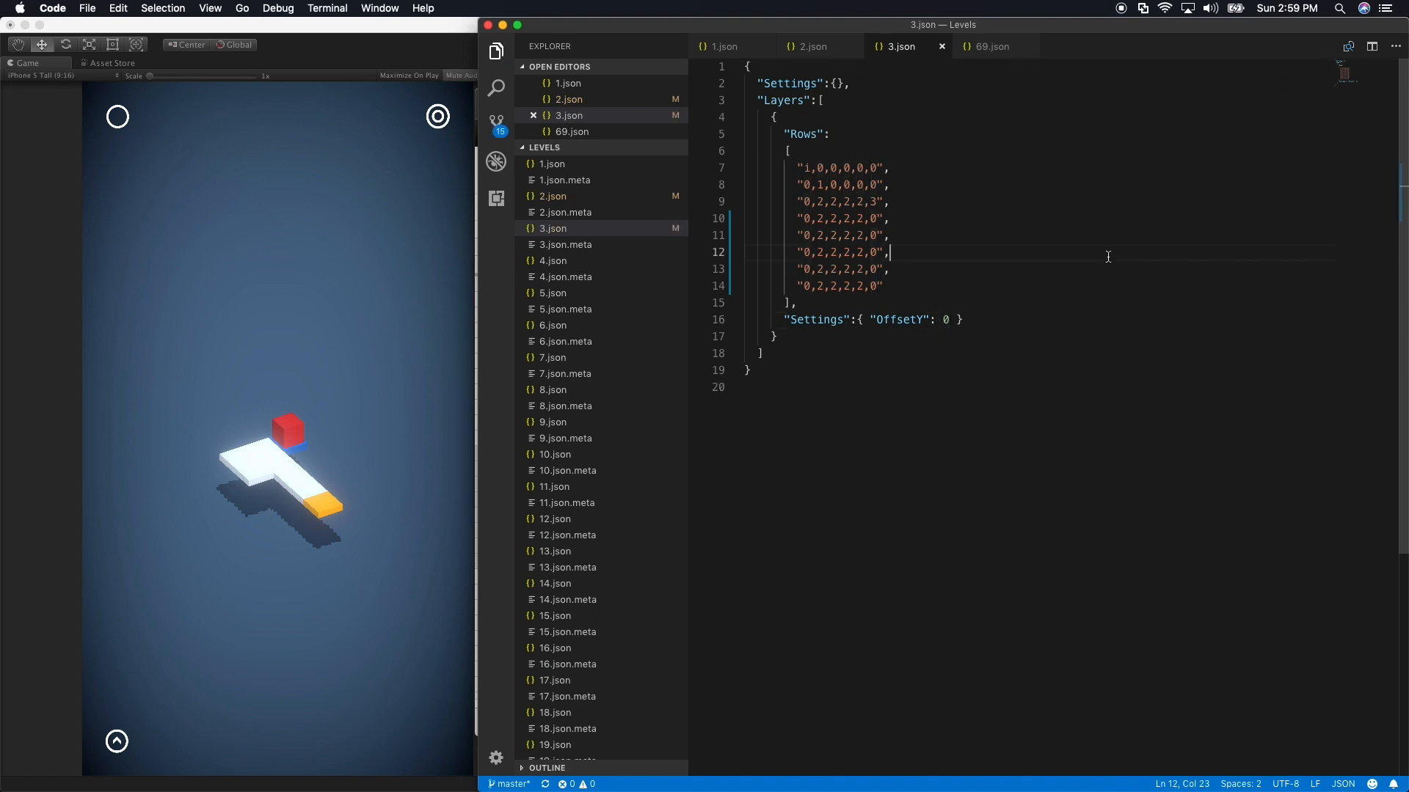
pyautogui.moveTo(272, 308)
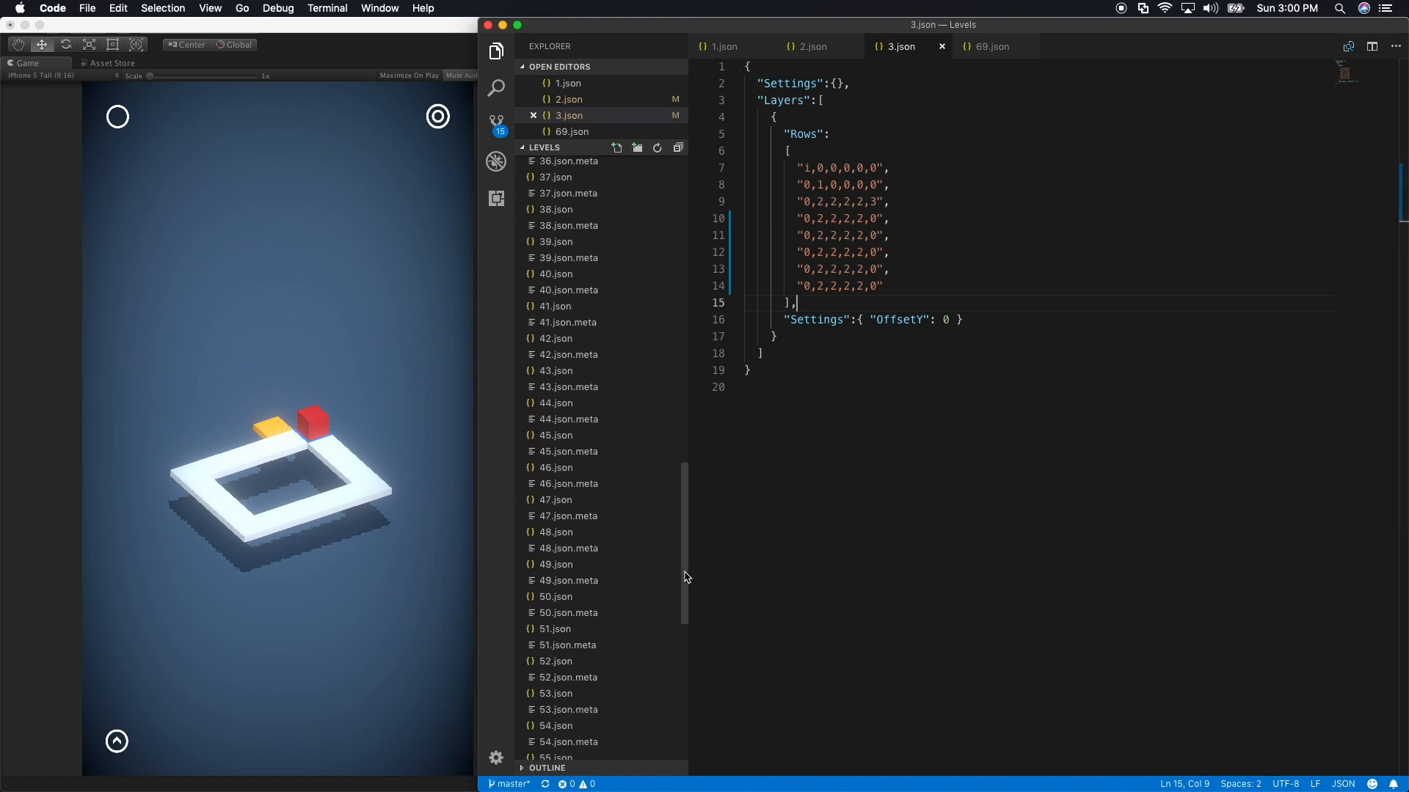
# Set the Level Manager's Level Number to 69 so the game loads level 69
pyautogui.scroll(-3)
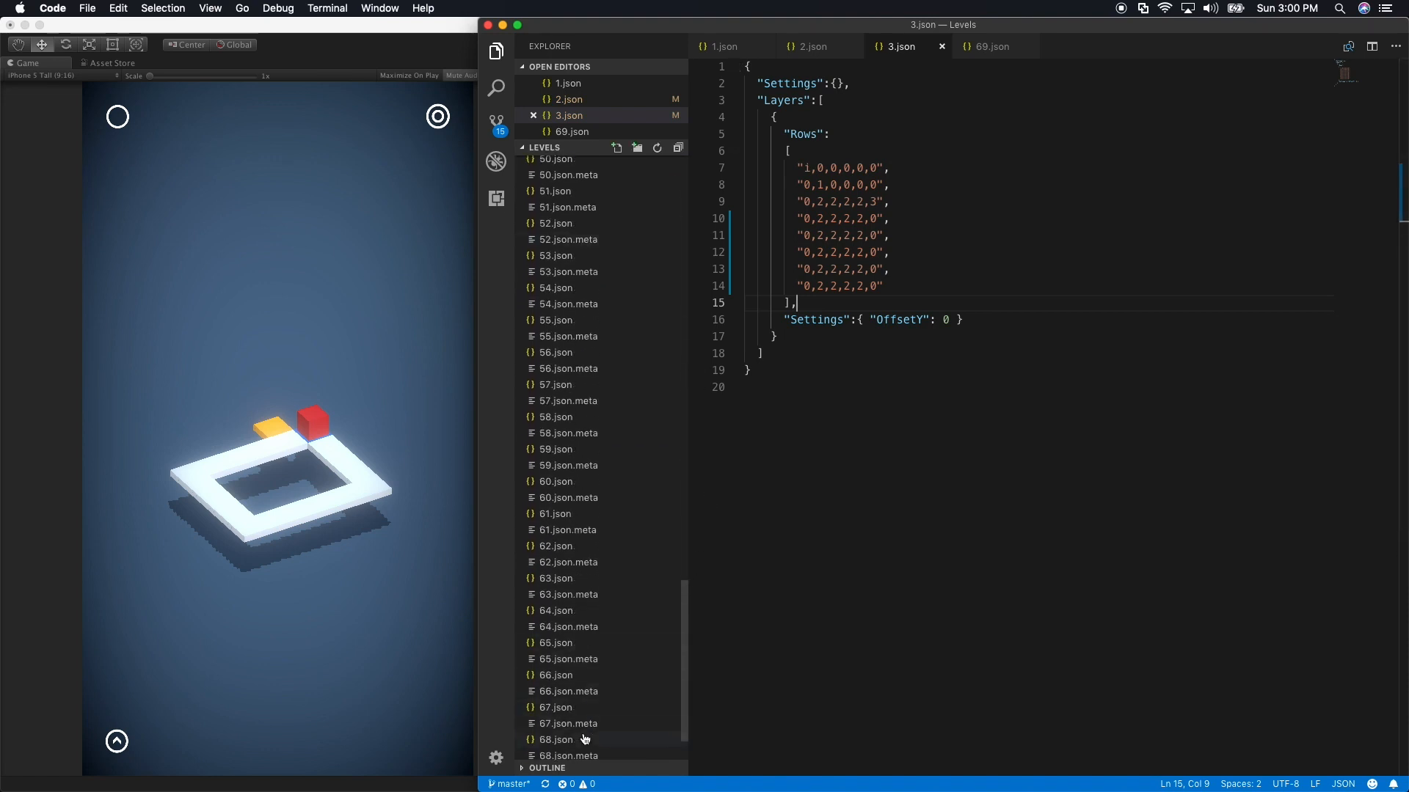
pyautogui.click(988, 45)
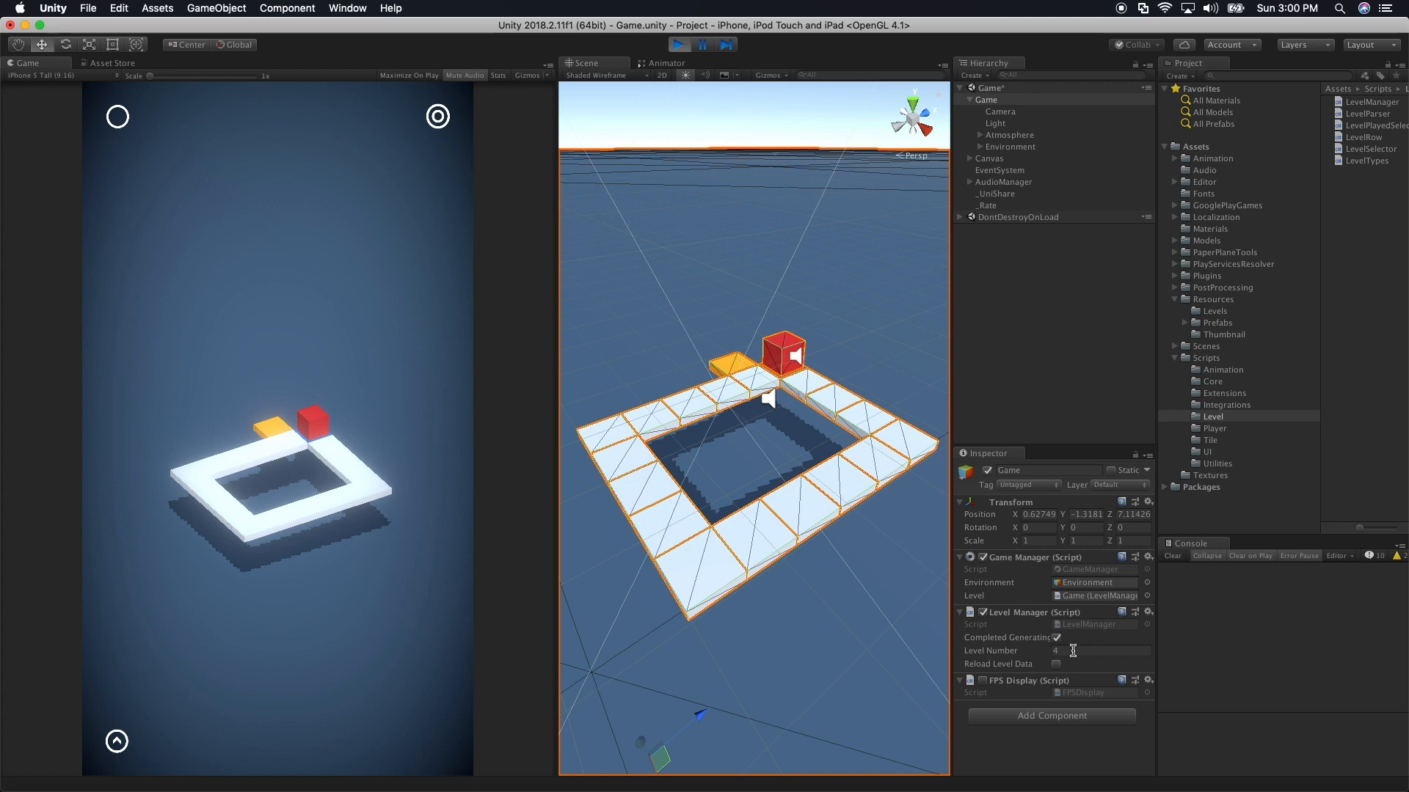
pyautogui.click(1100, 650)
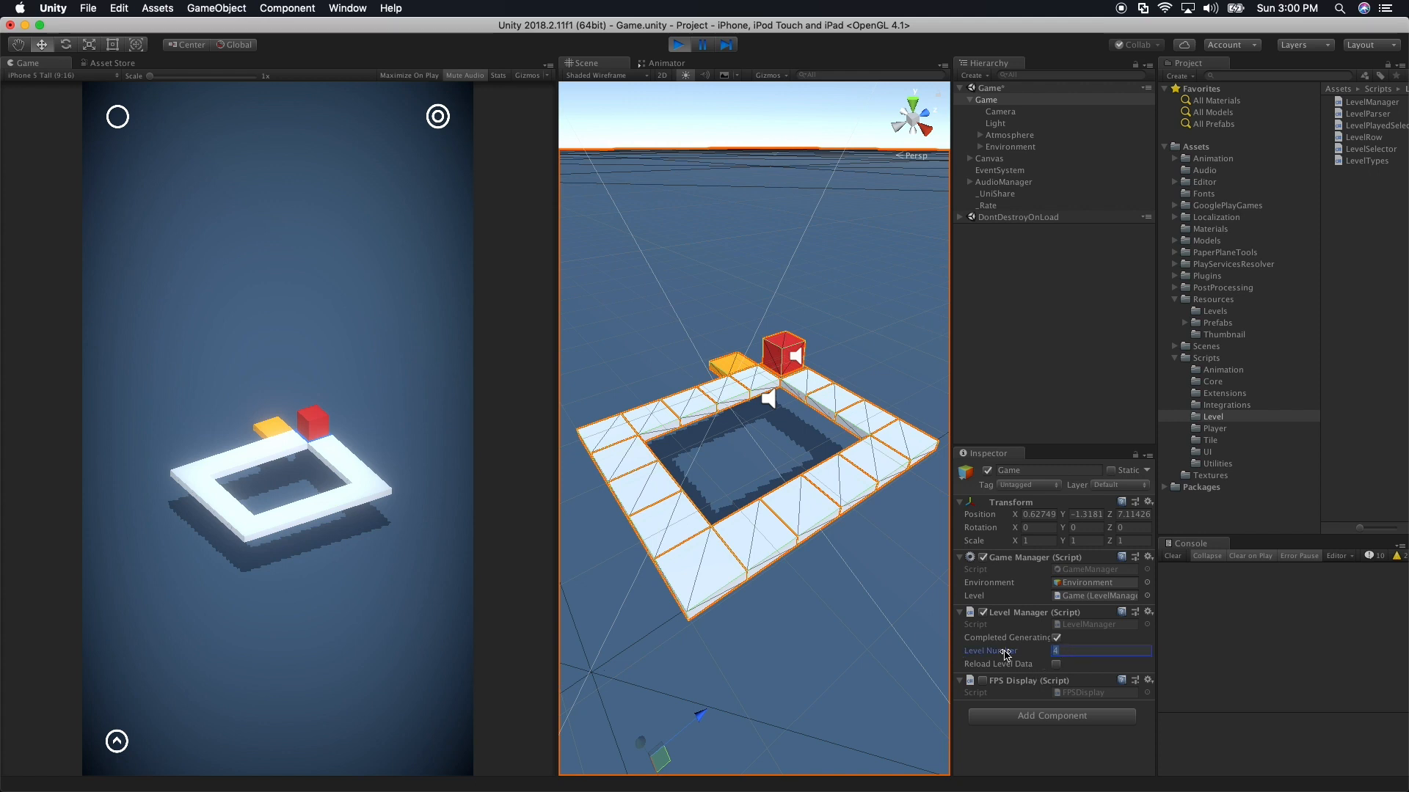
pyautogui.write('69')
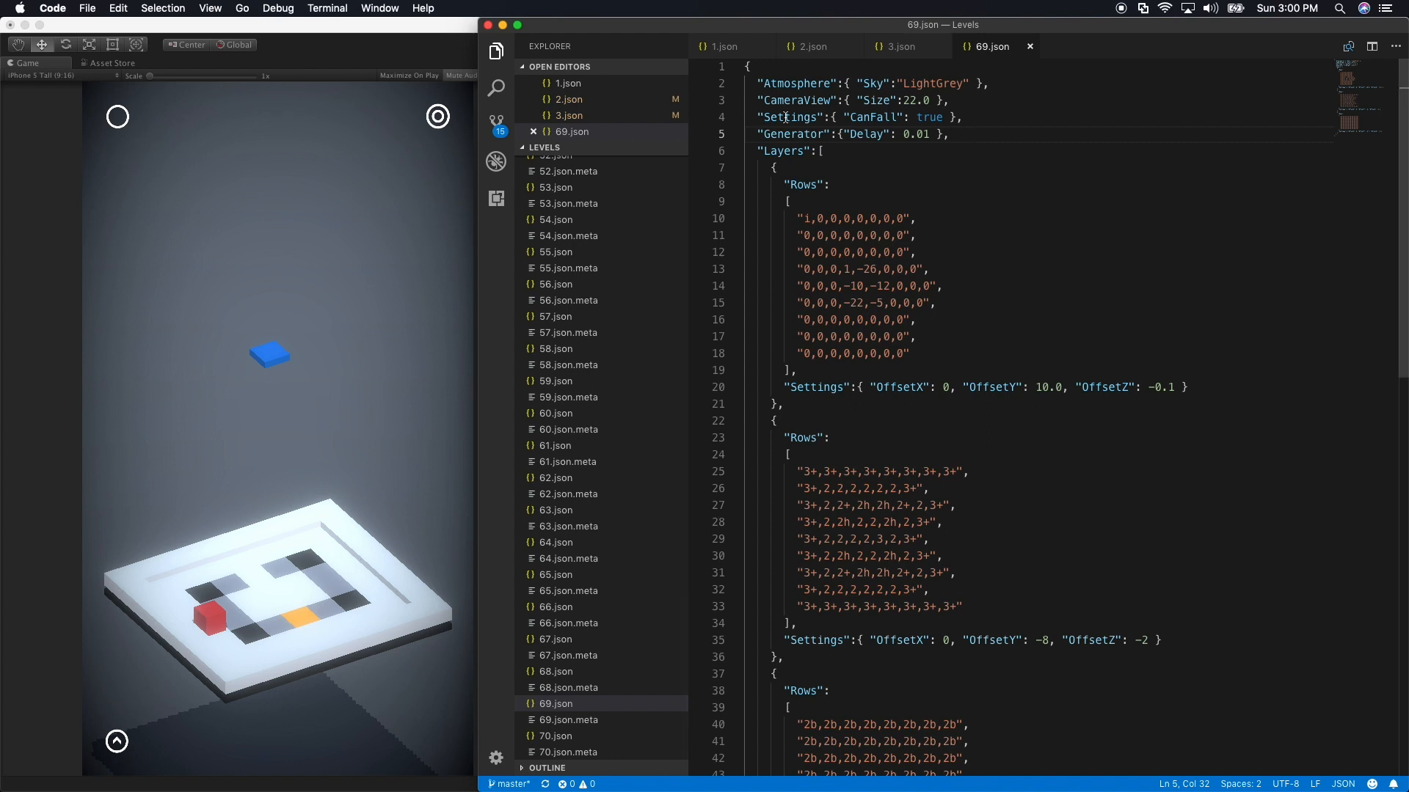
# Change the CanFall setting on line 4 of 69.json from true to false
pyautogui.moveTo(761, 116); pyautogui.dragTo(946, 117)
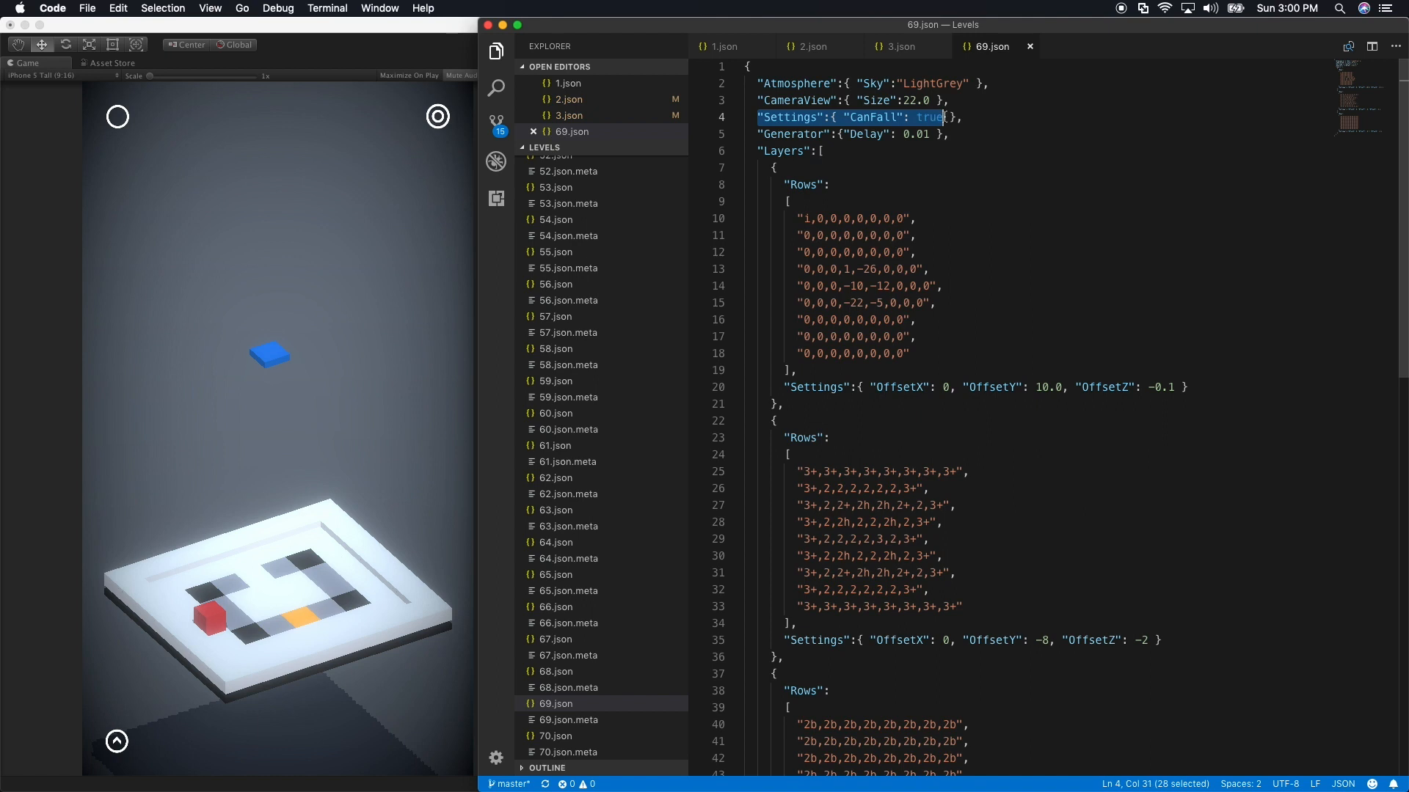
pyautogui.doubleClick(933, 117)
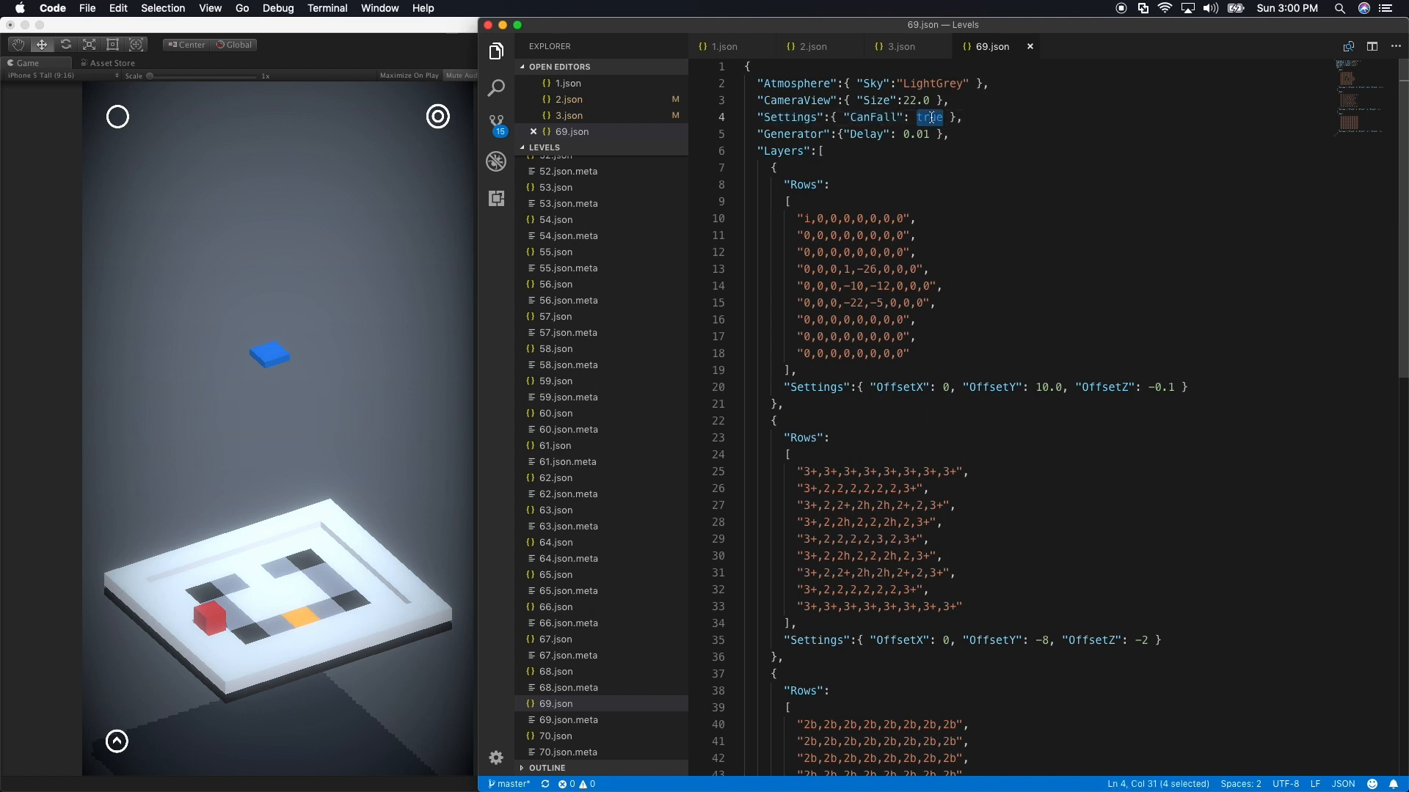
pyautogui.write('false')
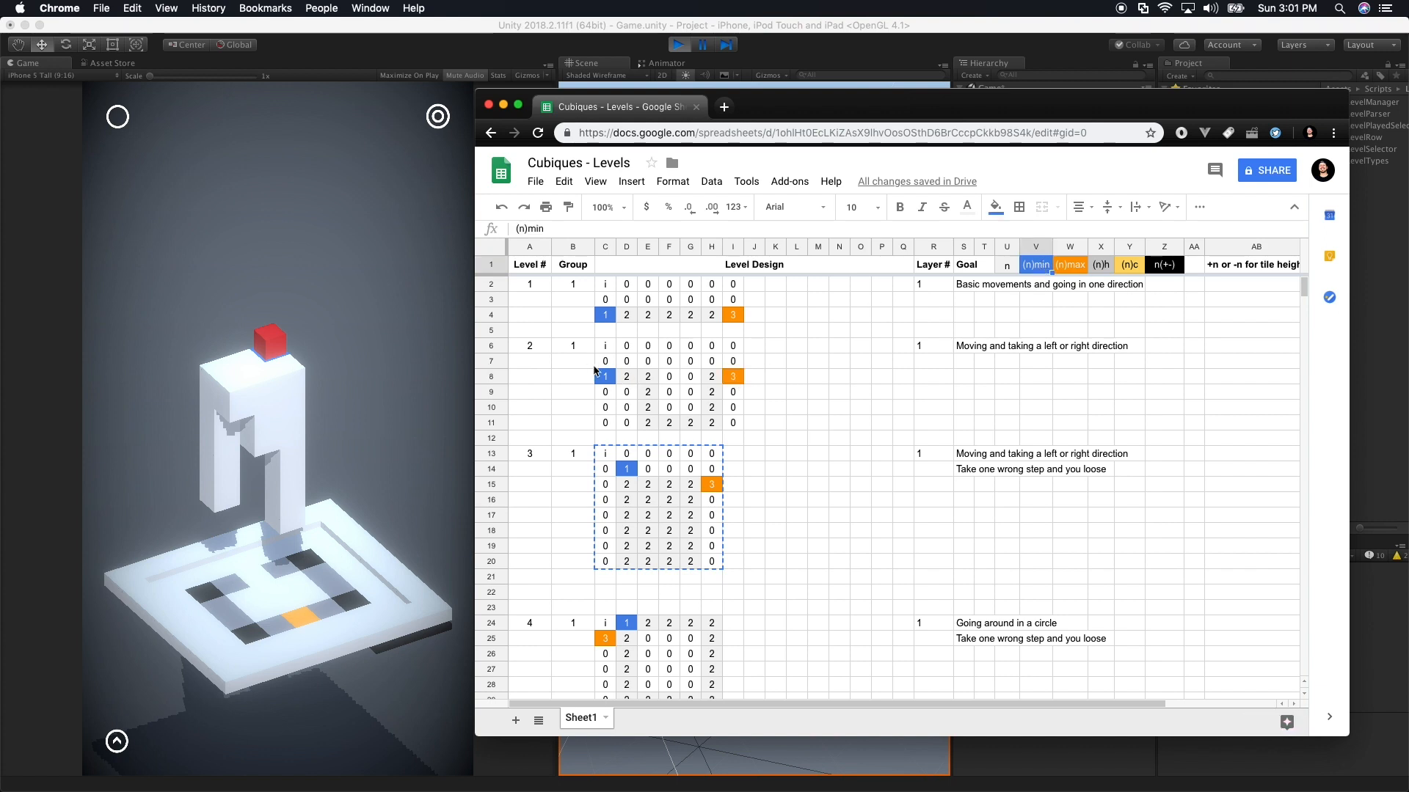
# Inspect level 2's start and end tiles, then change cell D8 from 2 to 2h
pyautogui.click(1069, 264)
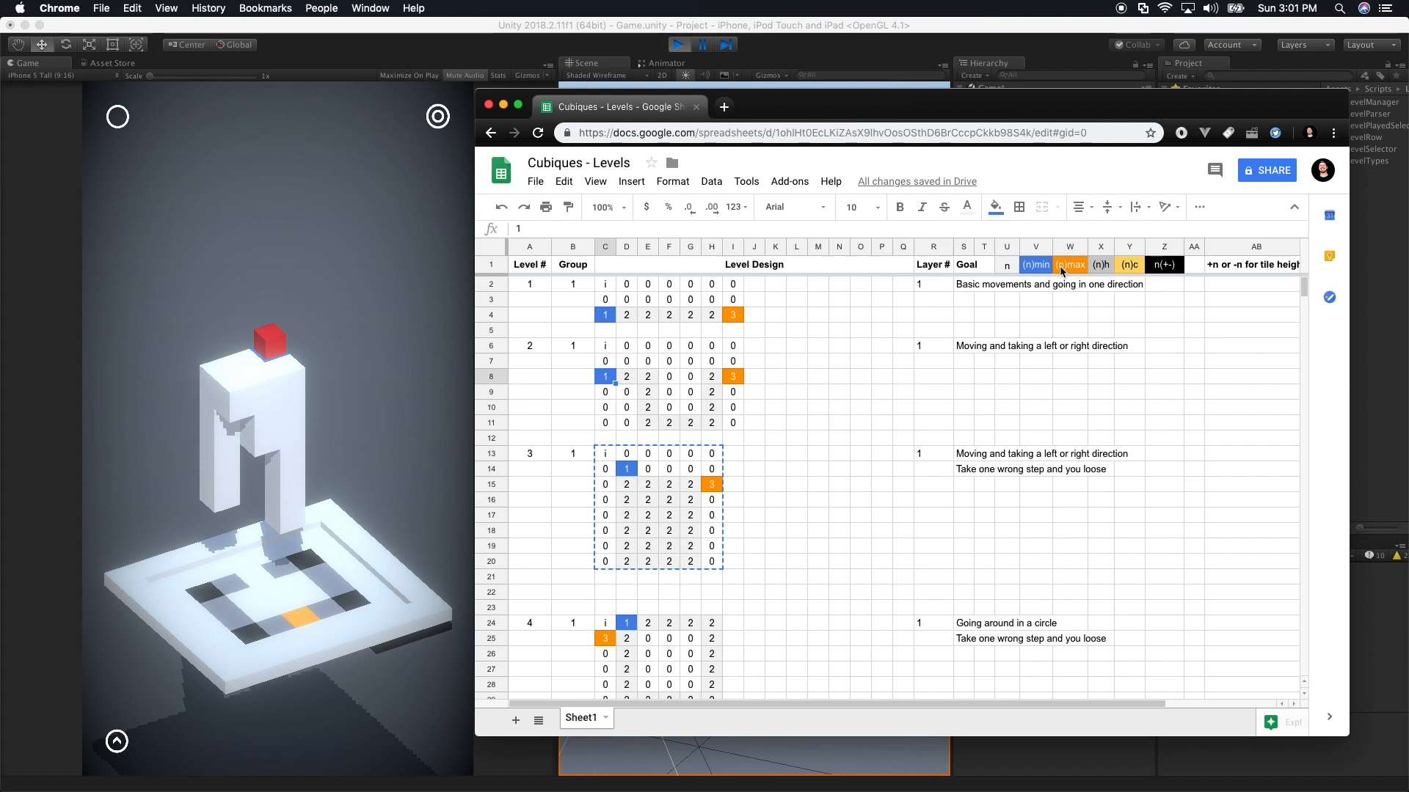
pyautogui.click(733, 377)
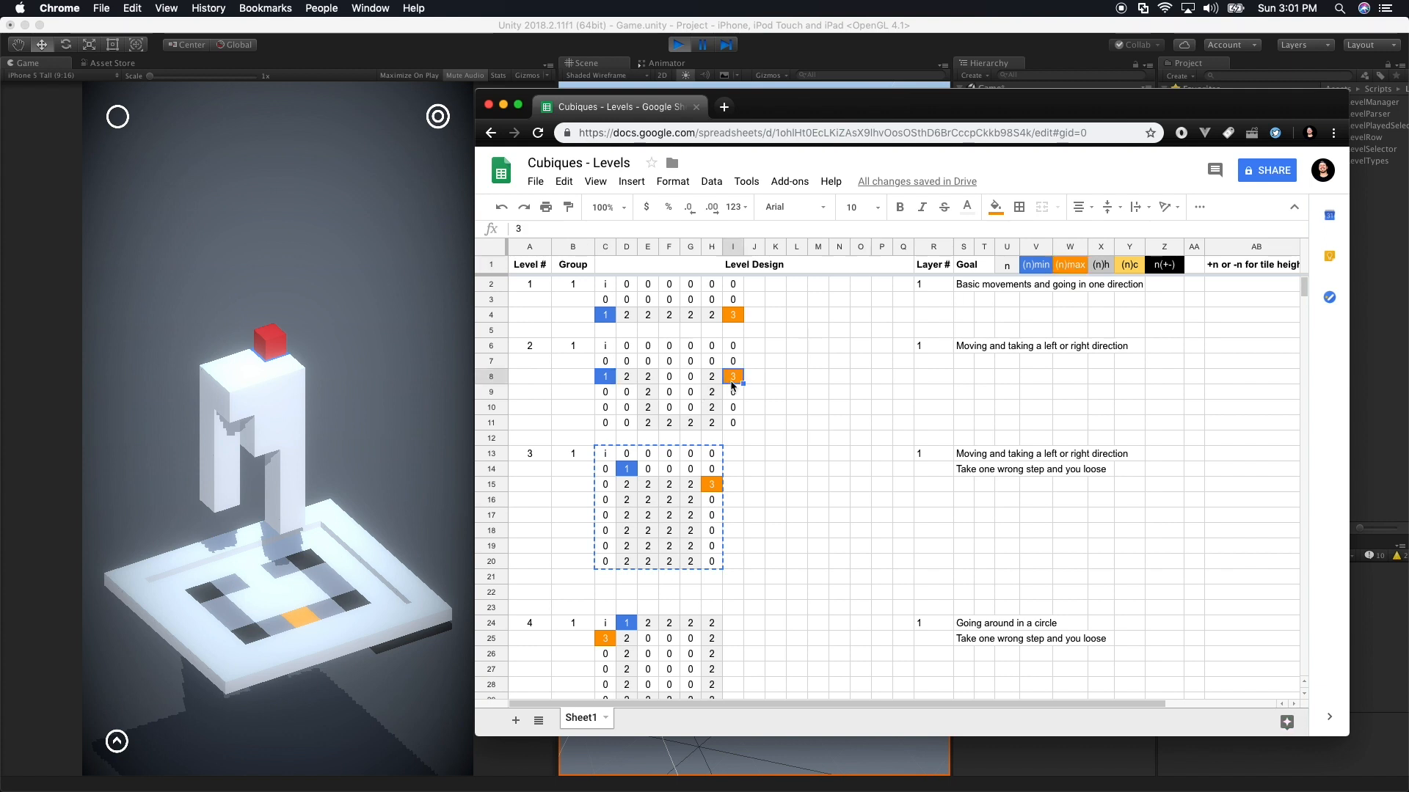
pyautogui.click(1100, 264)
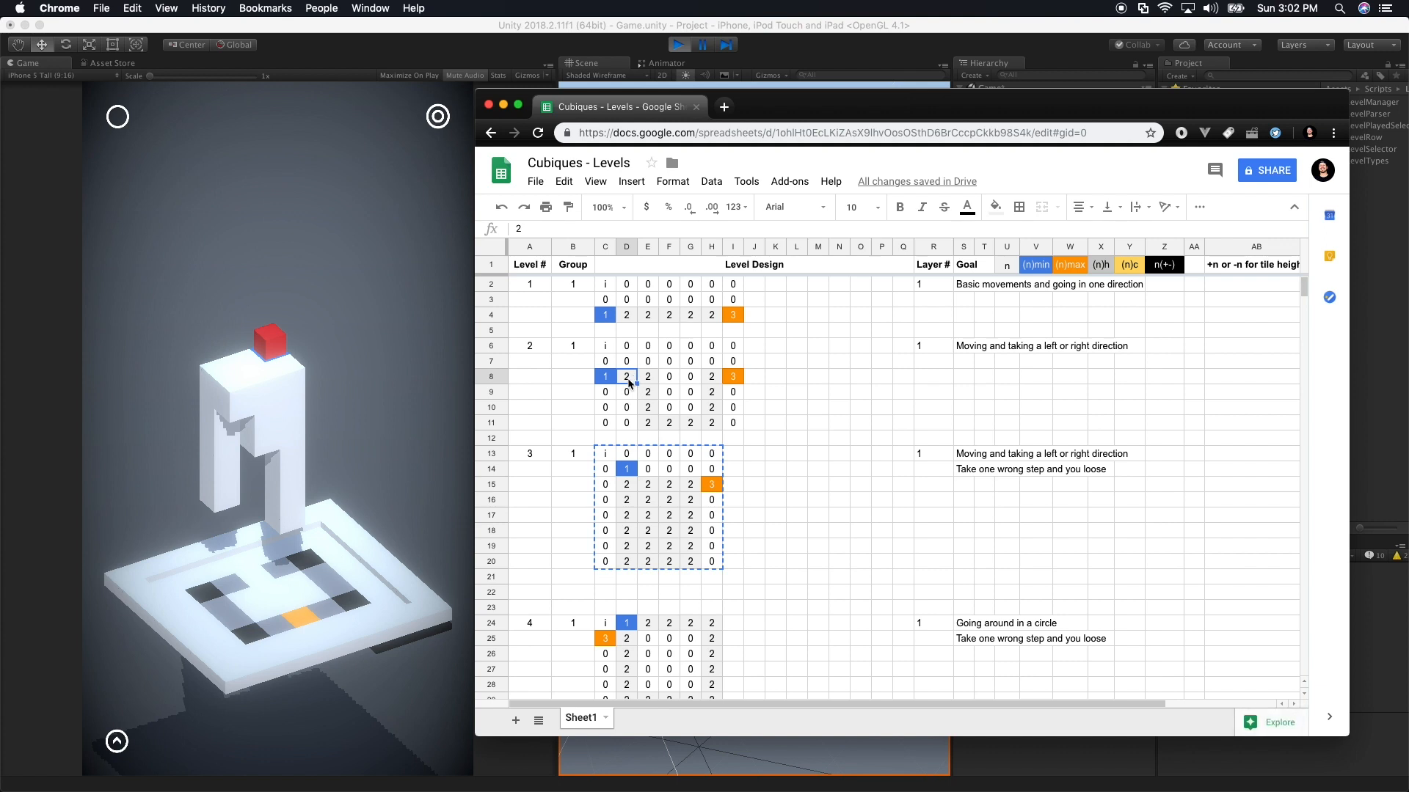
pyautogui.moveTo(630, 381)
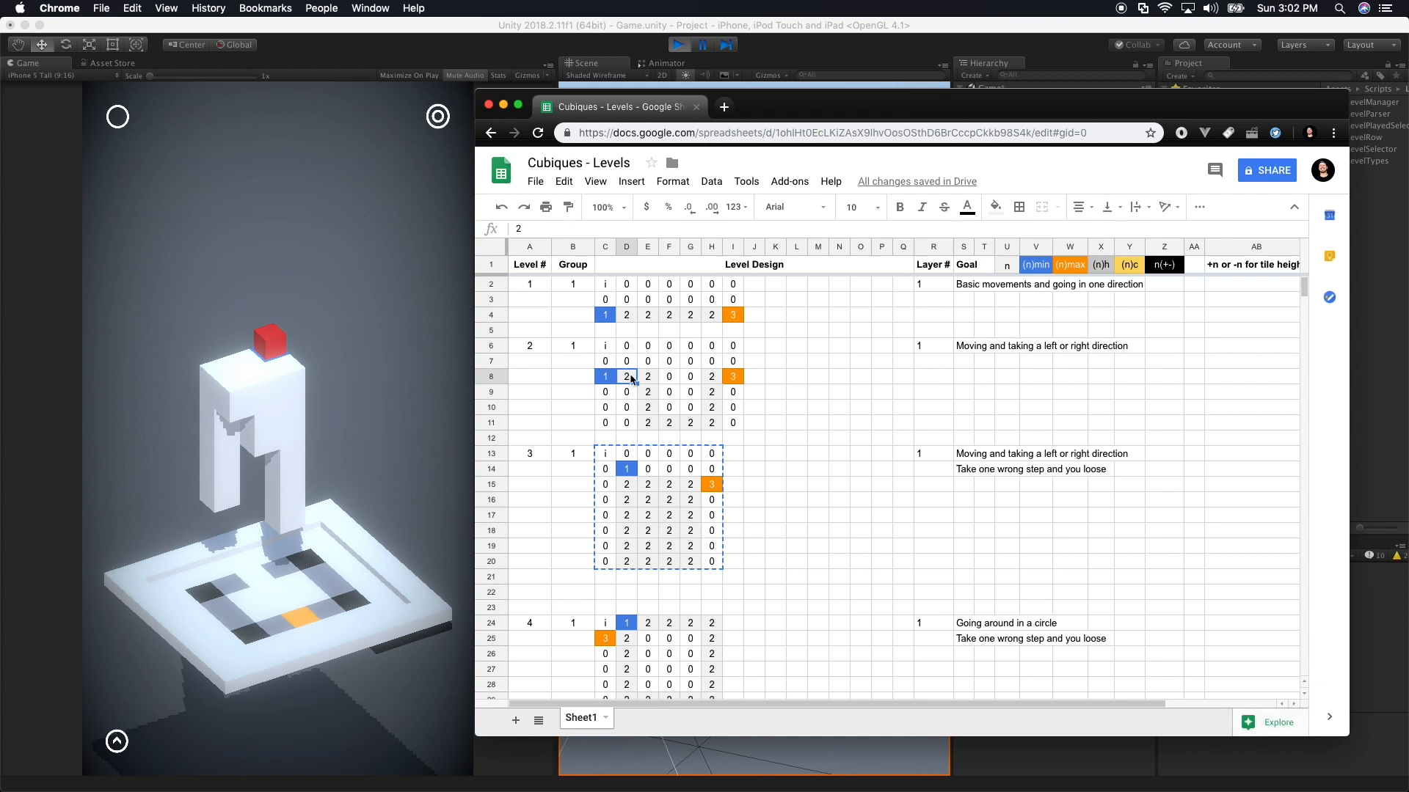
pyautogui.moveTo(629, 378)
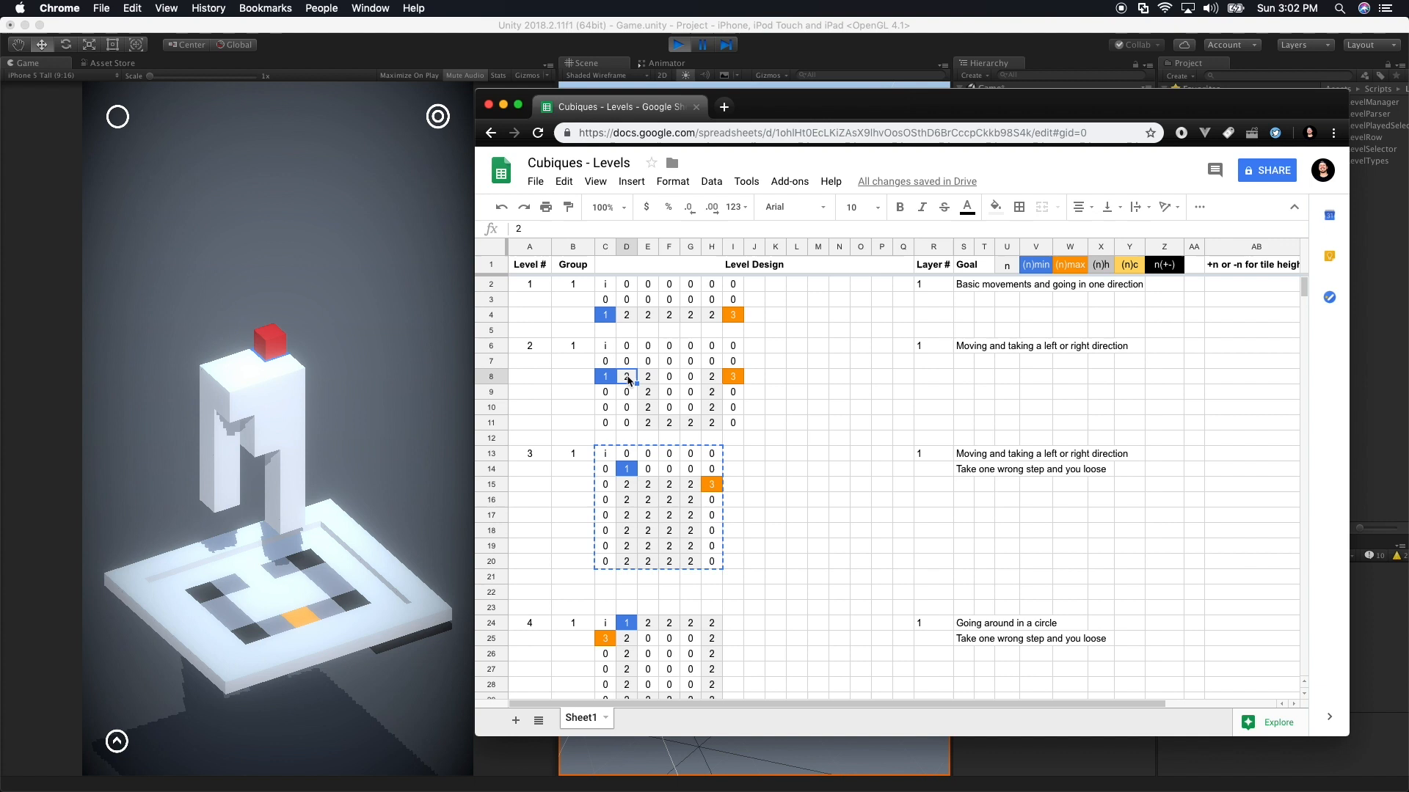
pyautogui.write('h')
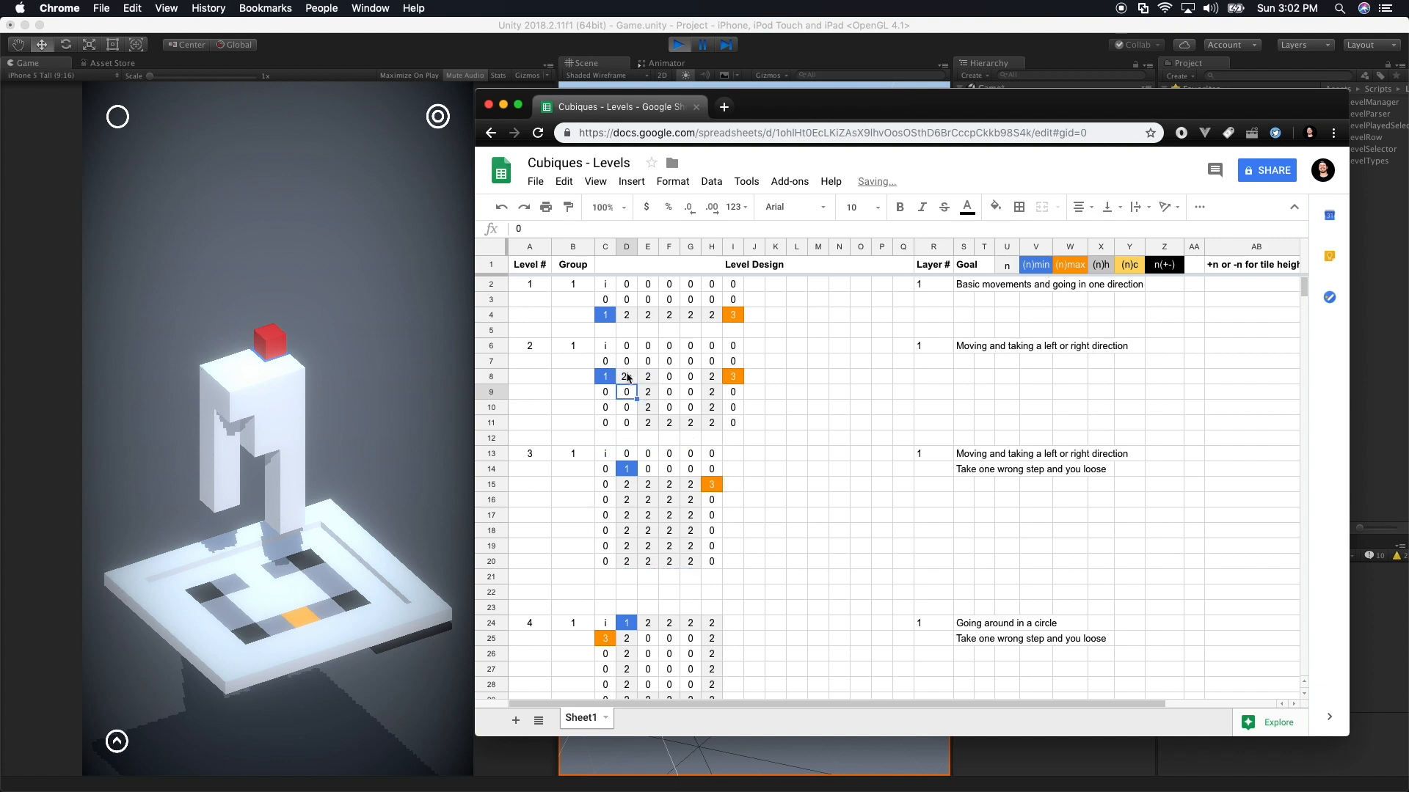
pyautogui.write('h')
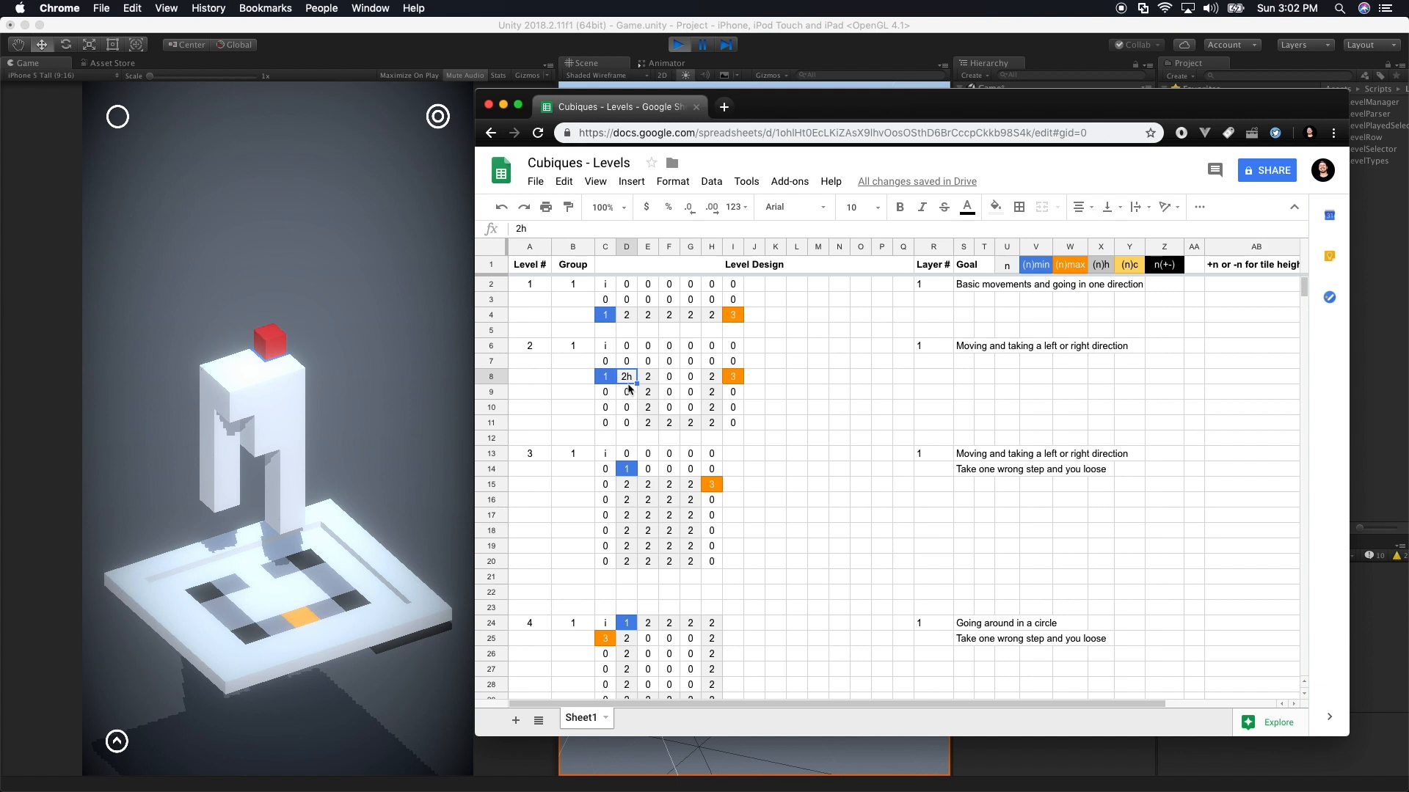
# Review the (n)c tile-code legend and scroll down through later levels 18–21
pyautogui.scroll(-3)
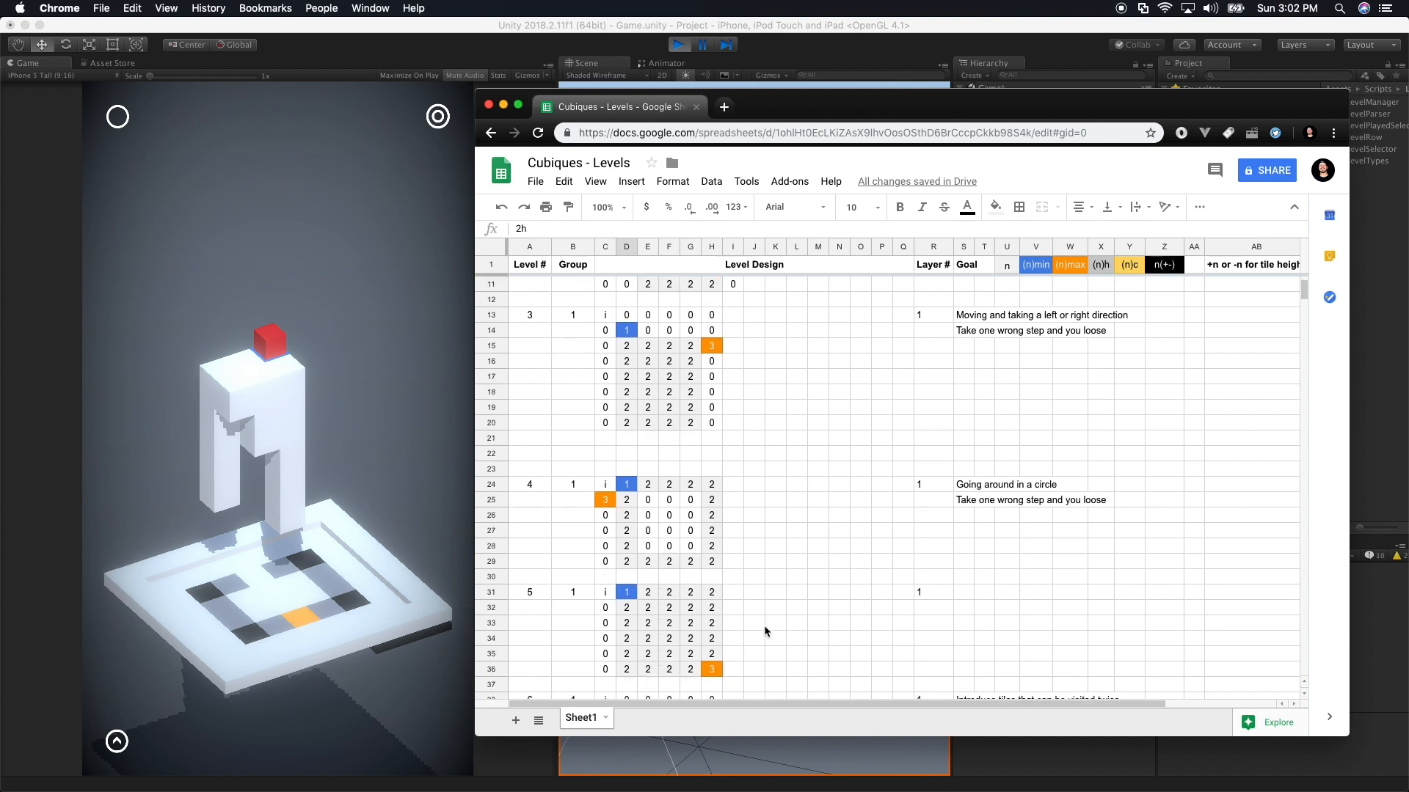
pyautogui.scroll(-3)
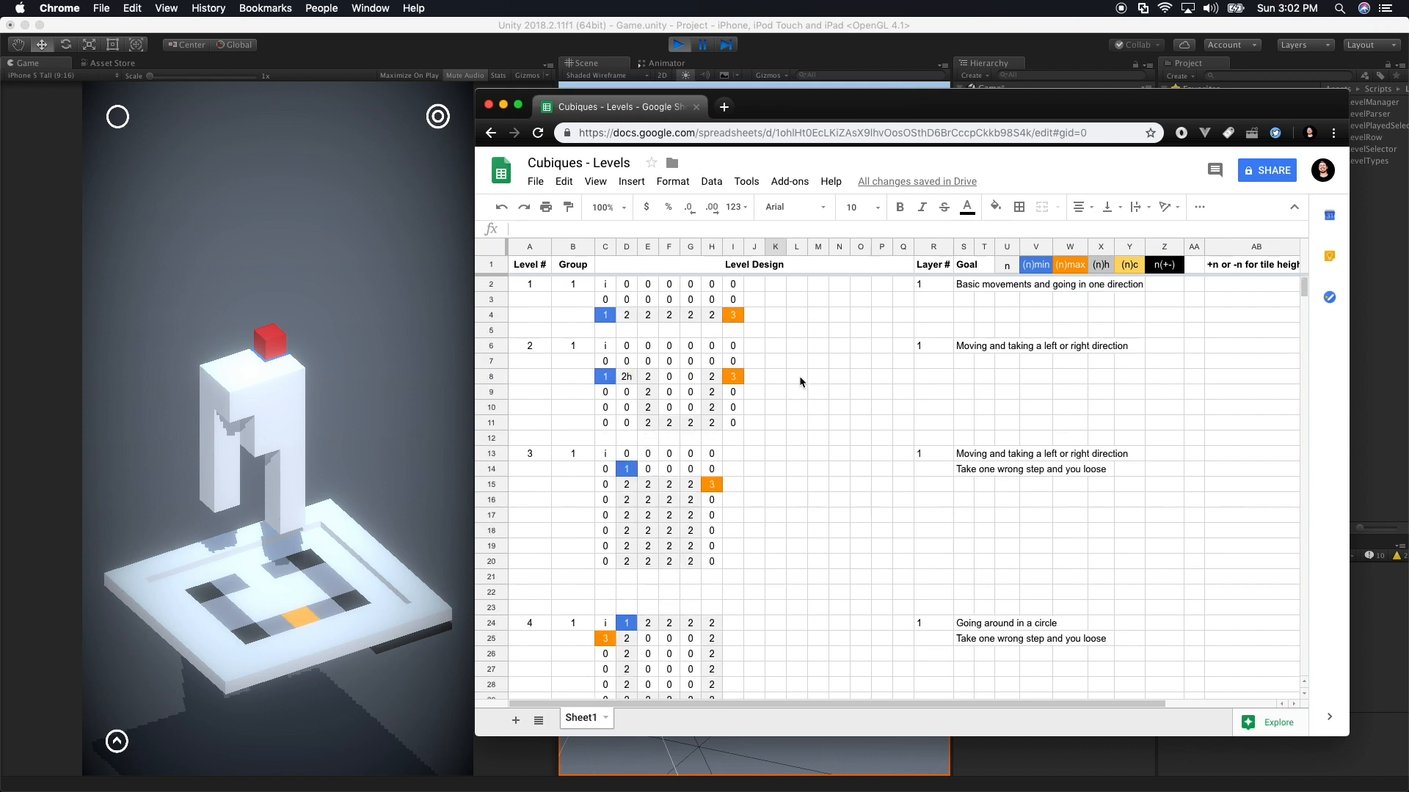
pyautogui.click(1194, 299)
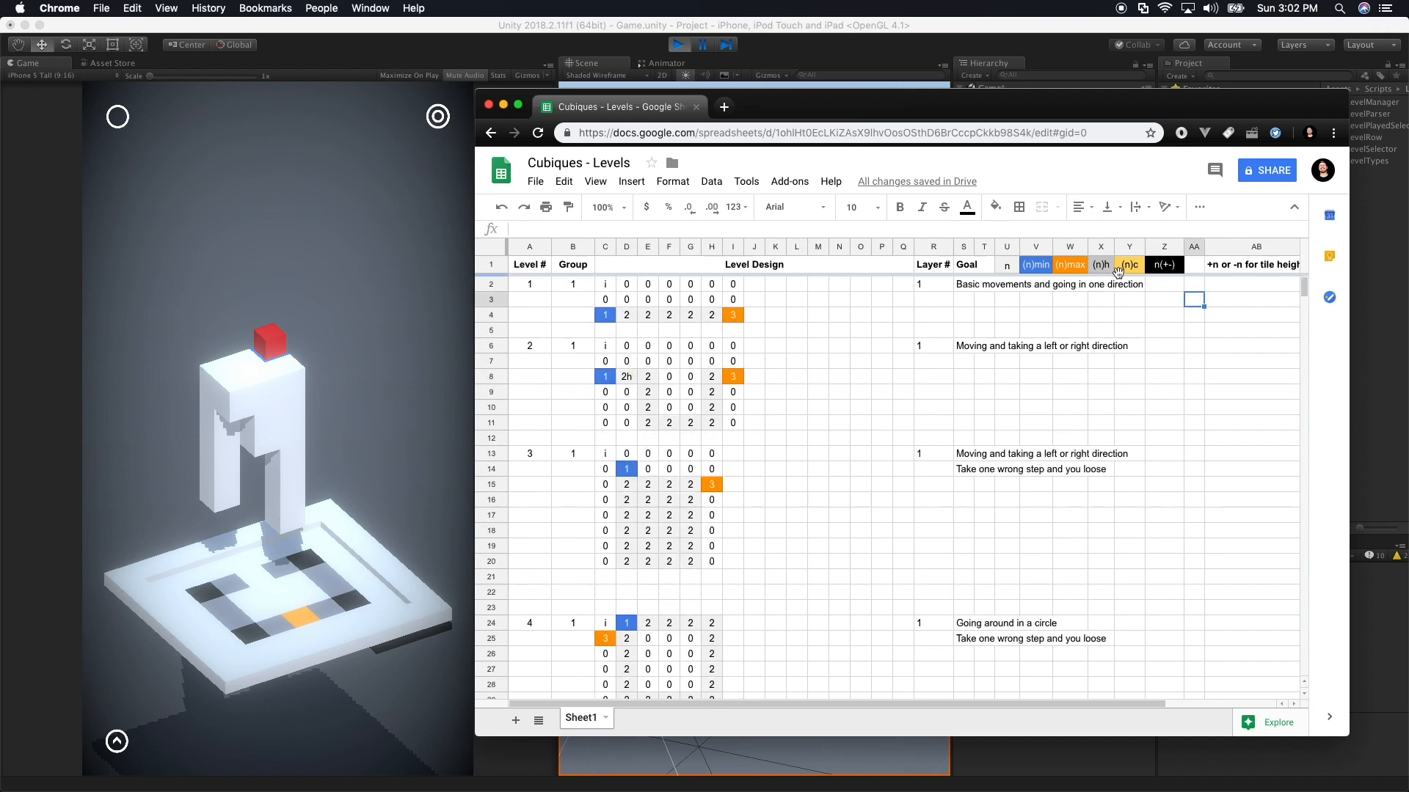
pyautogui.click(1129, 264)
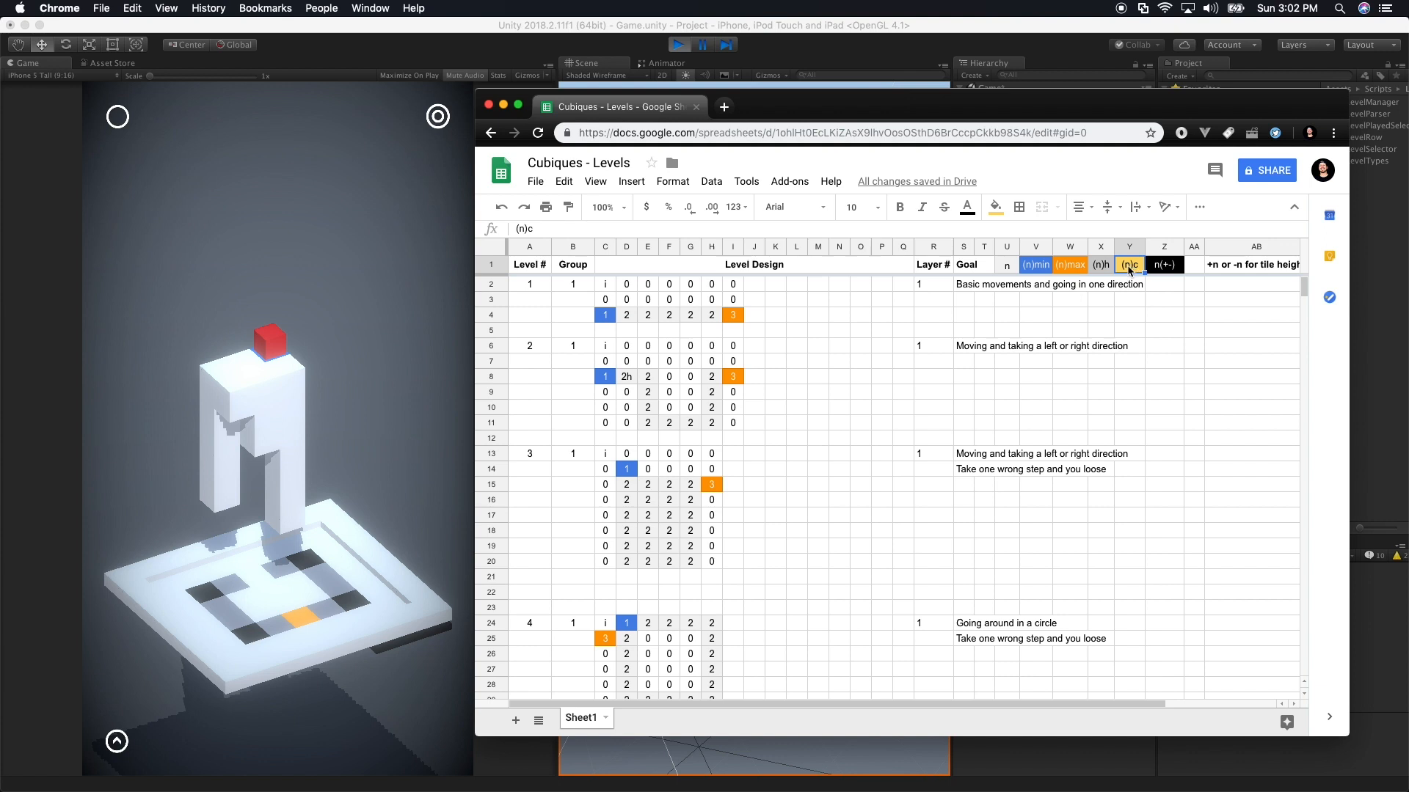
pyautogui.moveTo(1049, 435)
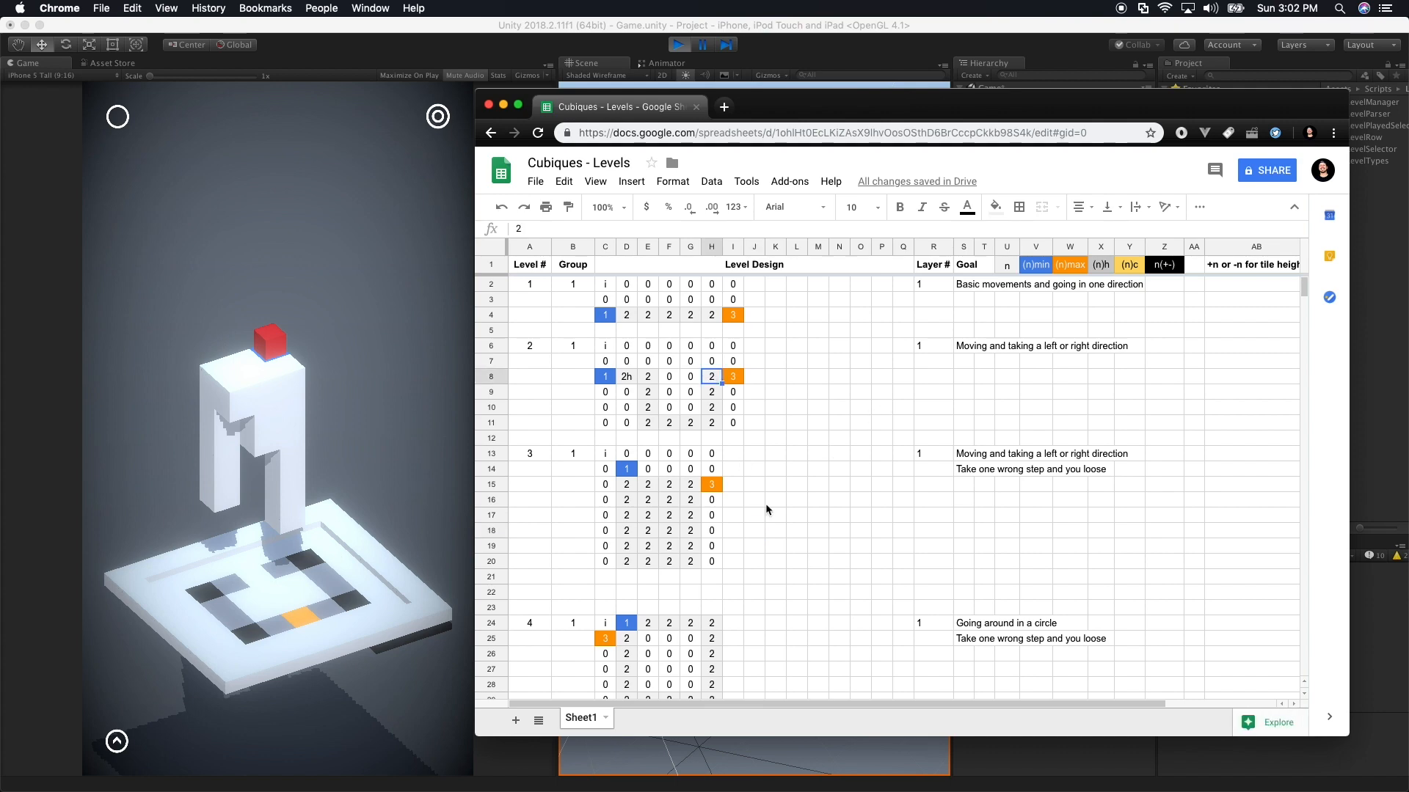
pyautogui.scroll(-3)
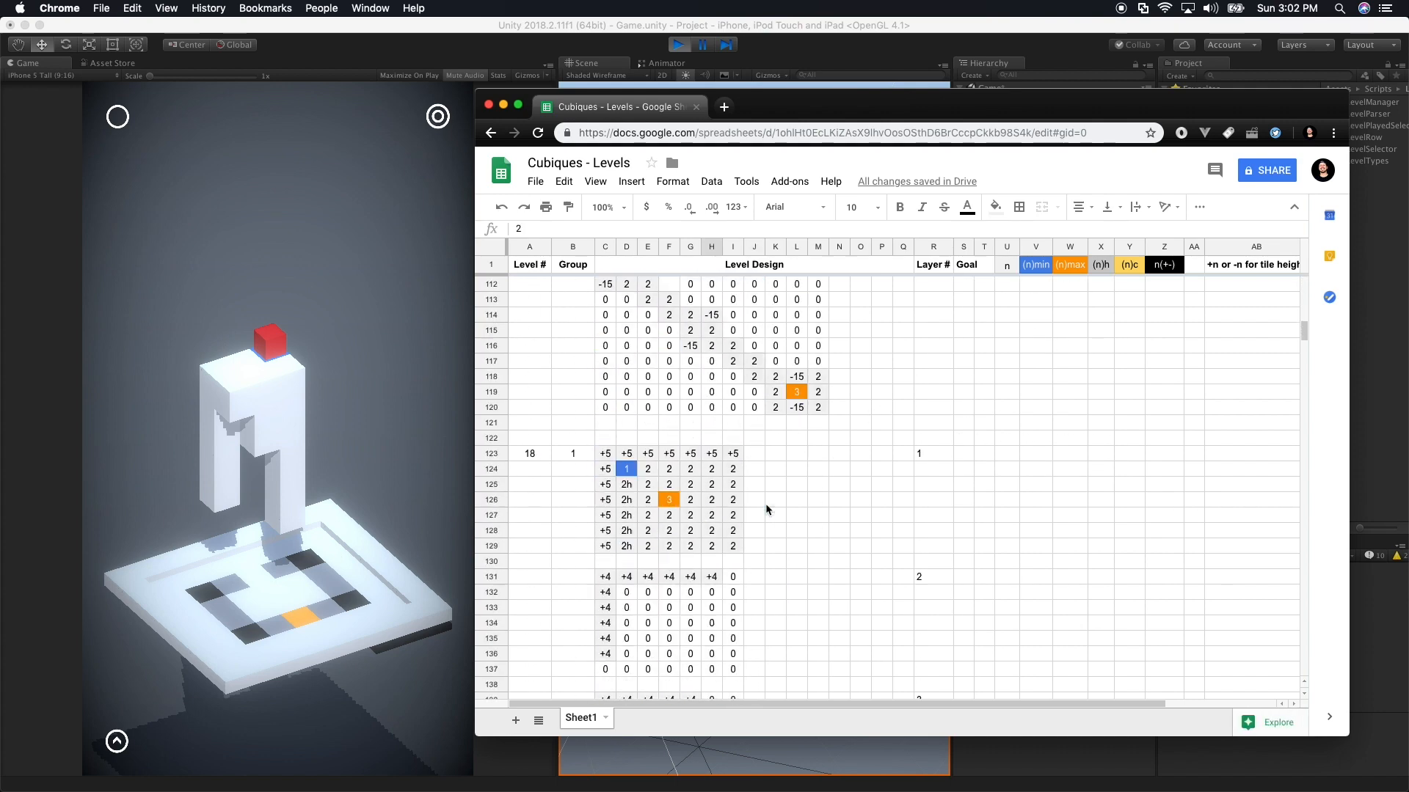
pyautogui.scroll(-3)
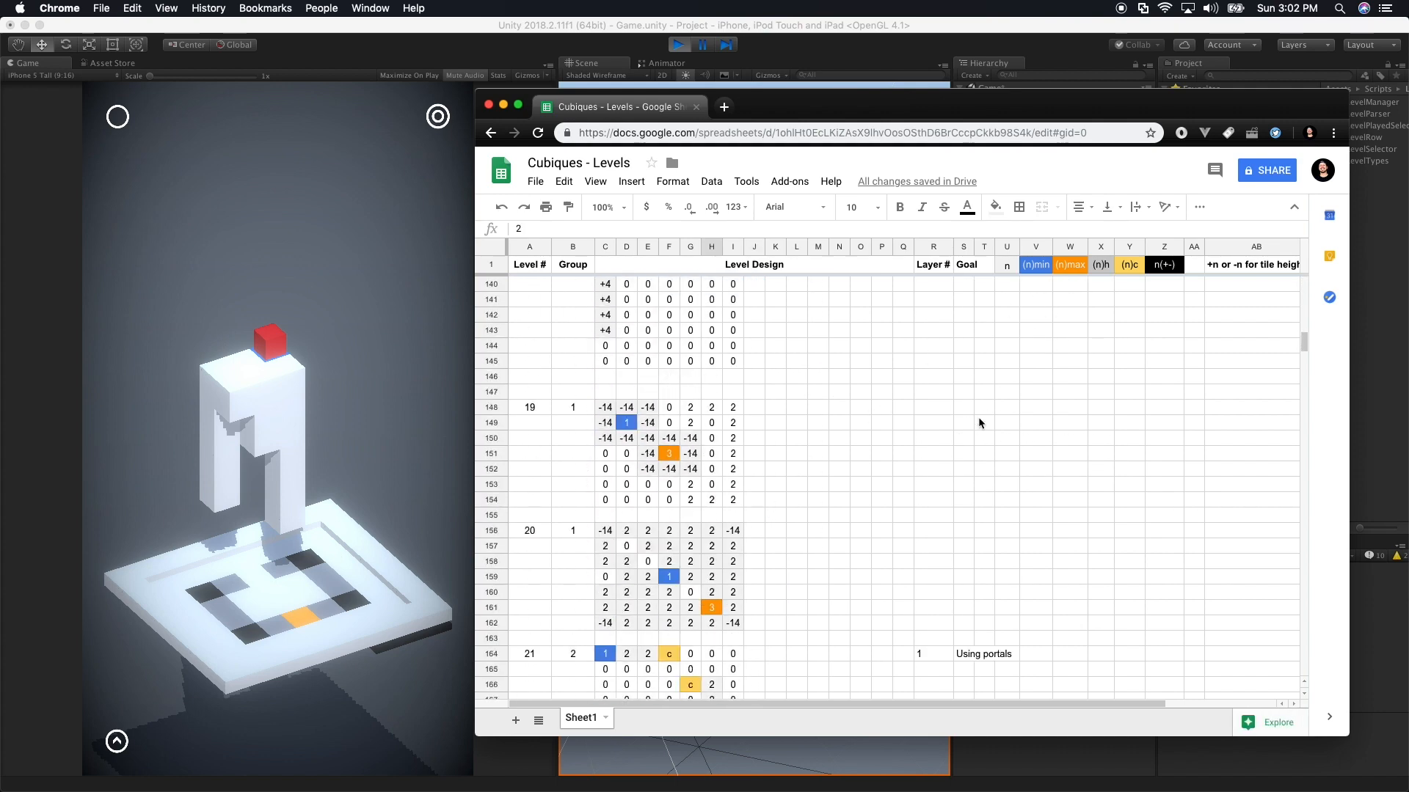
pyautogui.scroll(-3)
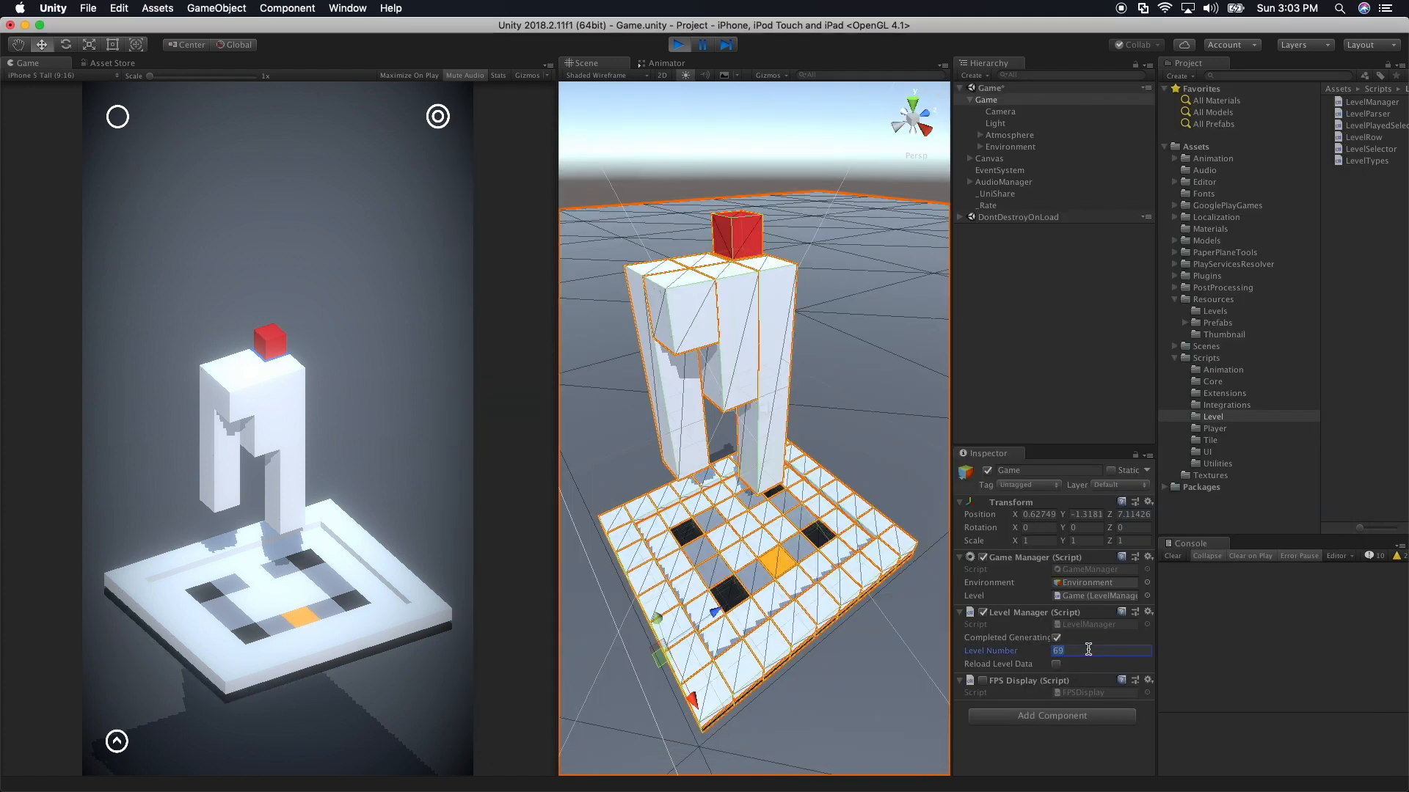
# Set Level Number to 44, then to 33, loading level 33 in the game
pyautogui.write('44')
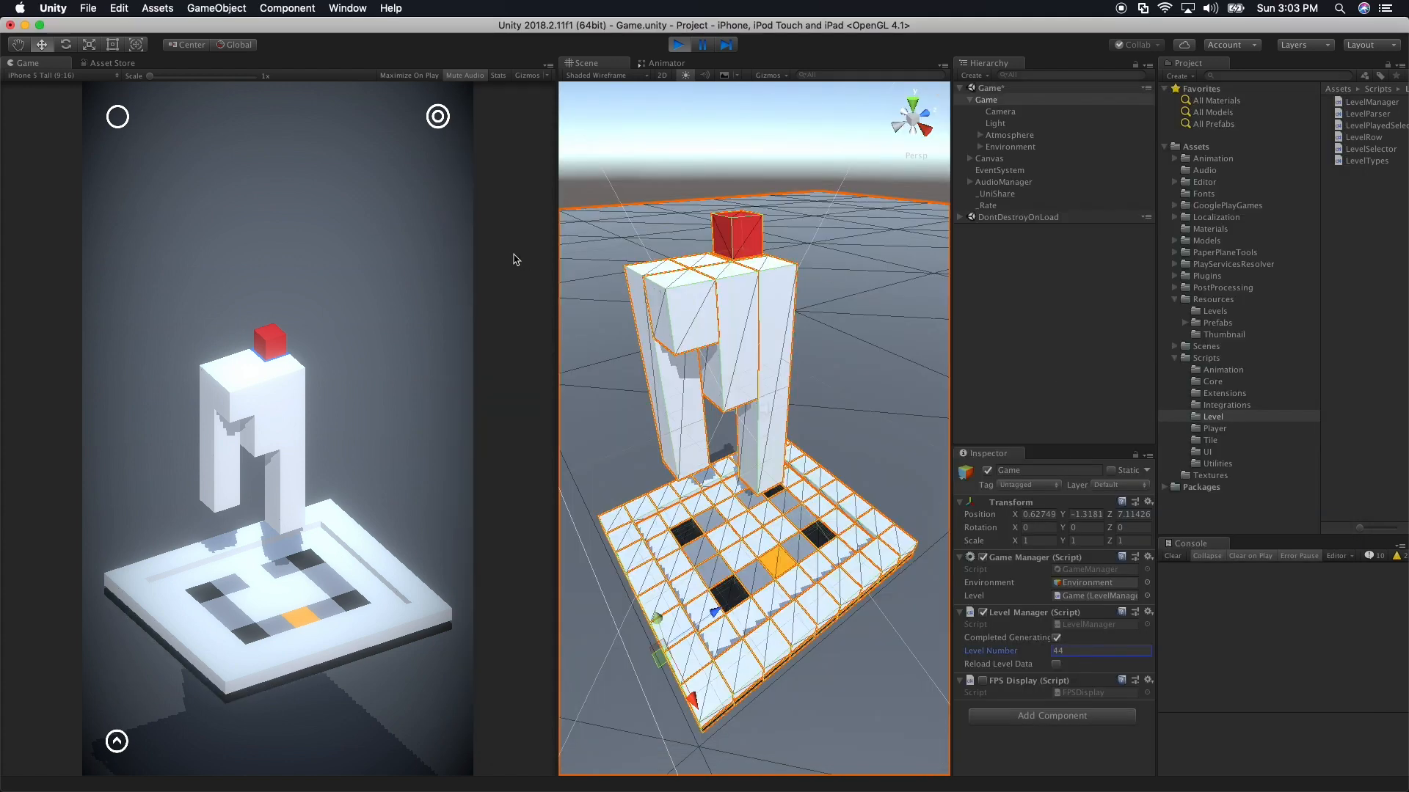
pyautogui.click(1101, 651)
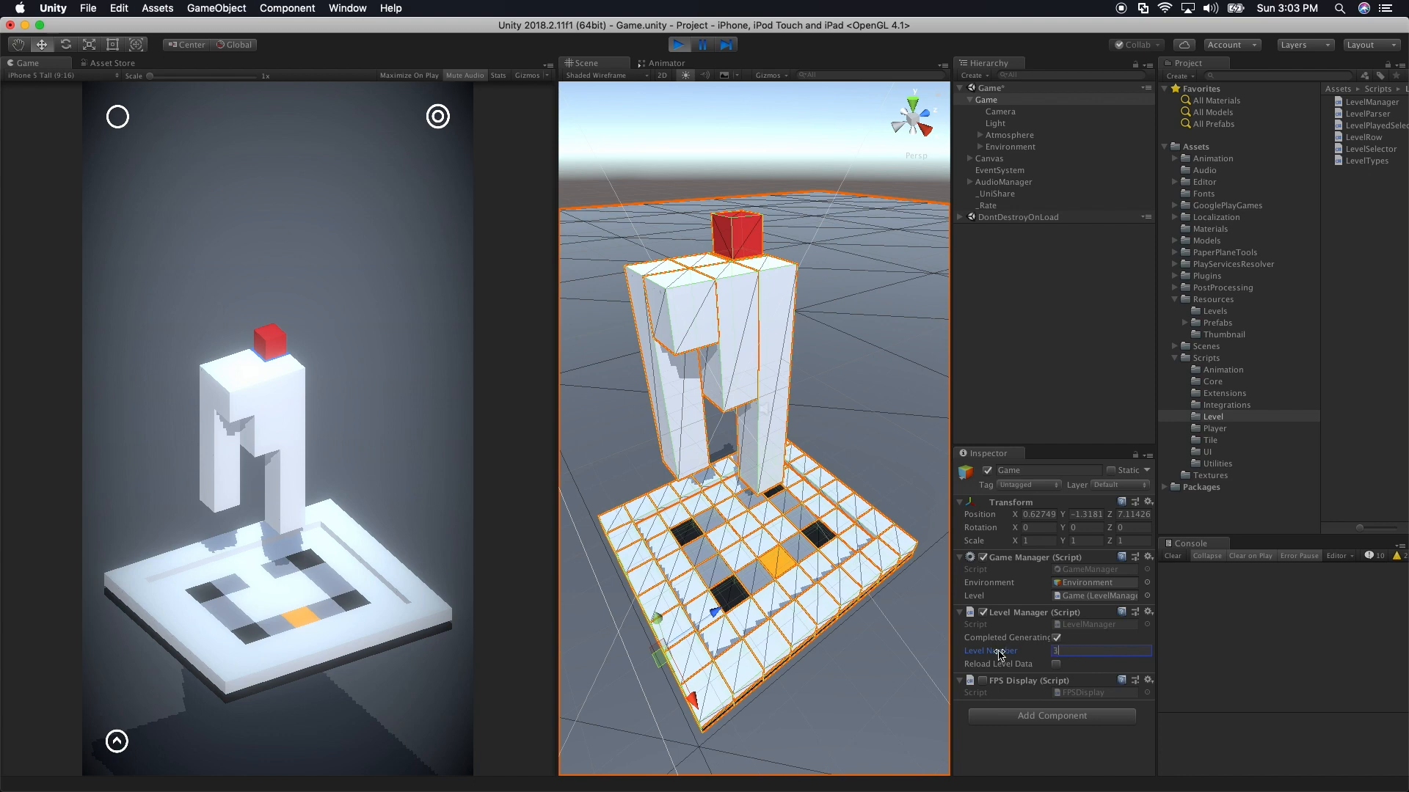
pyautogui.write('33')
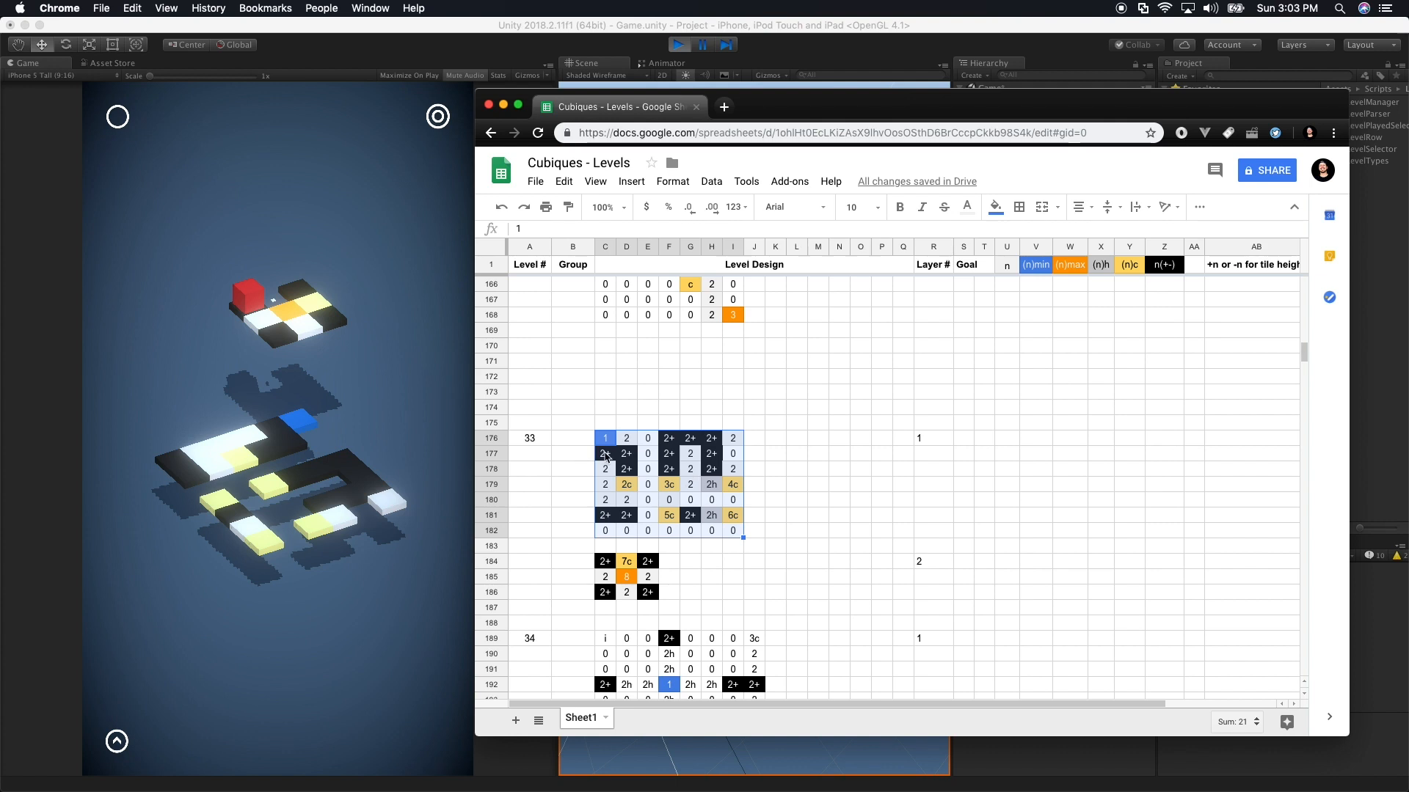
# Check a 2+ tile in level 33's grid, then load level 14 via Level Number 14
pyautogui.click(605, 453)
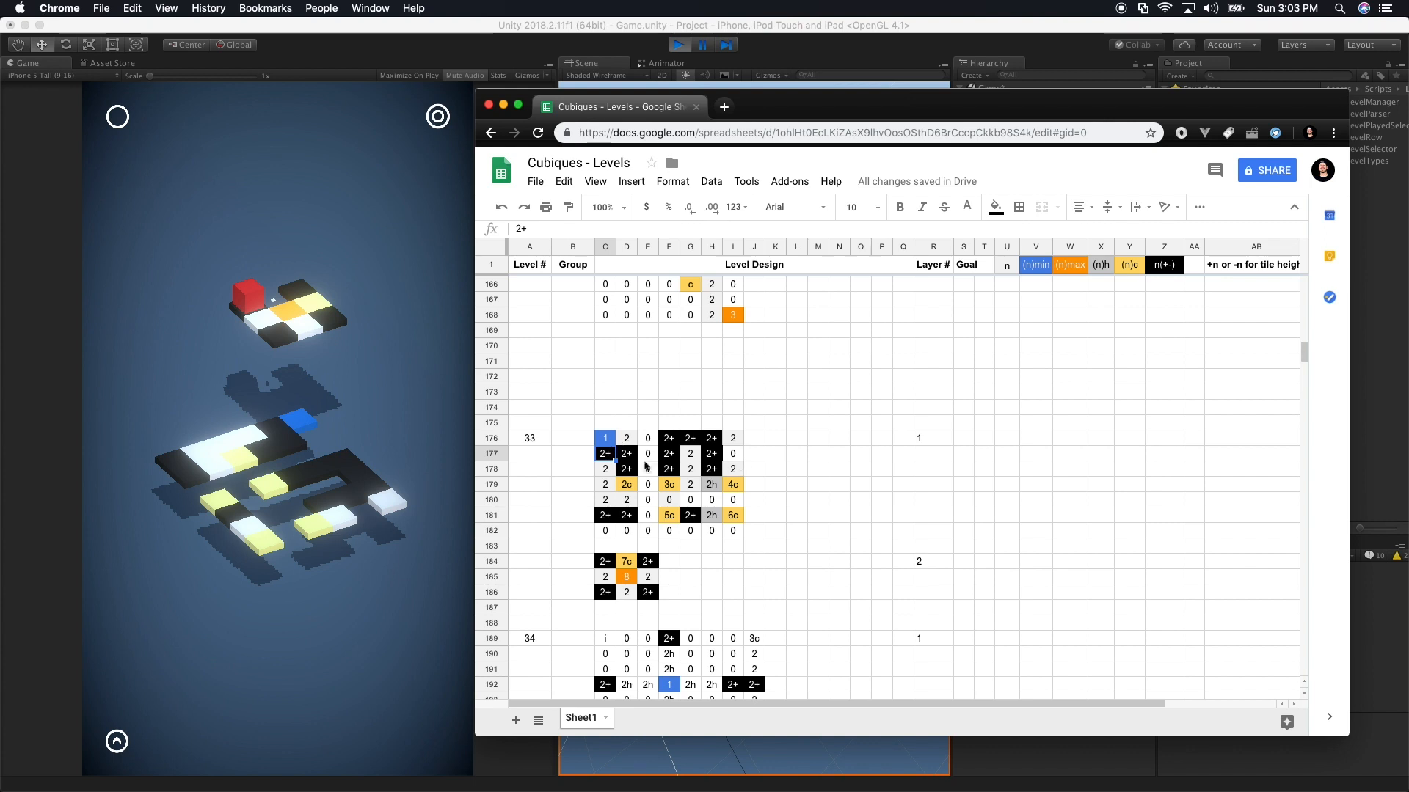
pyautogui.scroll(-3)
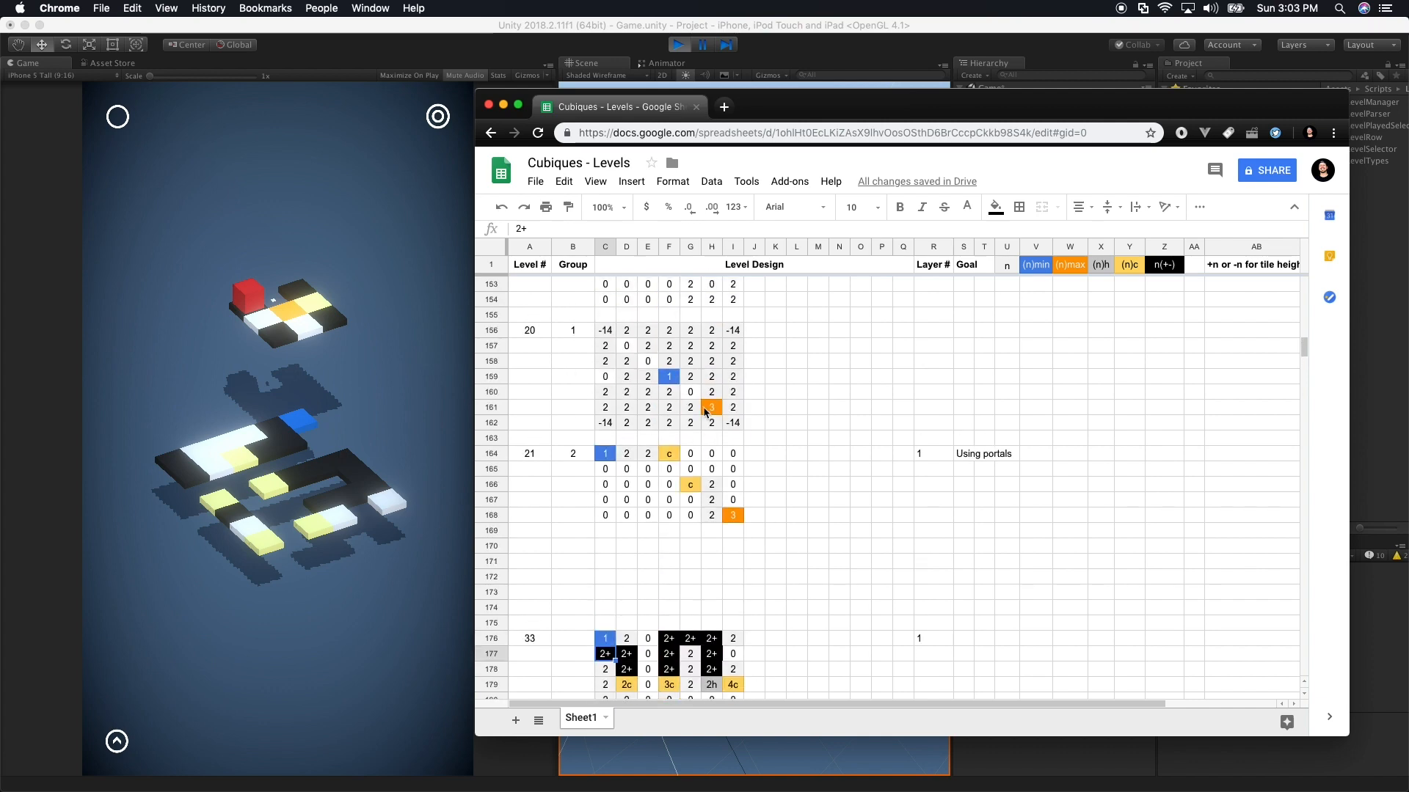
pyautogui.scroll(-3)
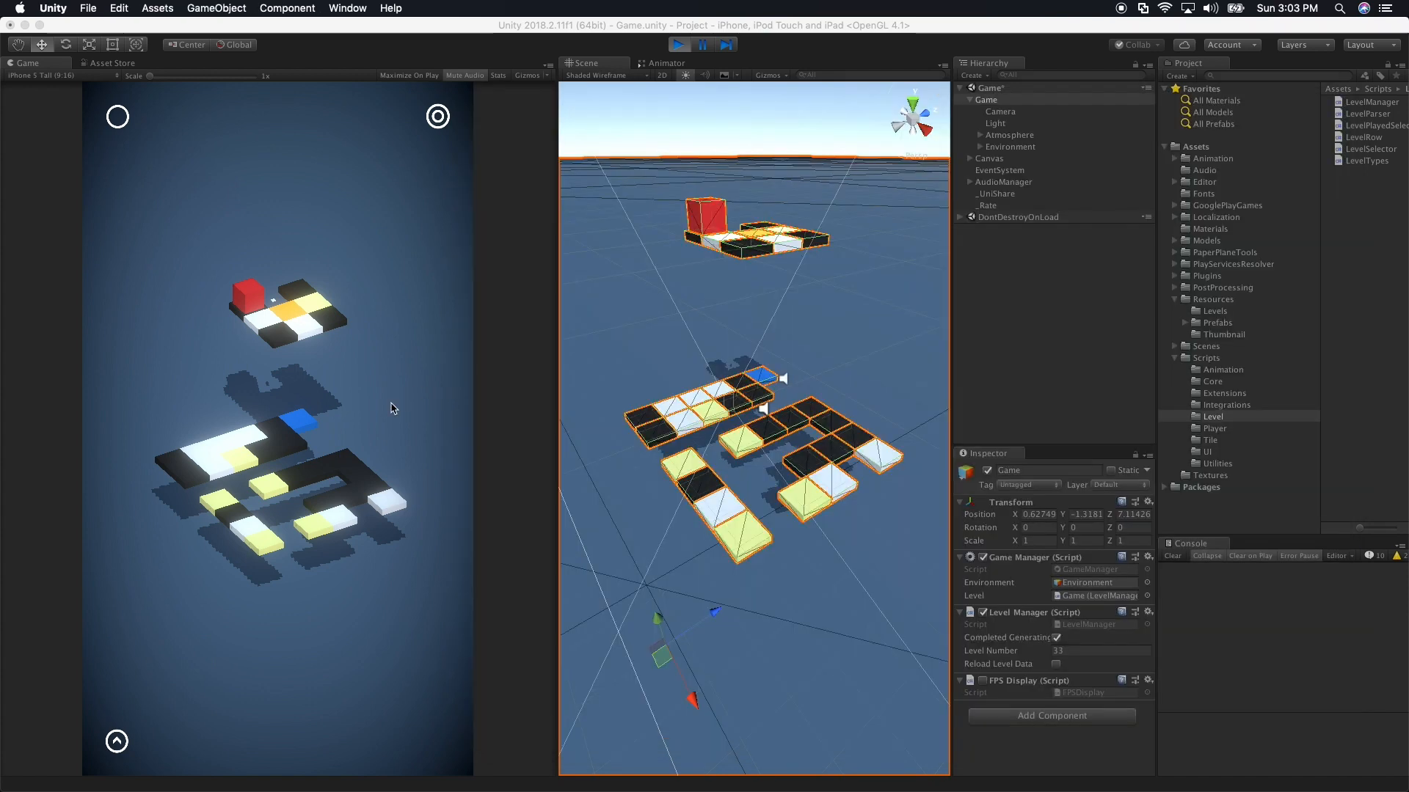
pyautogui.click(1101, 651)
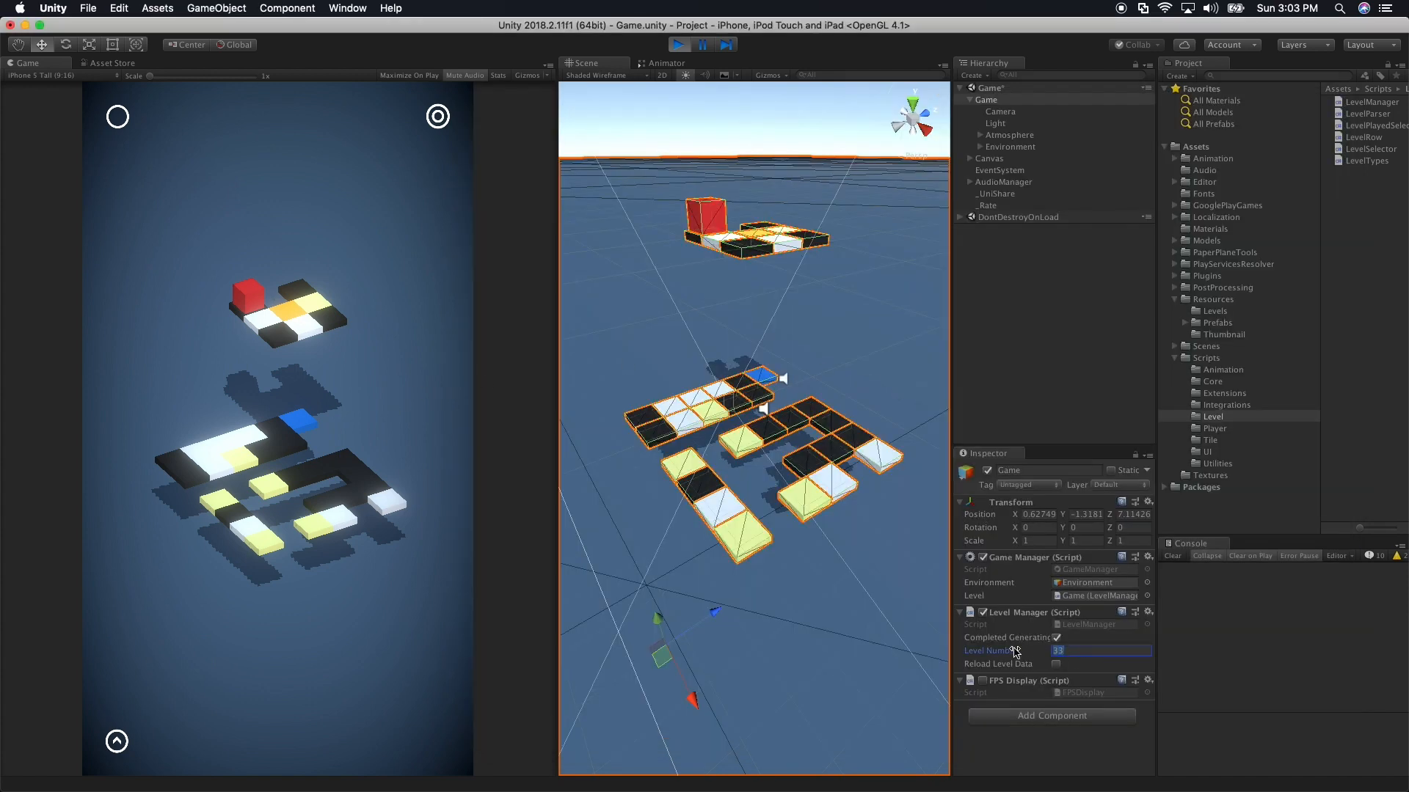
pyautogui.write('14')
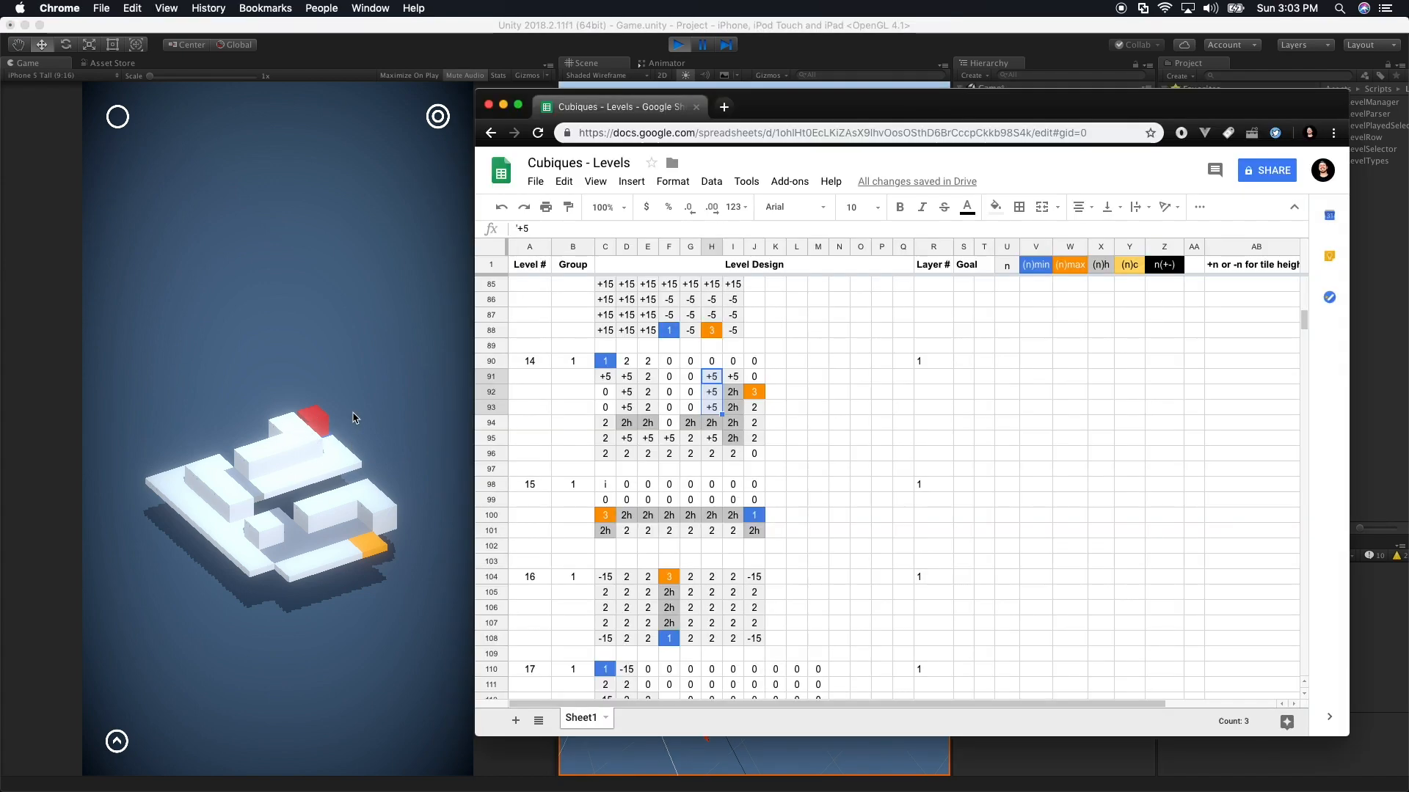
# Change level 14's +5 wall in cell C91 to +20 and select the neighbouring +5 cell D91
pyautogui.click(605, 376)
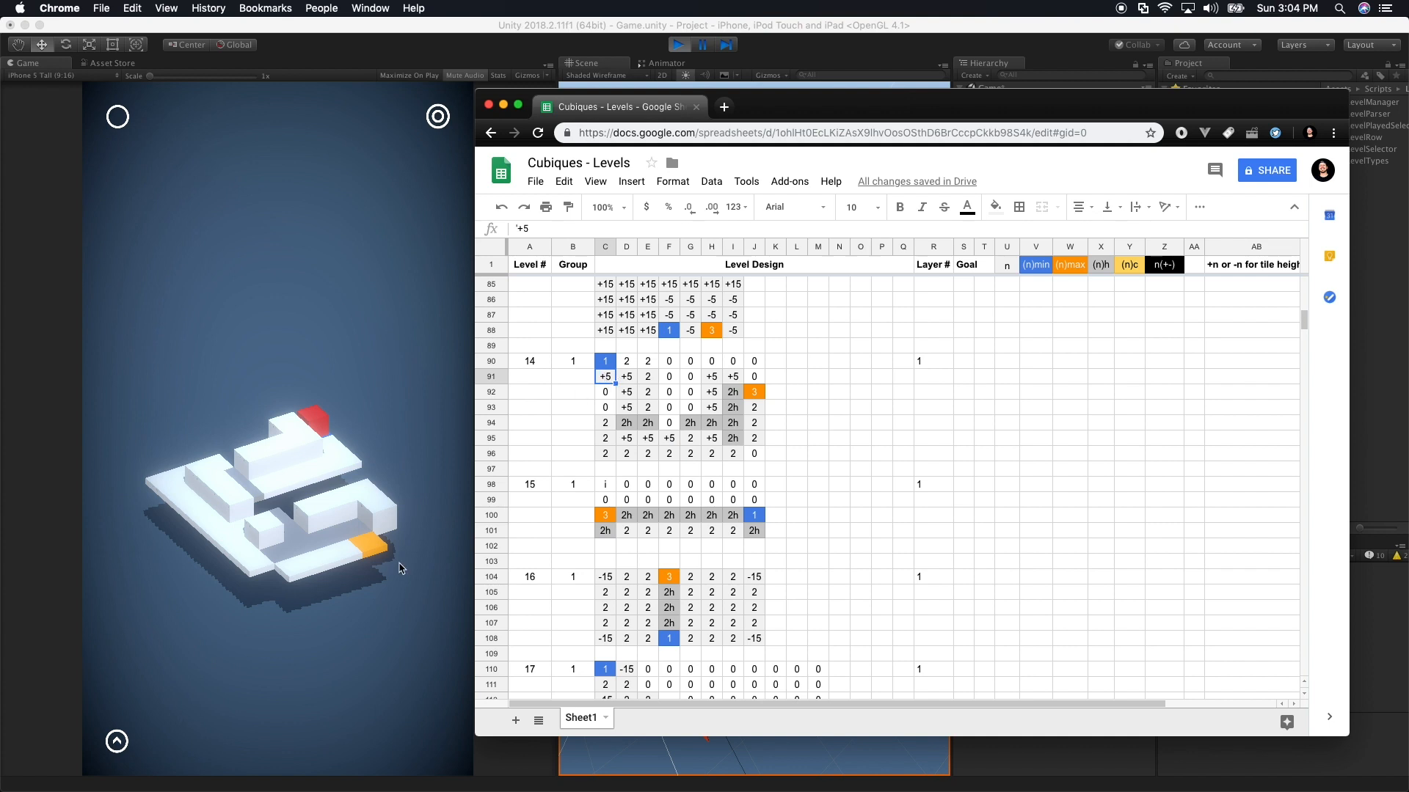
pyautogui.moveTo(388, 521)
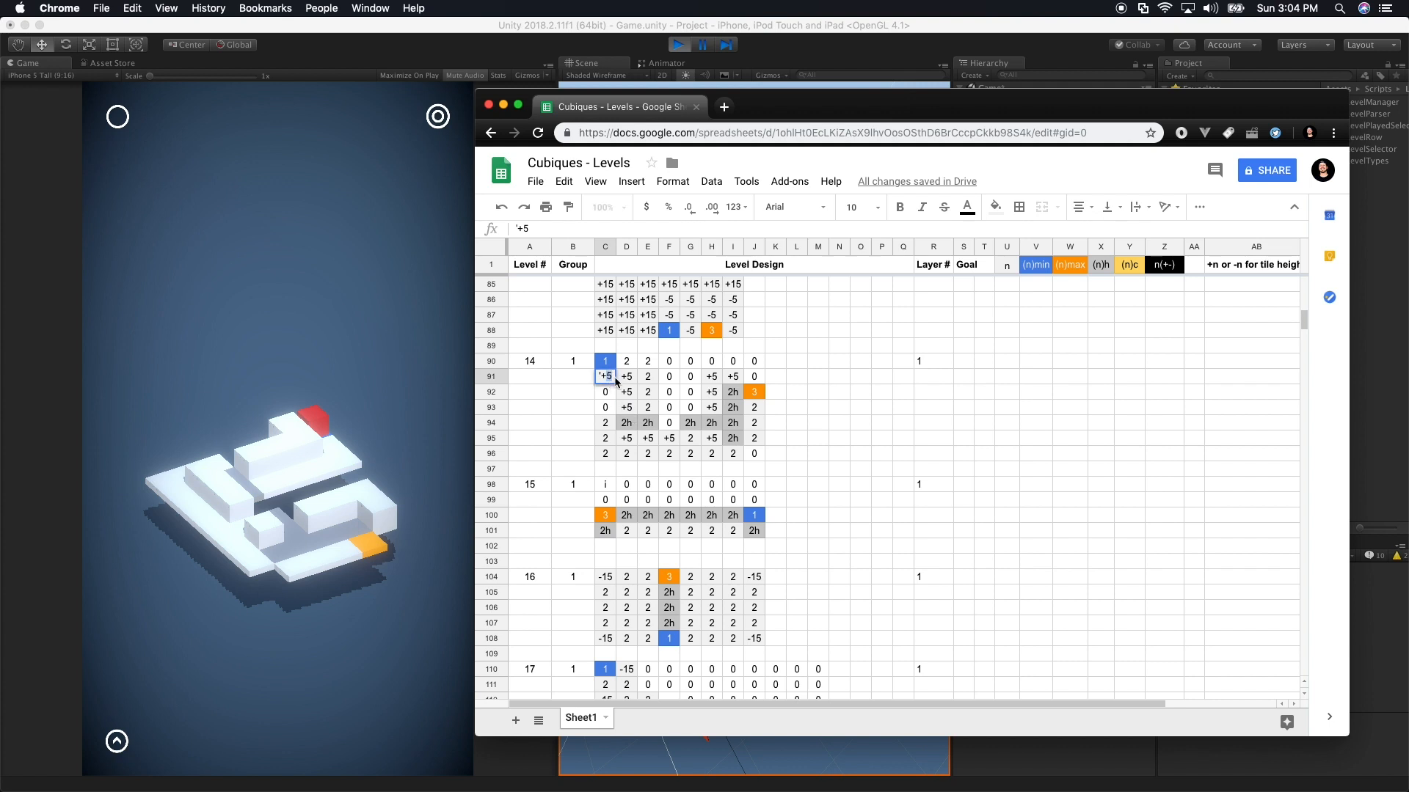
pyautogui.write('20')
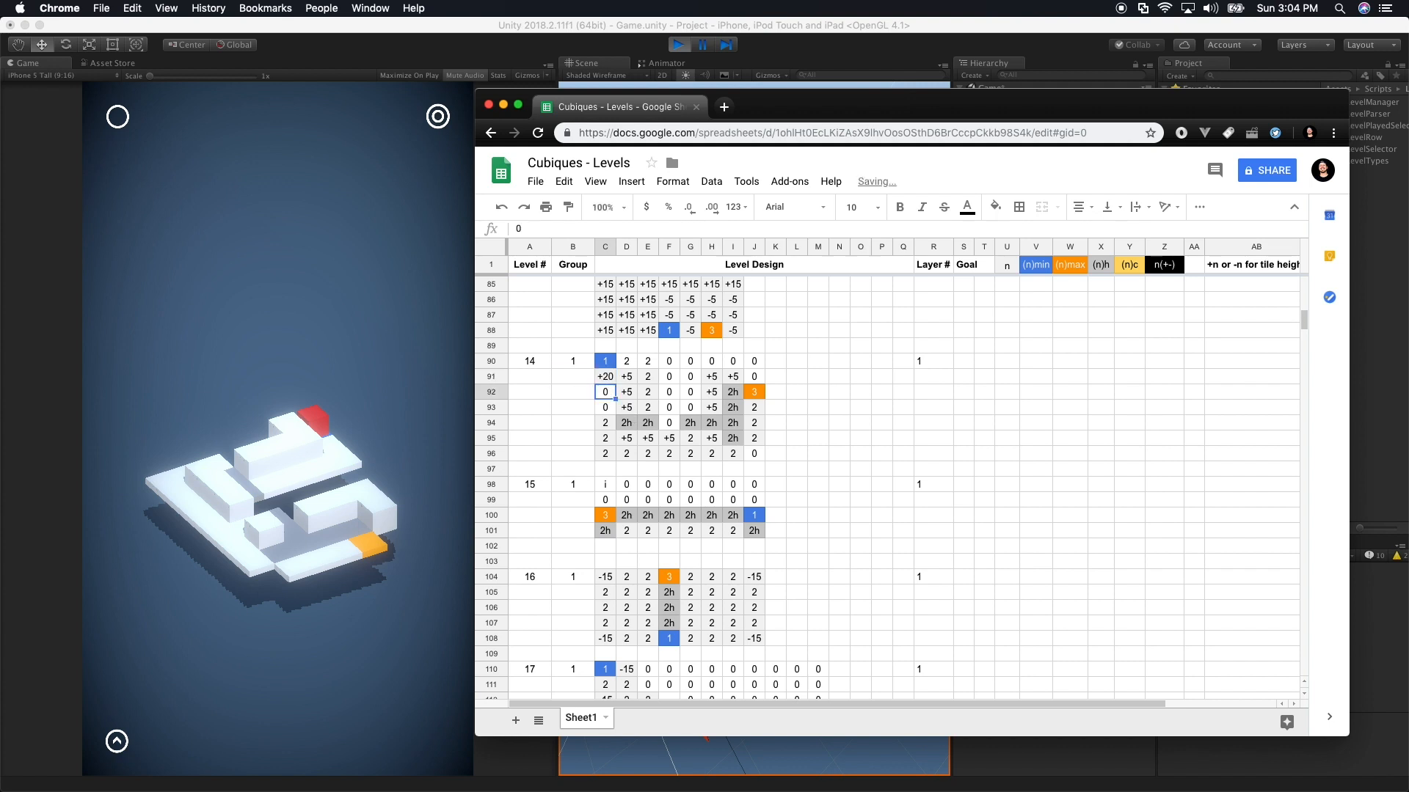
pyautogui.click(626, 377)
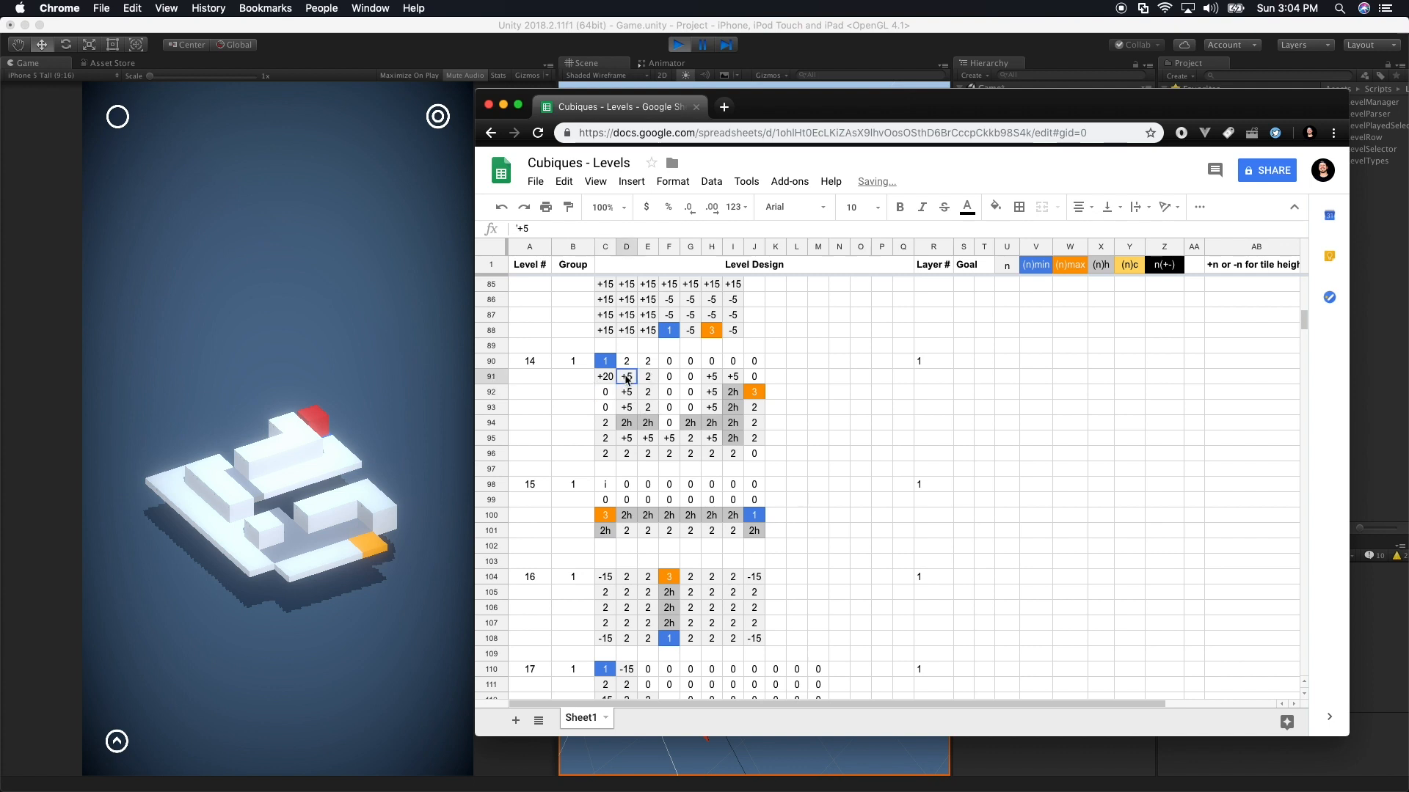
pyautogui.click(625, 391)
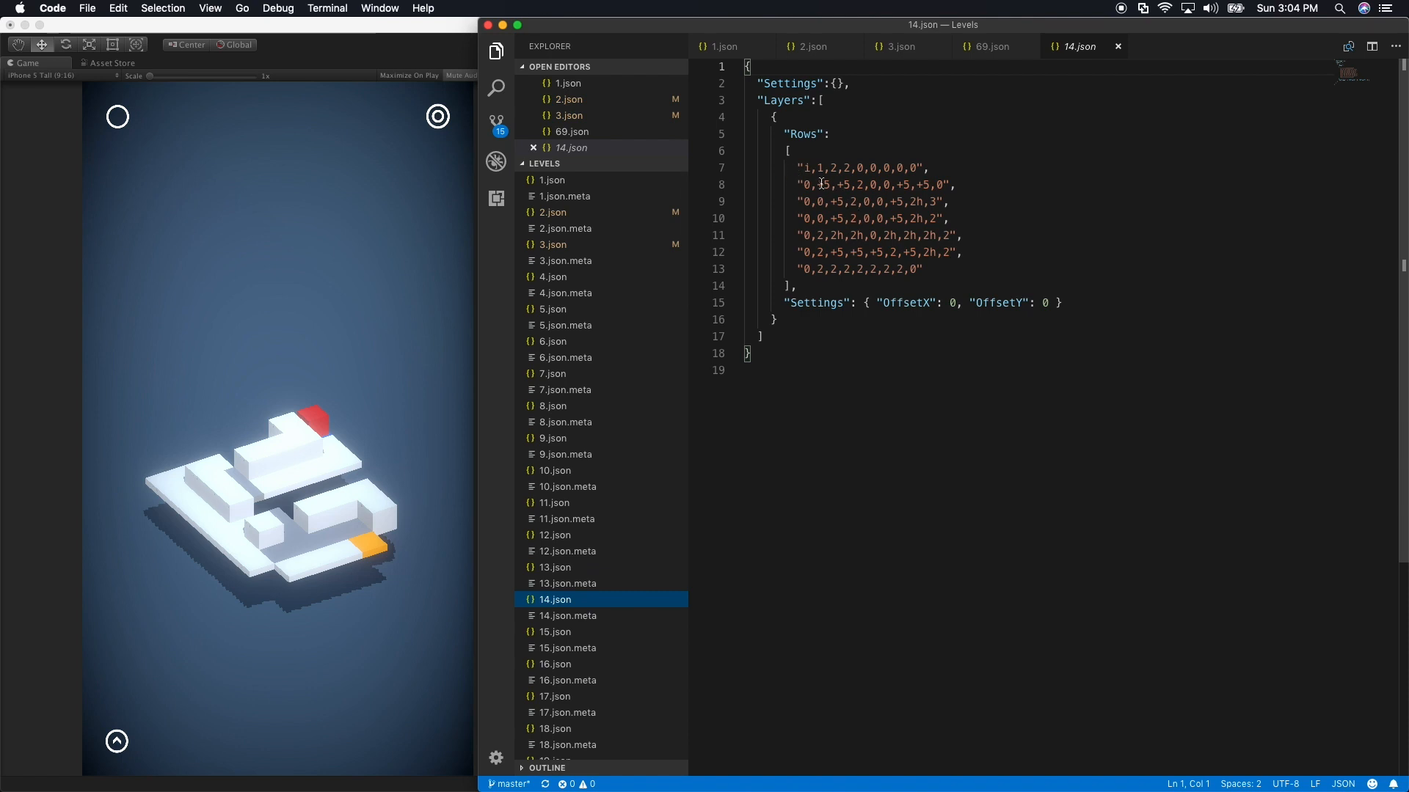
# Edit 14.json's Rows strings to +15, +10 and +11 wall heights
pyautogui.write('11')
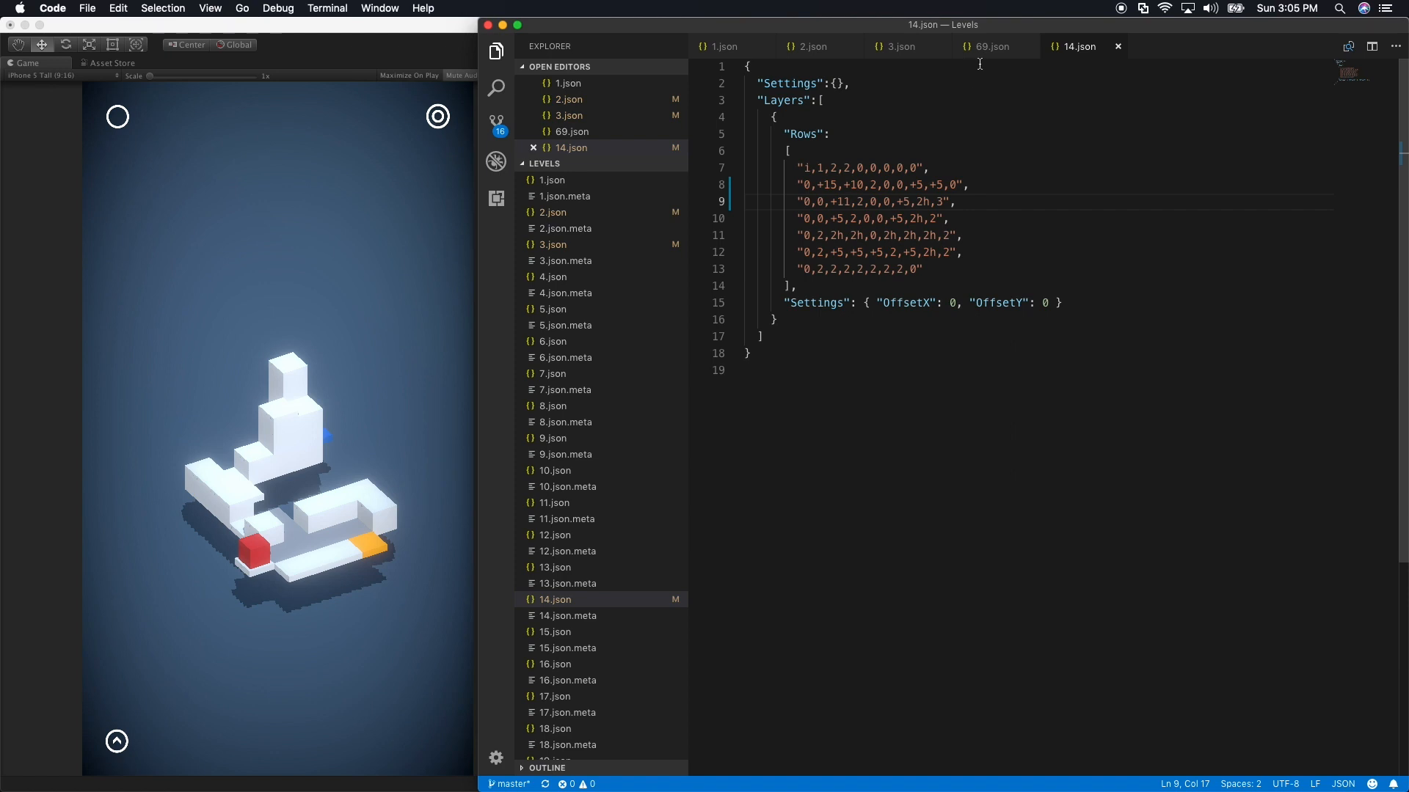
pyautogui.click(989, 46)
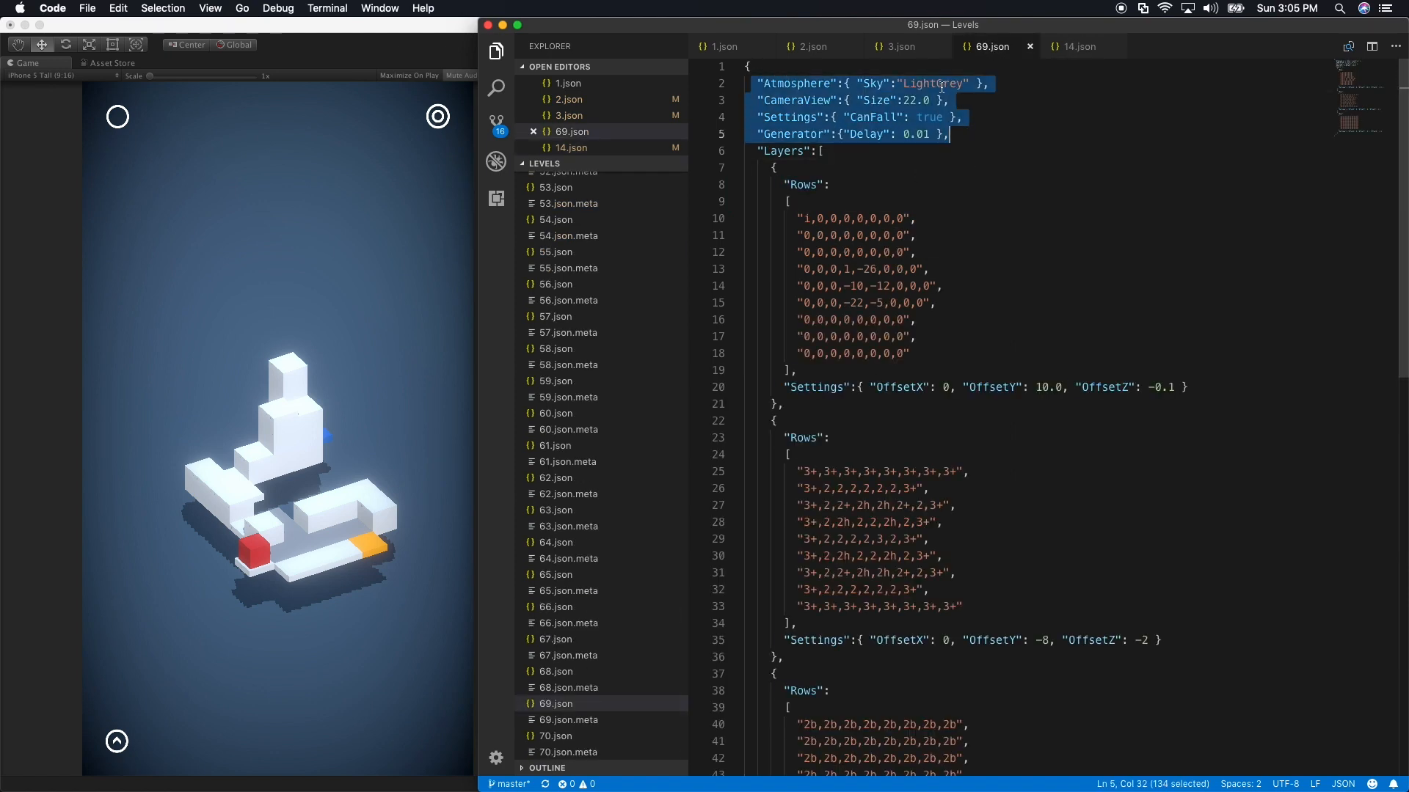
pyautogui.click(821, 83)
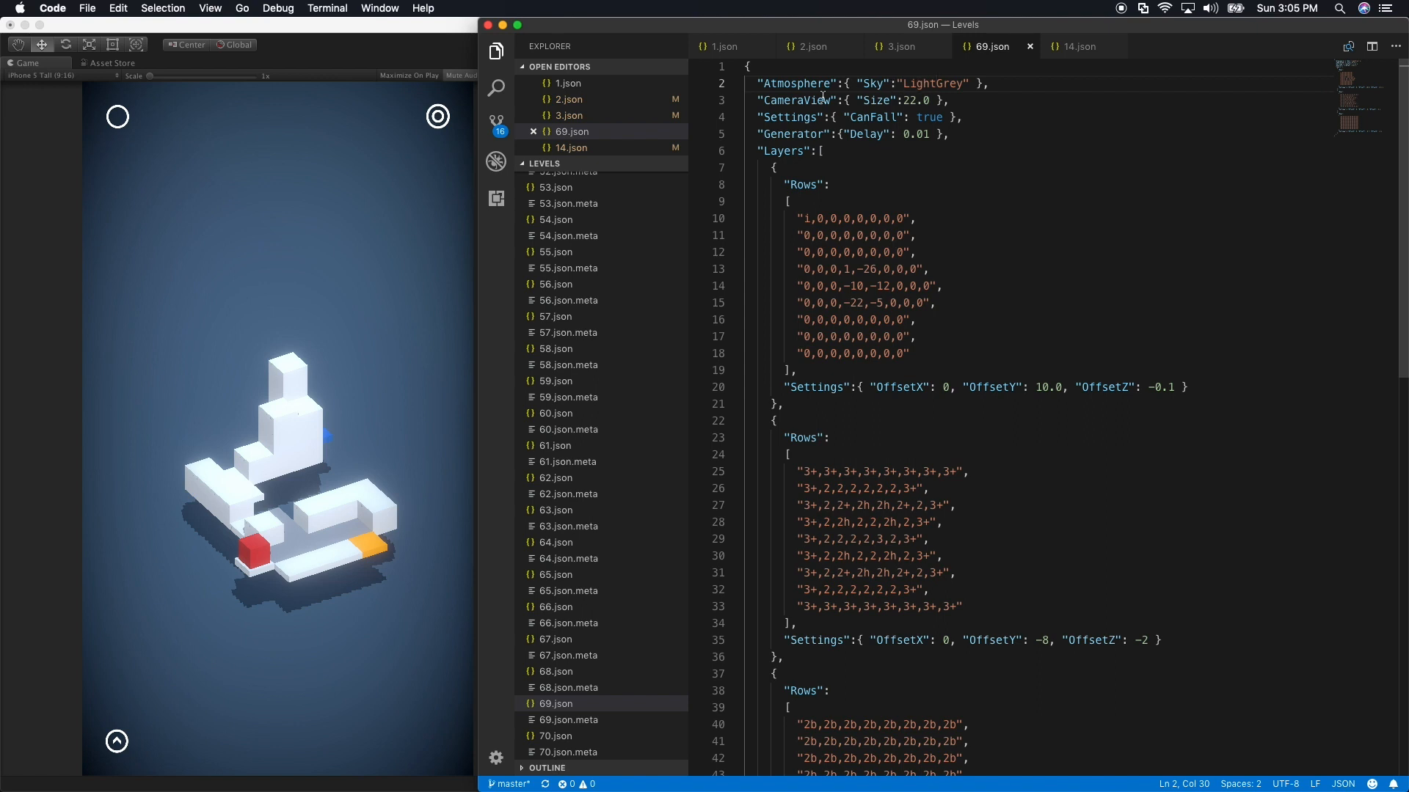
pyautogui.doubleClick(792, 99)
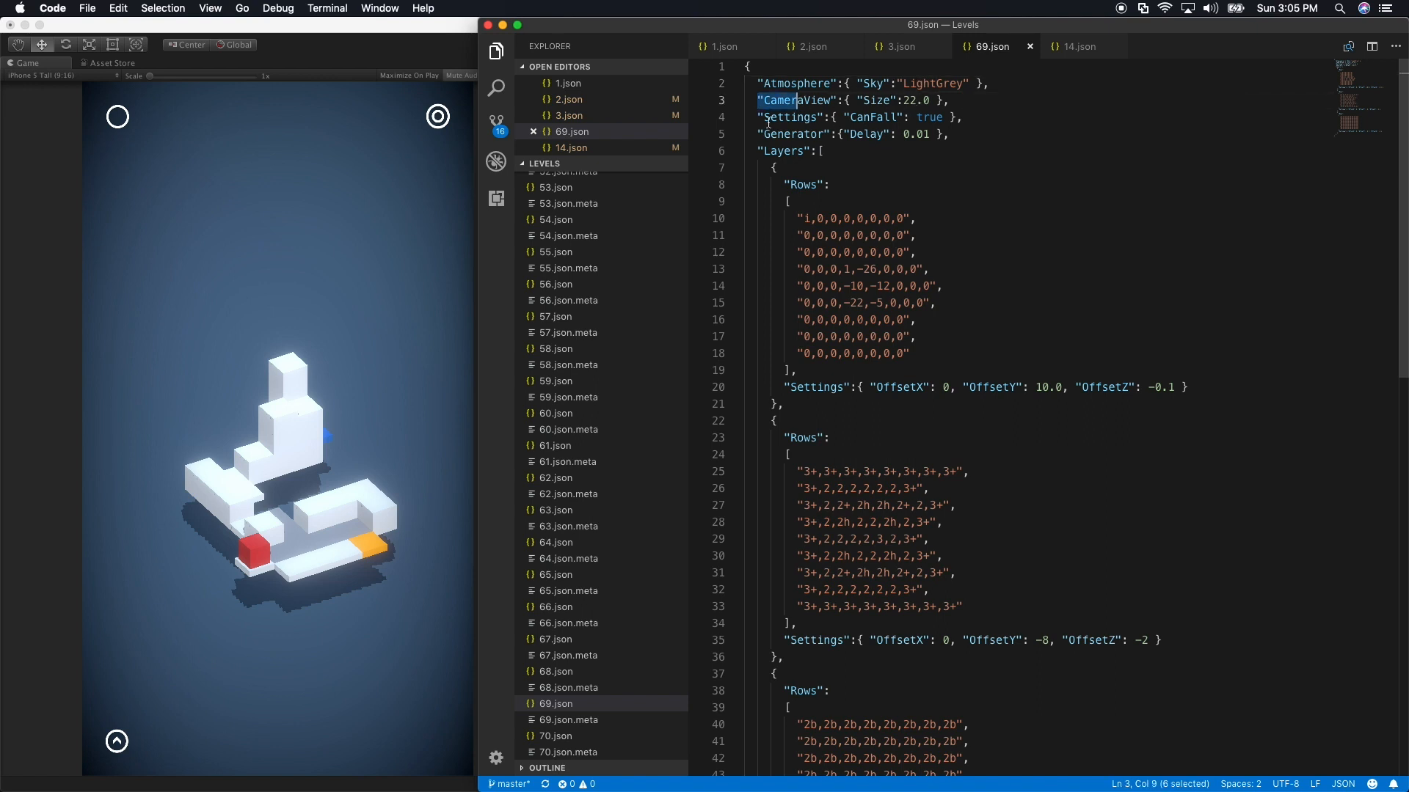
pyautogui.moveTo(848, 128)
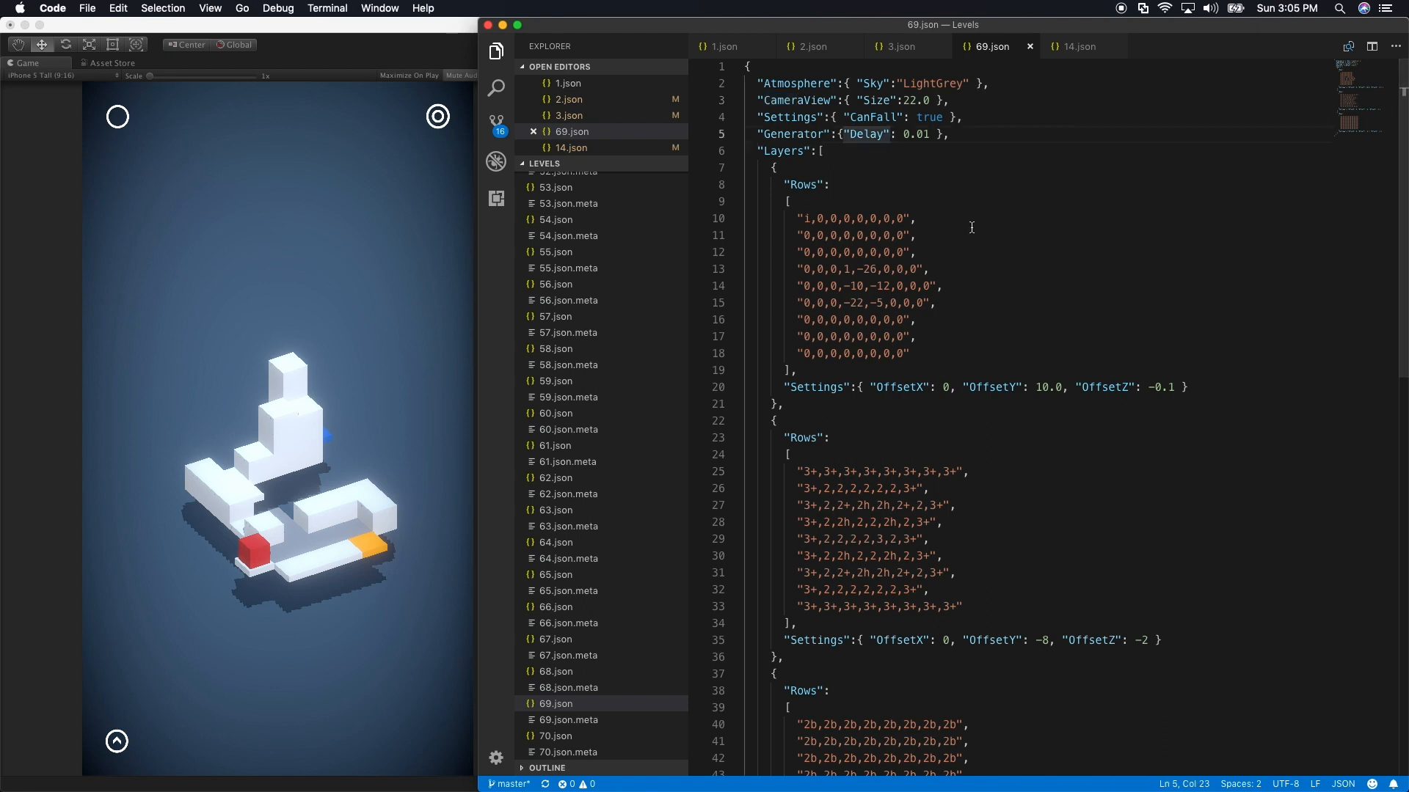
# Scroll through LevelTypes.cs's Settings, Atmosphere, CameraView, Generator and Layer classes and select the Level class name
pyautogui.click(1110, 45)
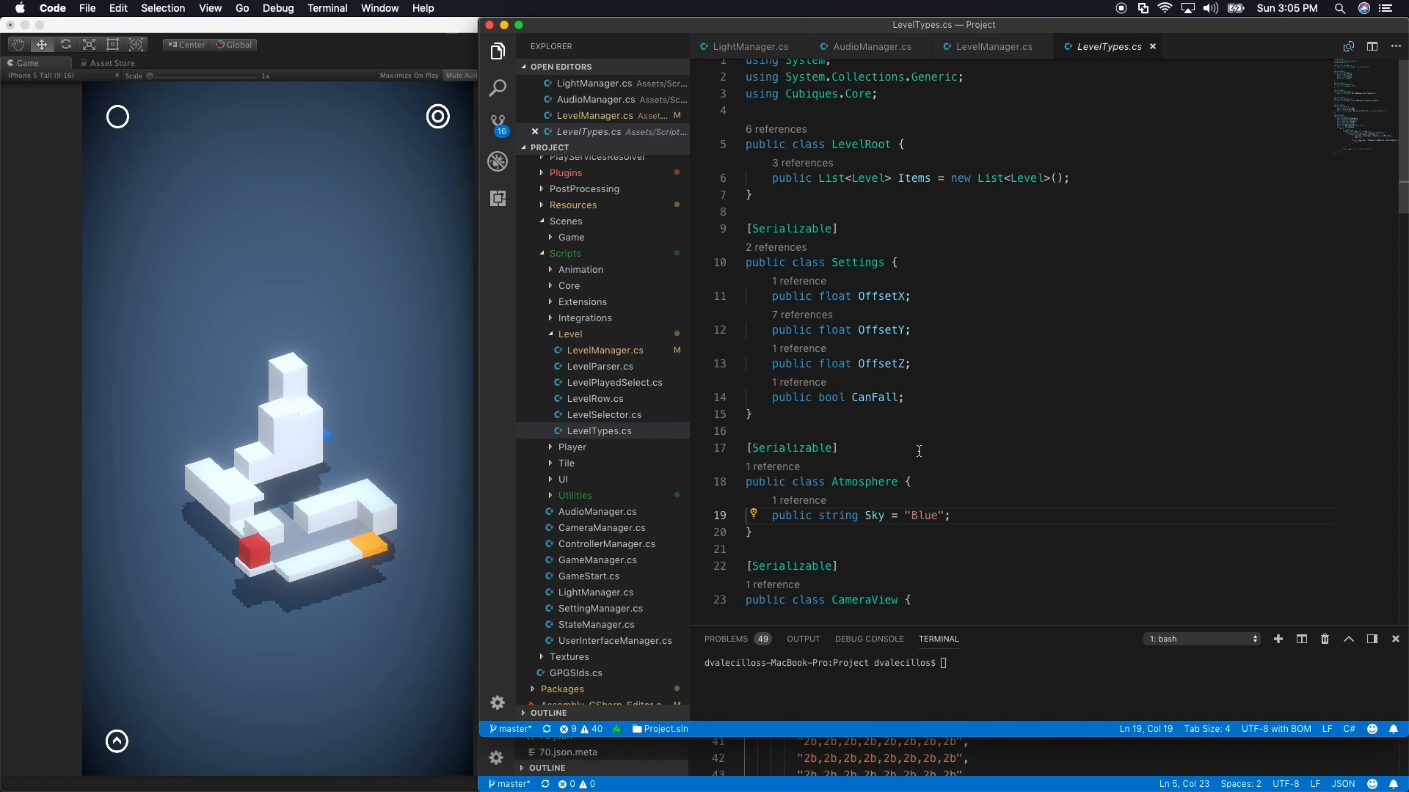
pyautogui.moveTo(792, 228)
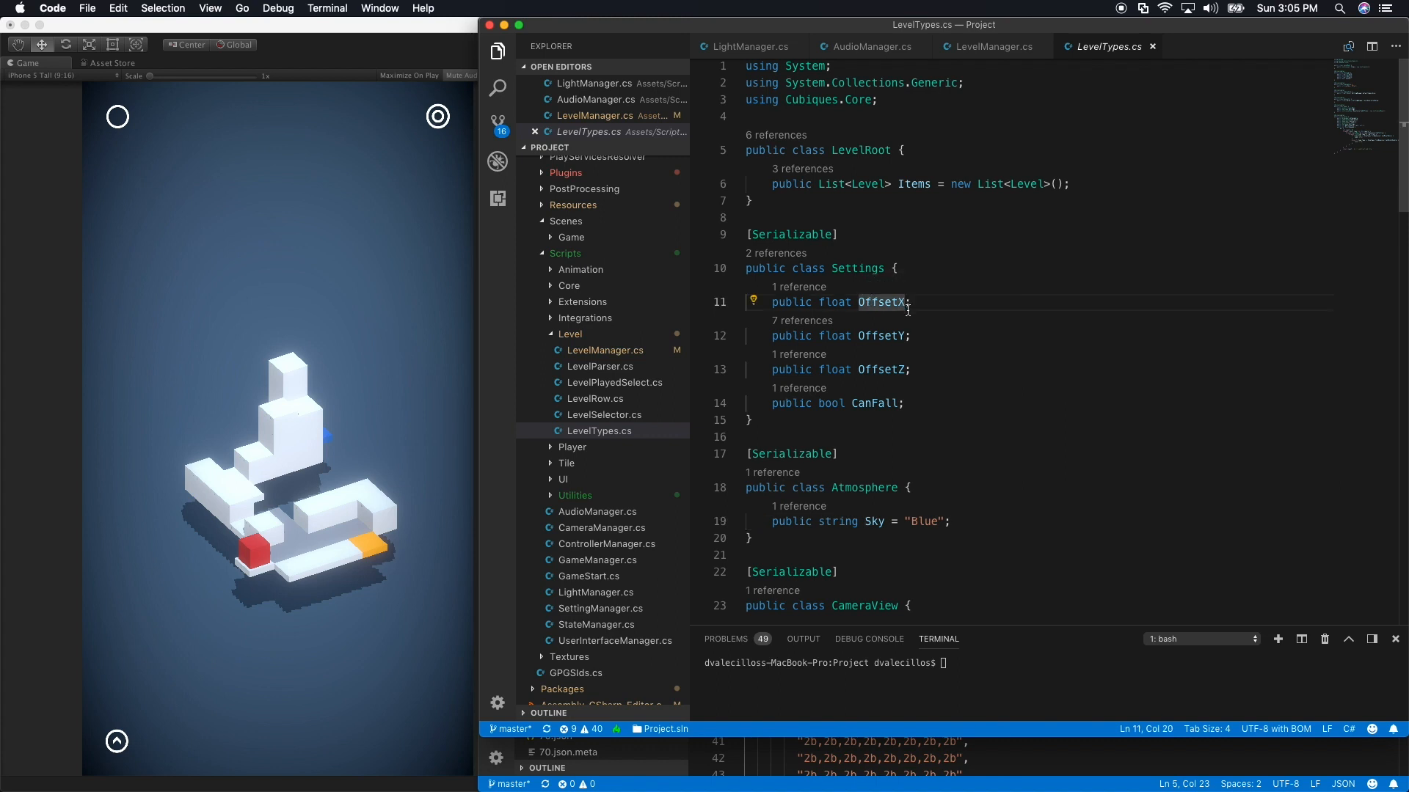
pyautogui.scroll(-3)
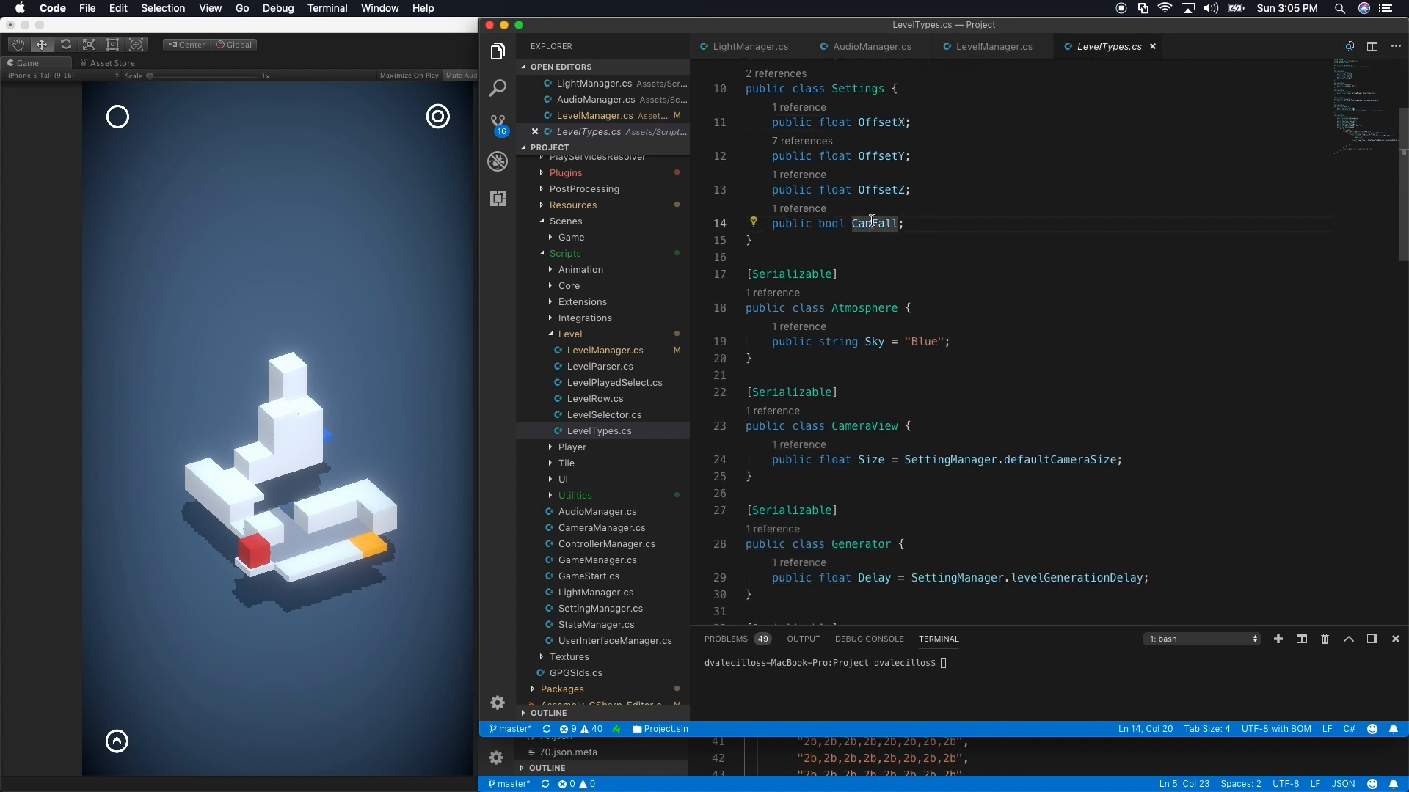
pyautogui.scroll(-3)
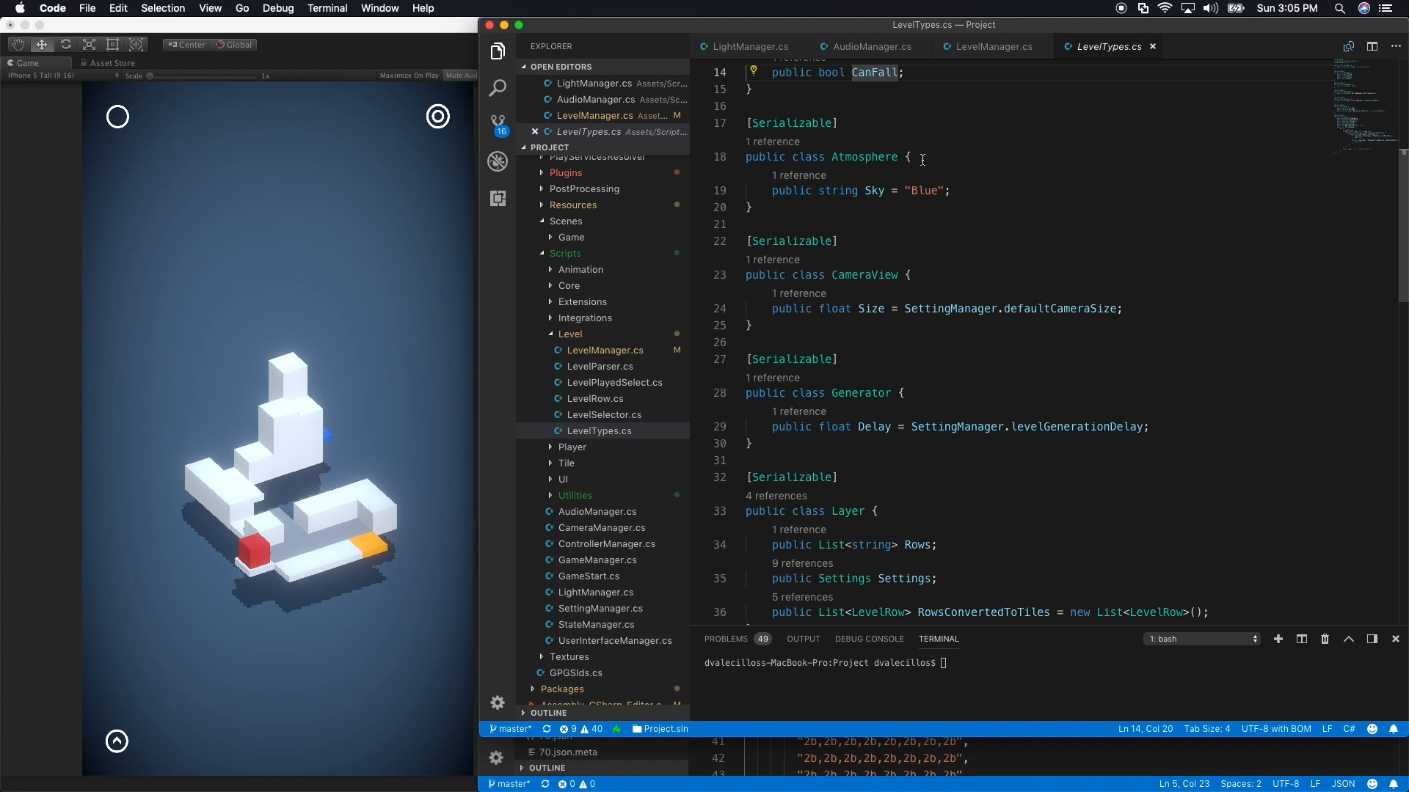
pyautogui.moveTo(865, 275)
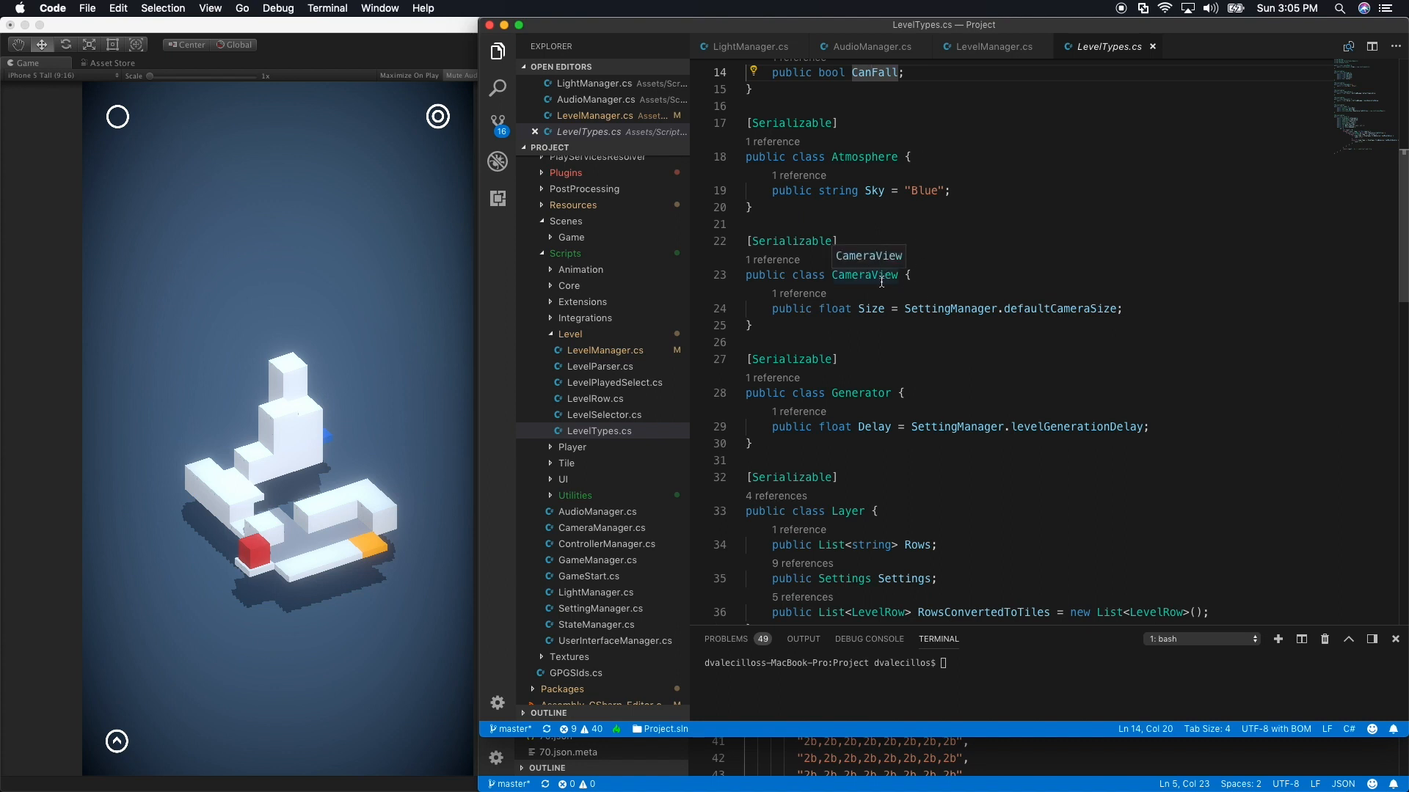
pyautogui.moveTo(1033, 292)
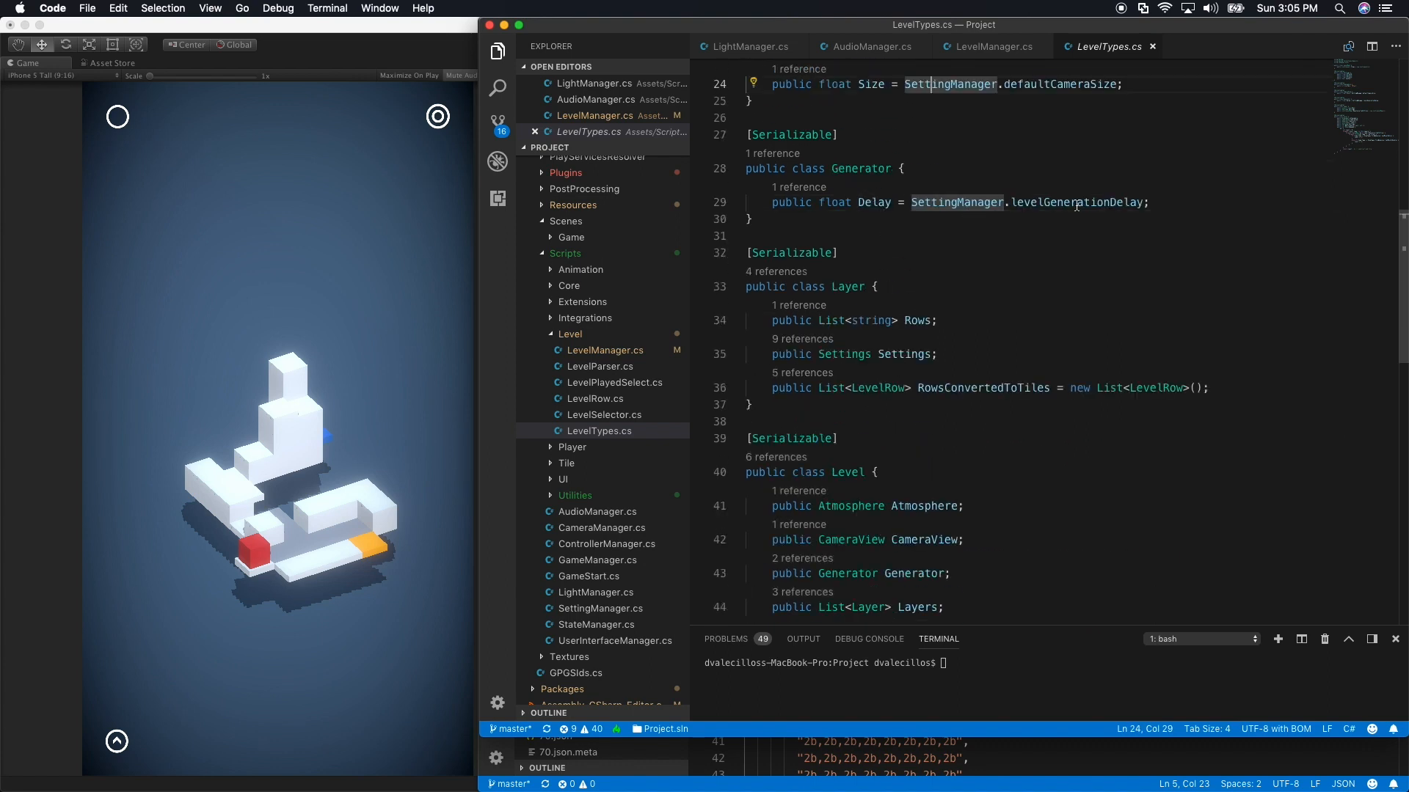
pyautogui.scroll(-3)
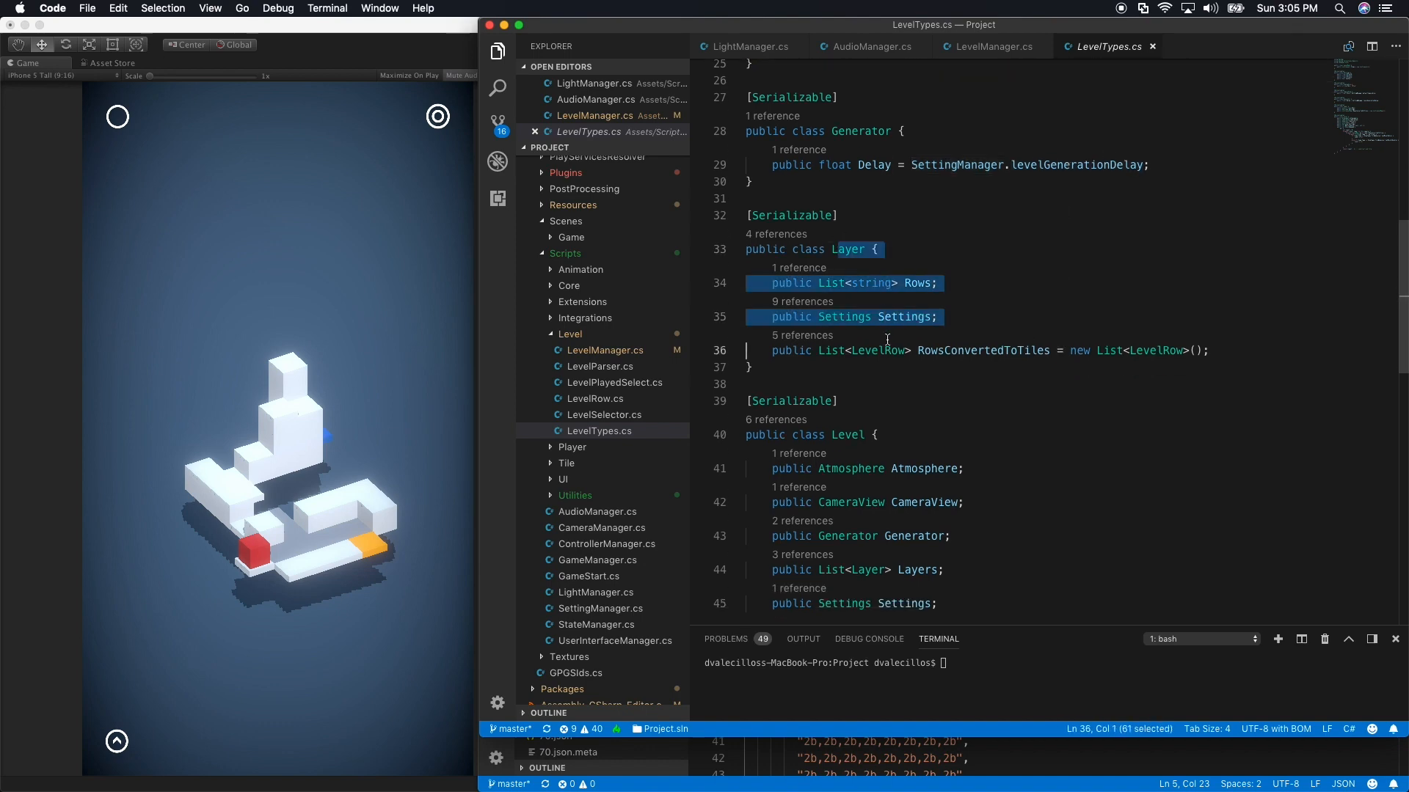
pyautogui.scroll(-3)
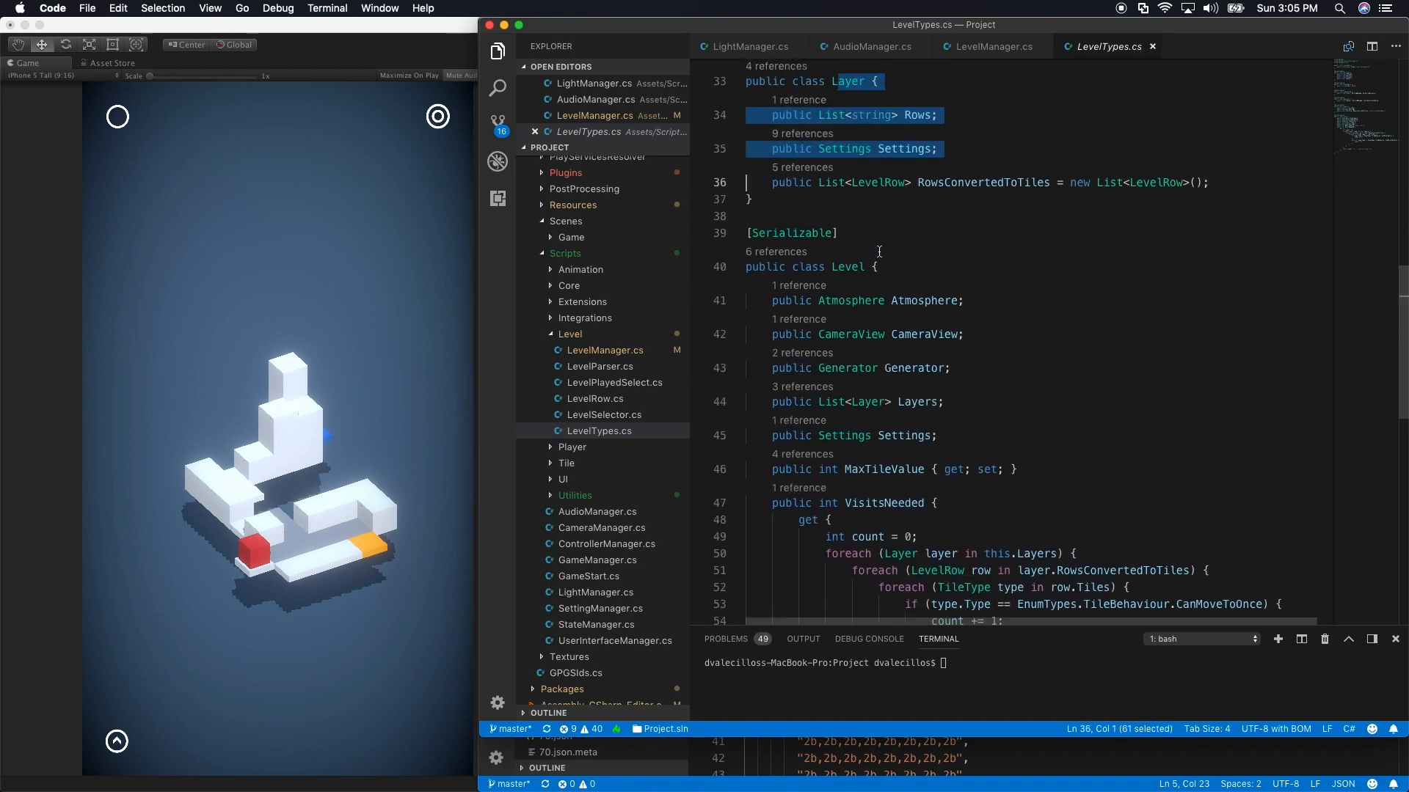
pyautogui.click(849, 267)
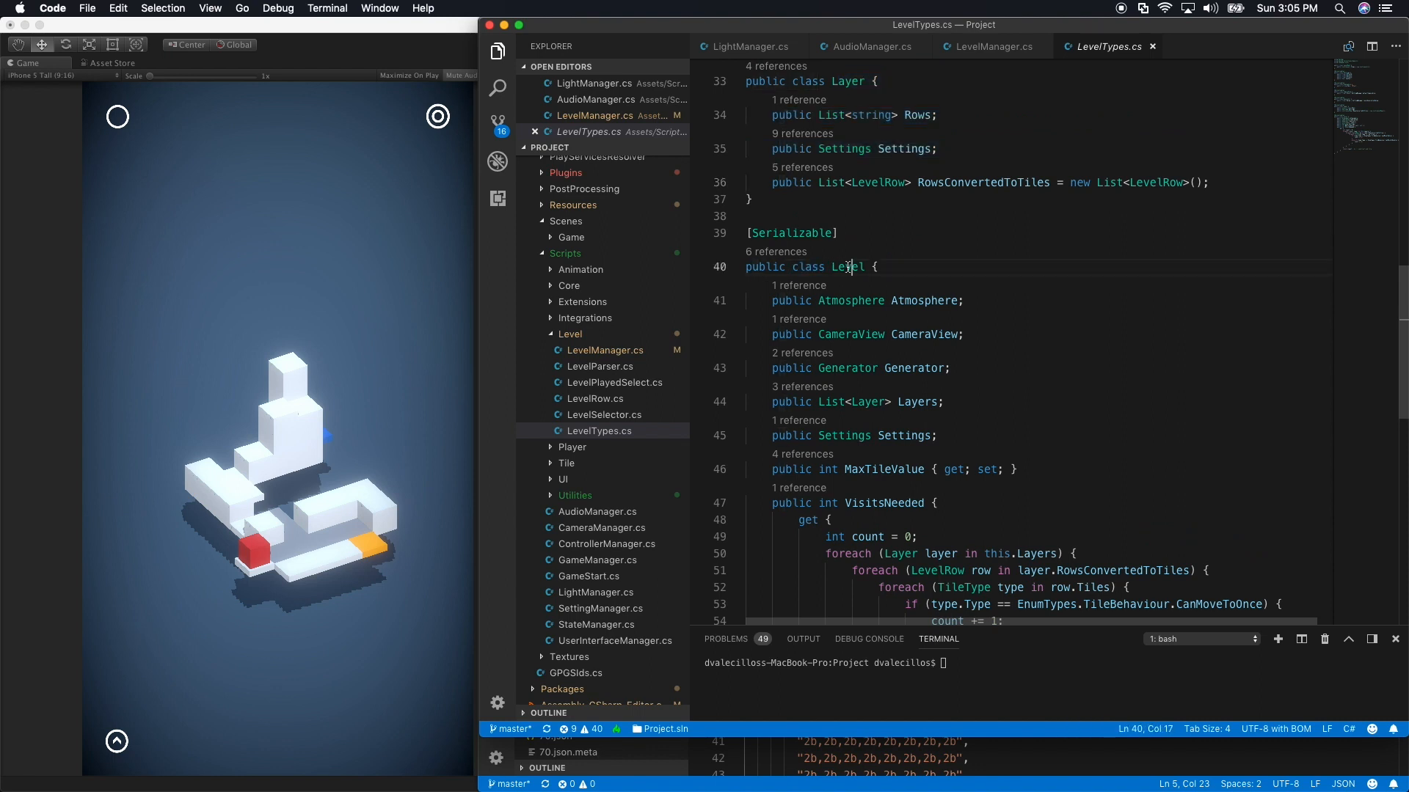
pyautogui.doubleClick(846, 267)
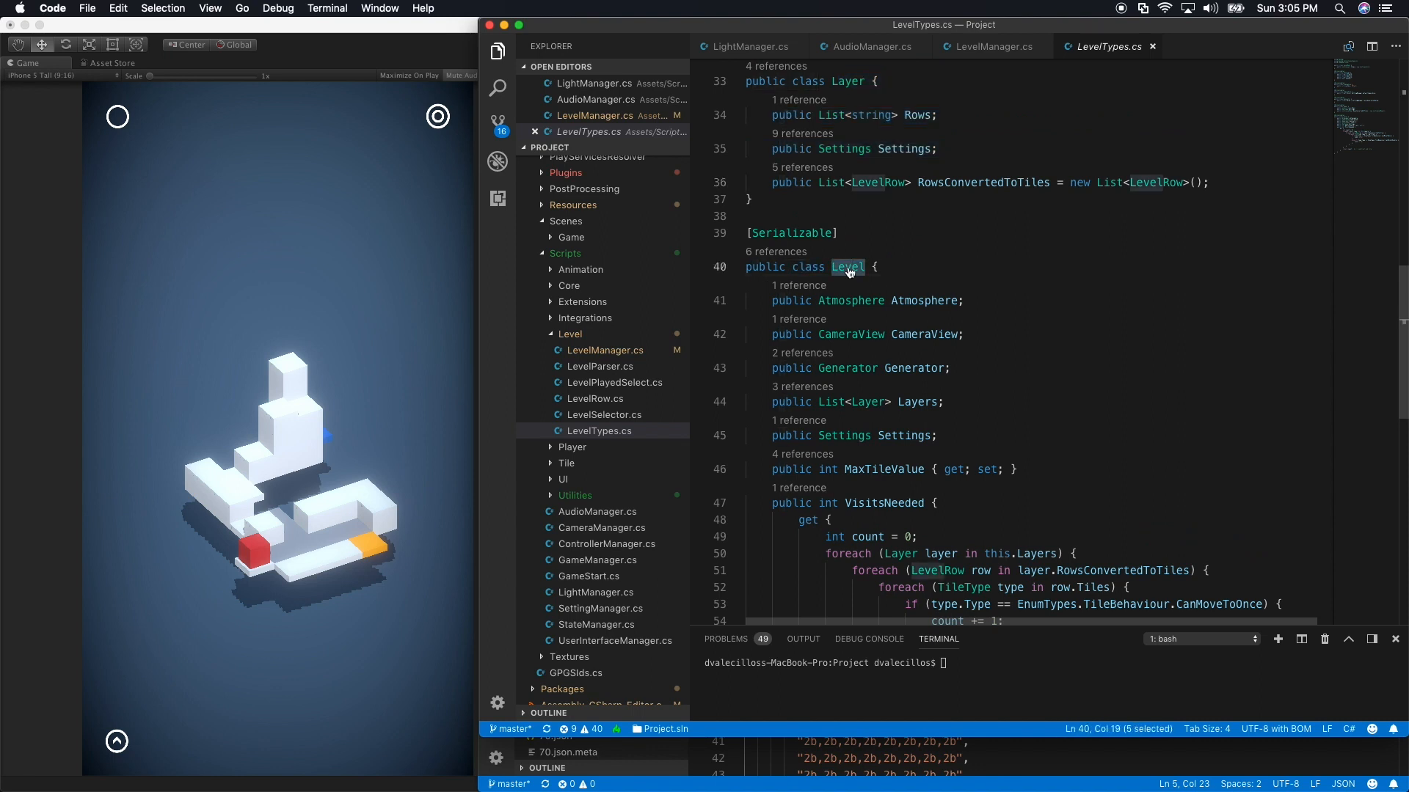